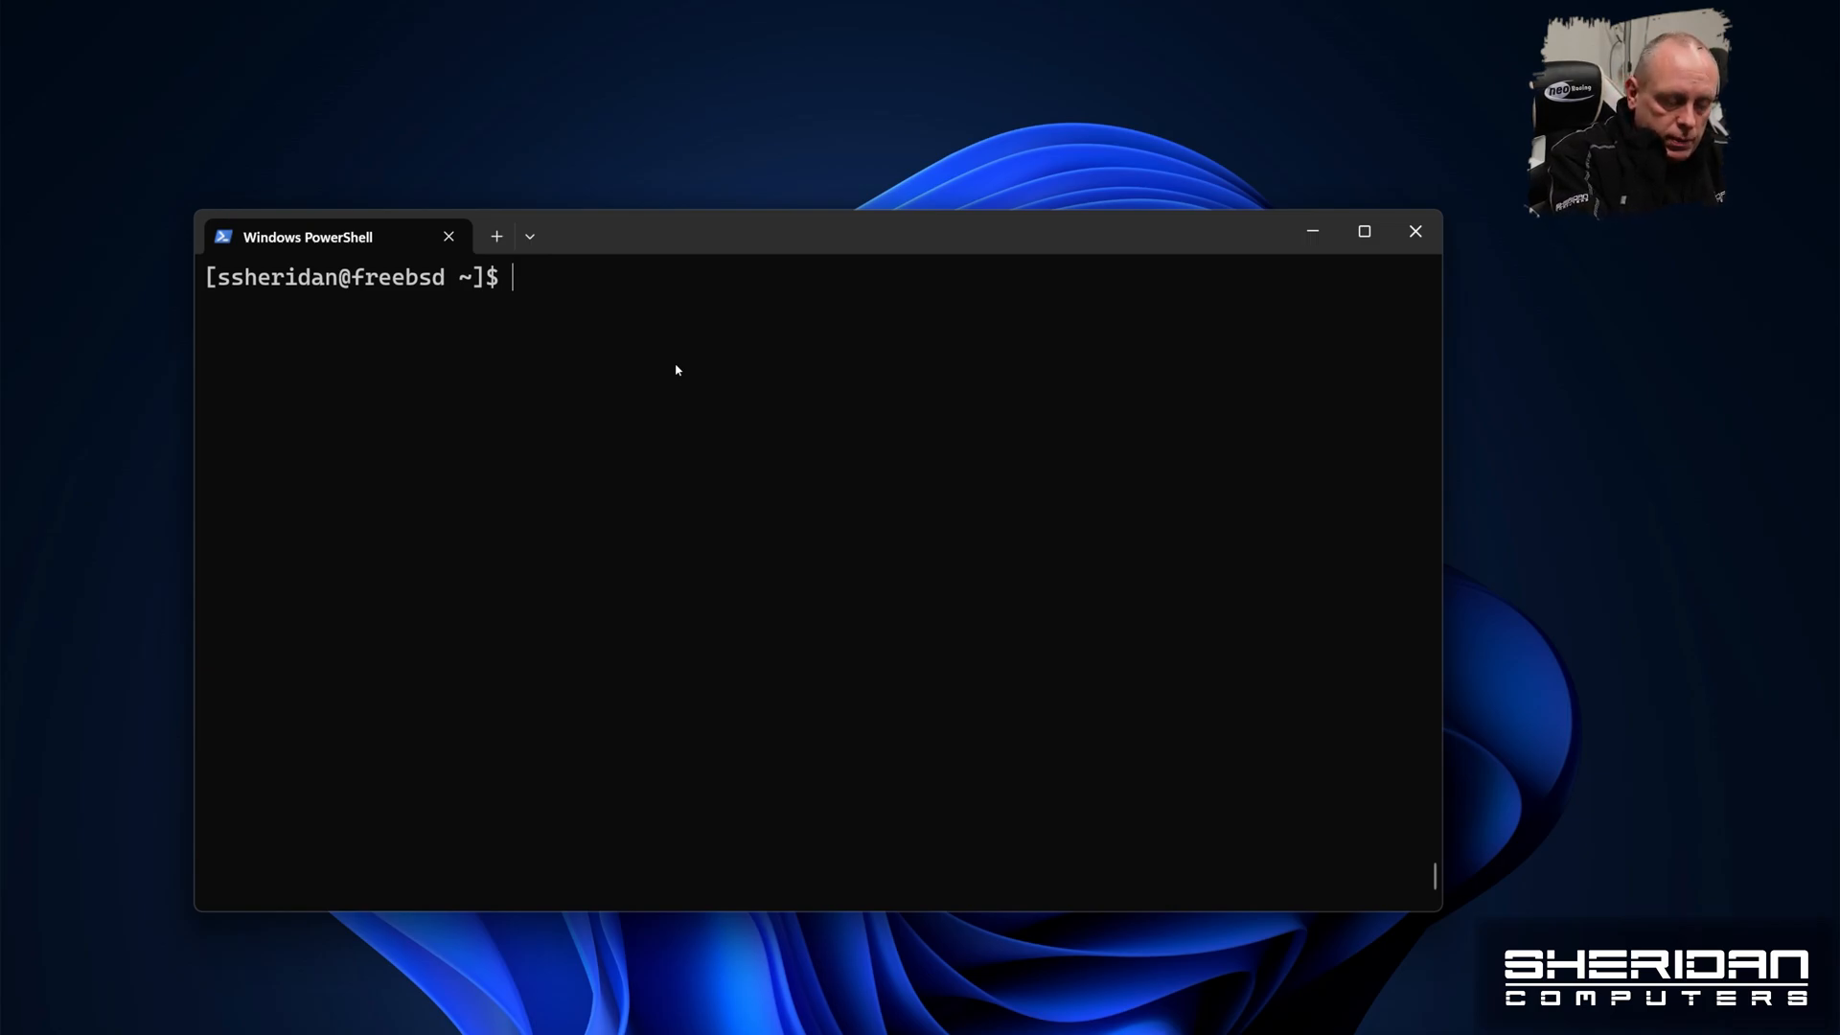
List the boot environments, then create and activate a new kde5 boot environment with bectl.
{"action": "type", "text": "d"}
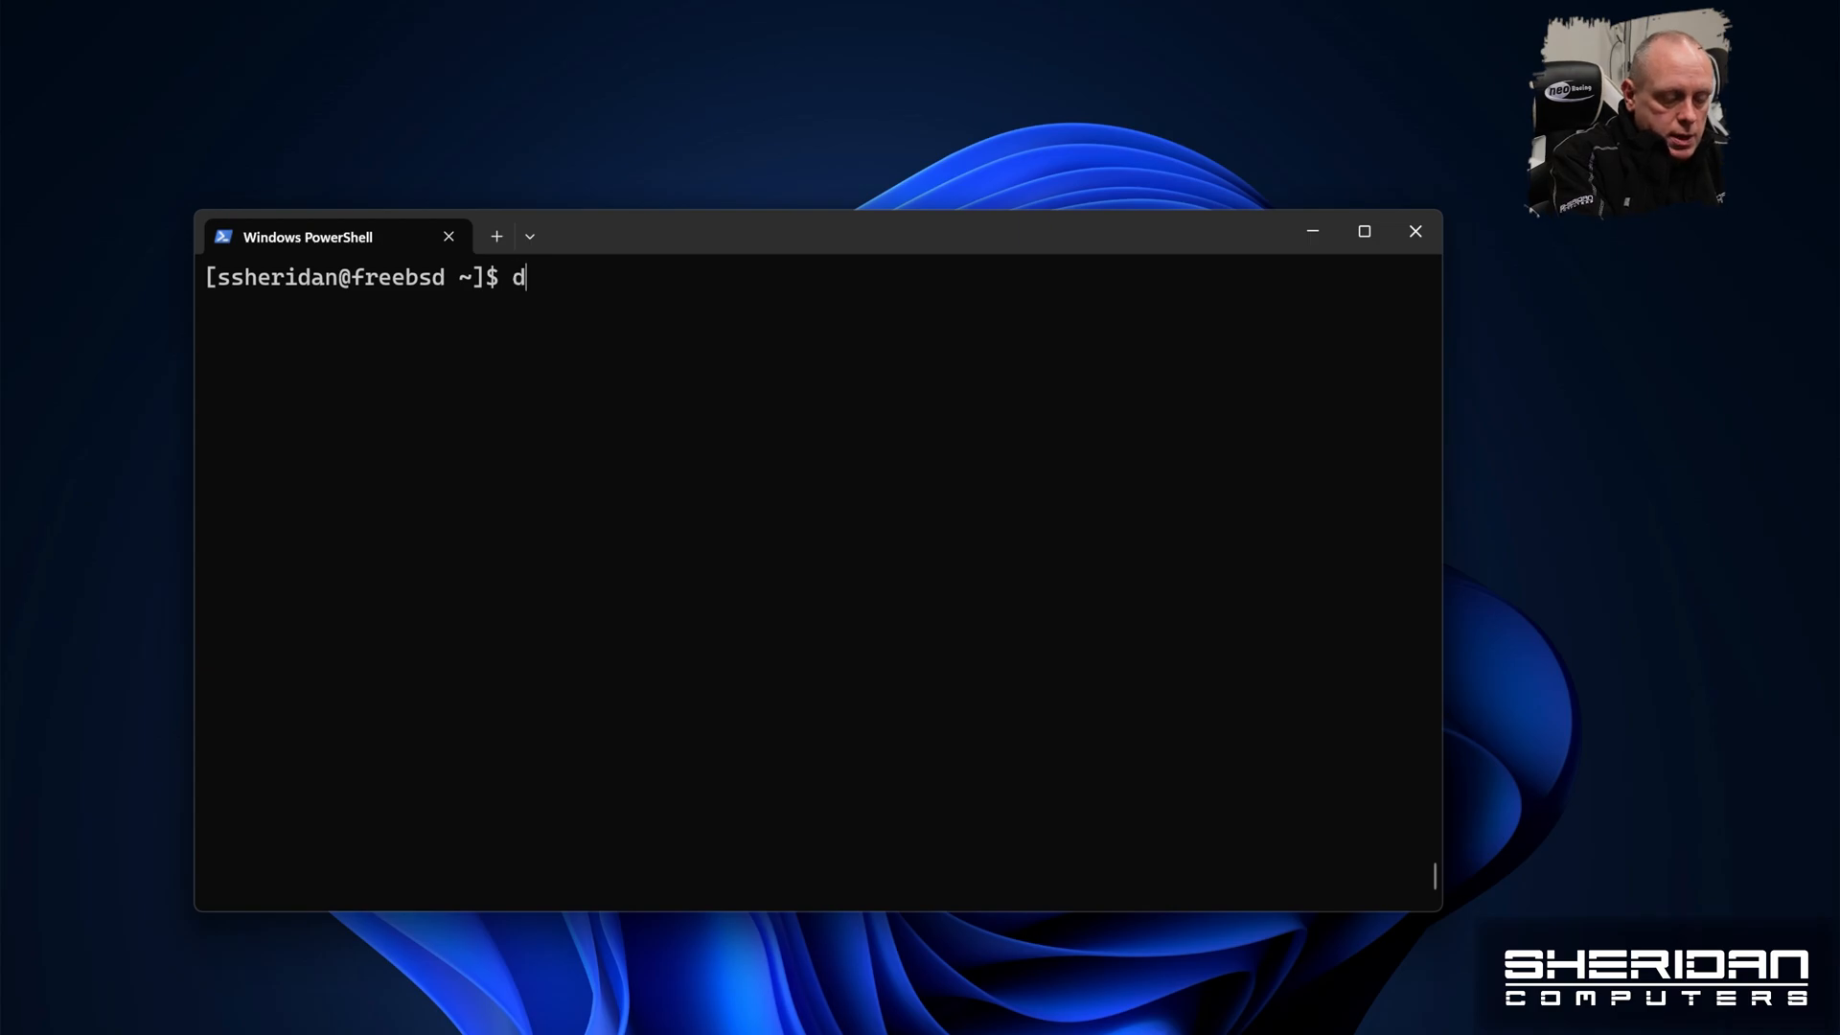
{"action": "type", "text": "oas bec"}
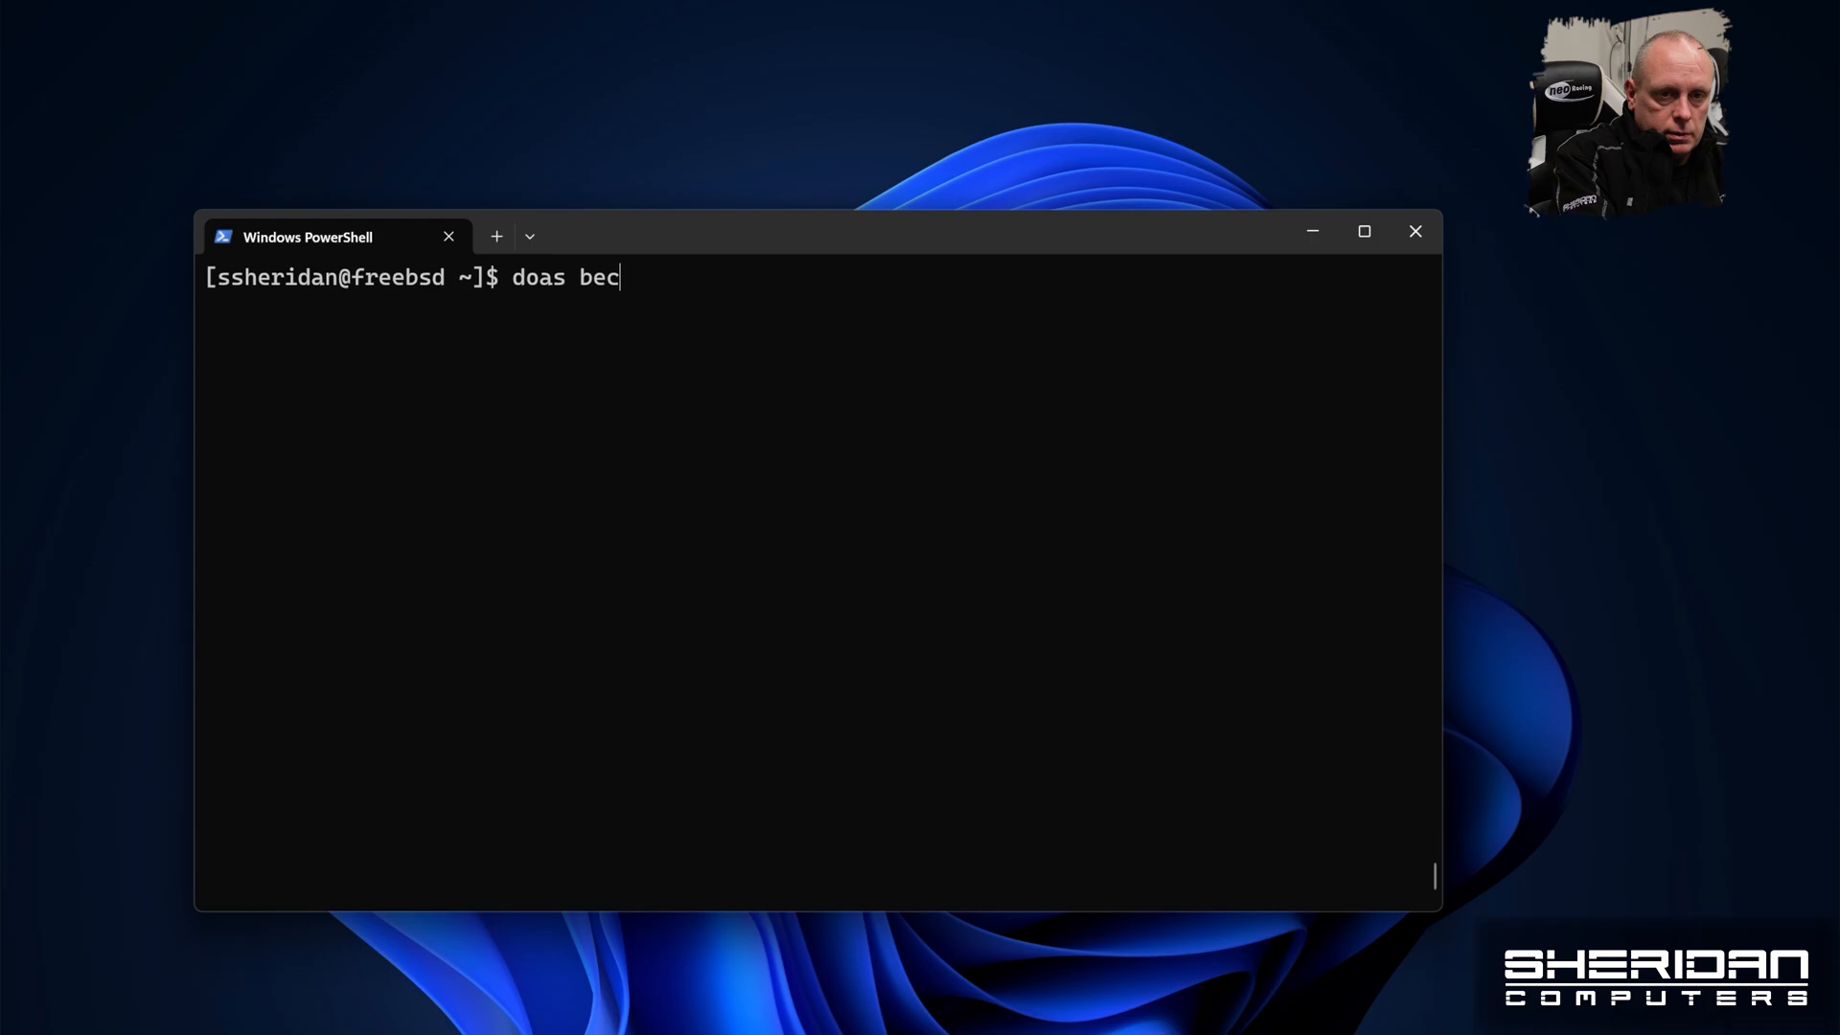
{"action": "key", "text": "Enter"}
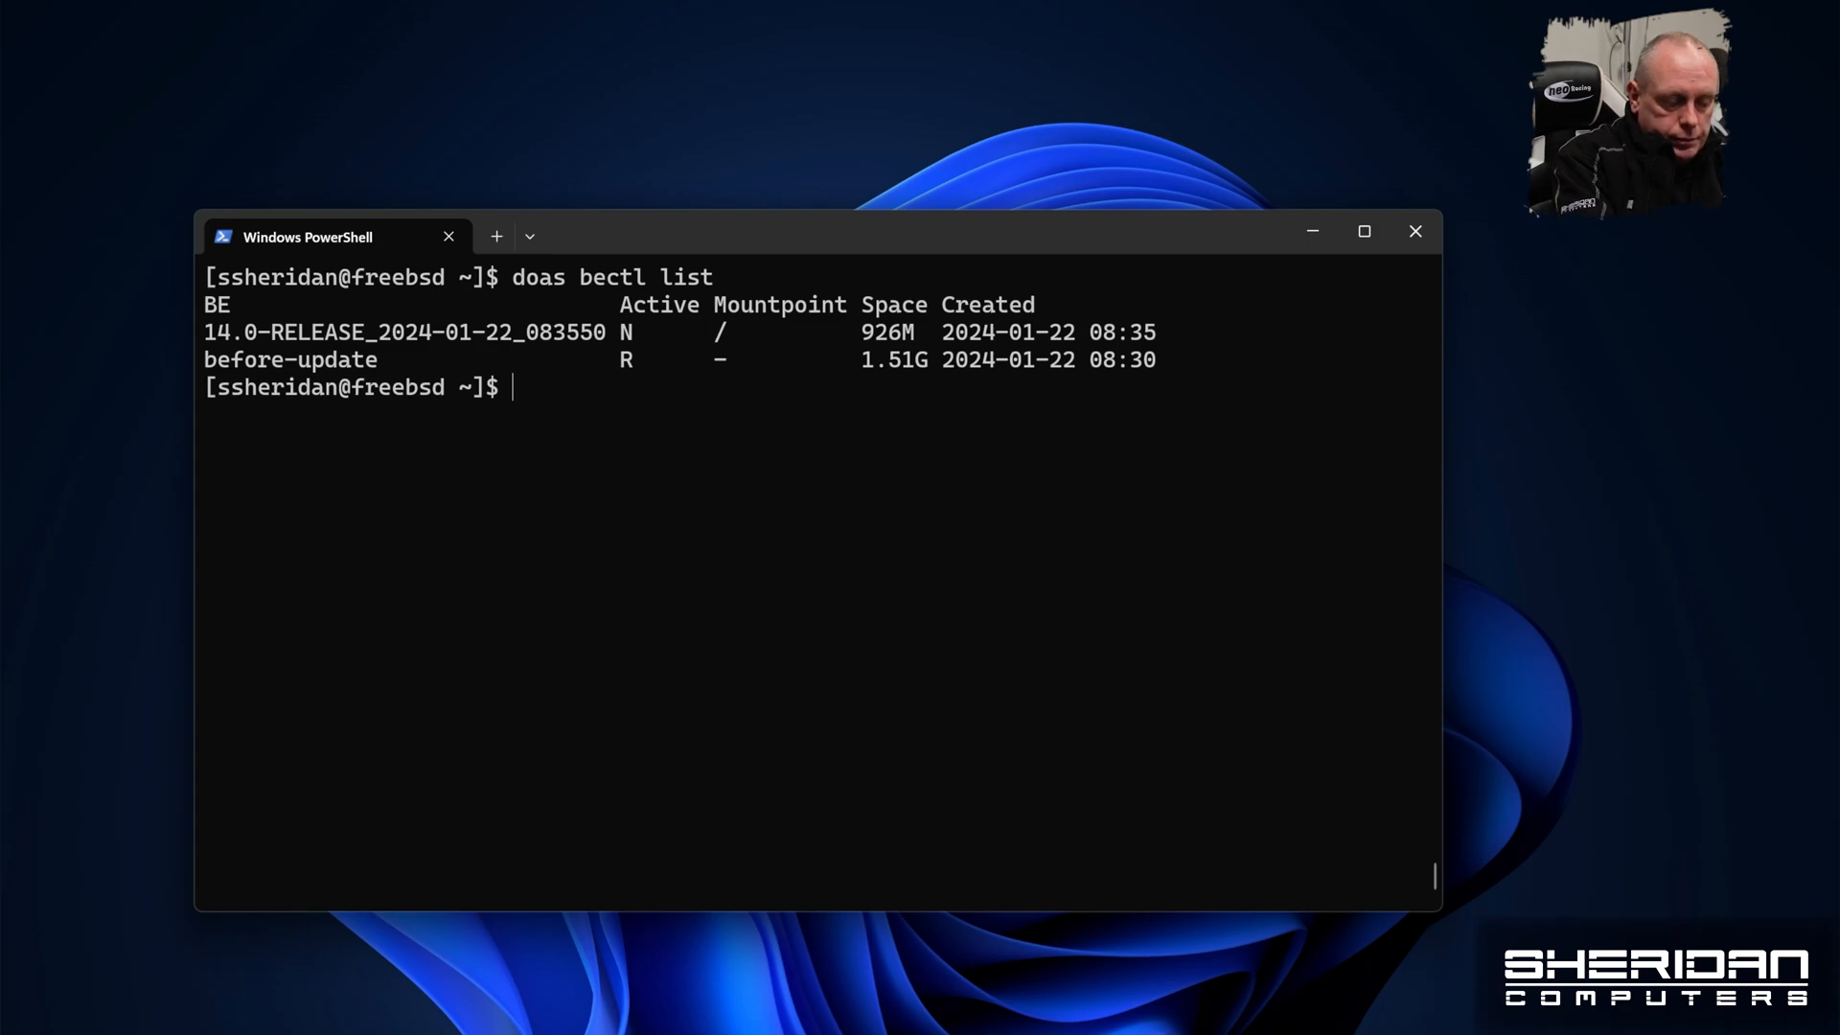
{"action": "type", "text": "doas bectl cre"}
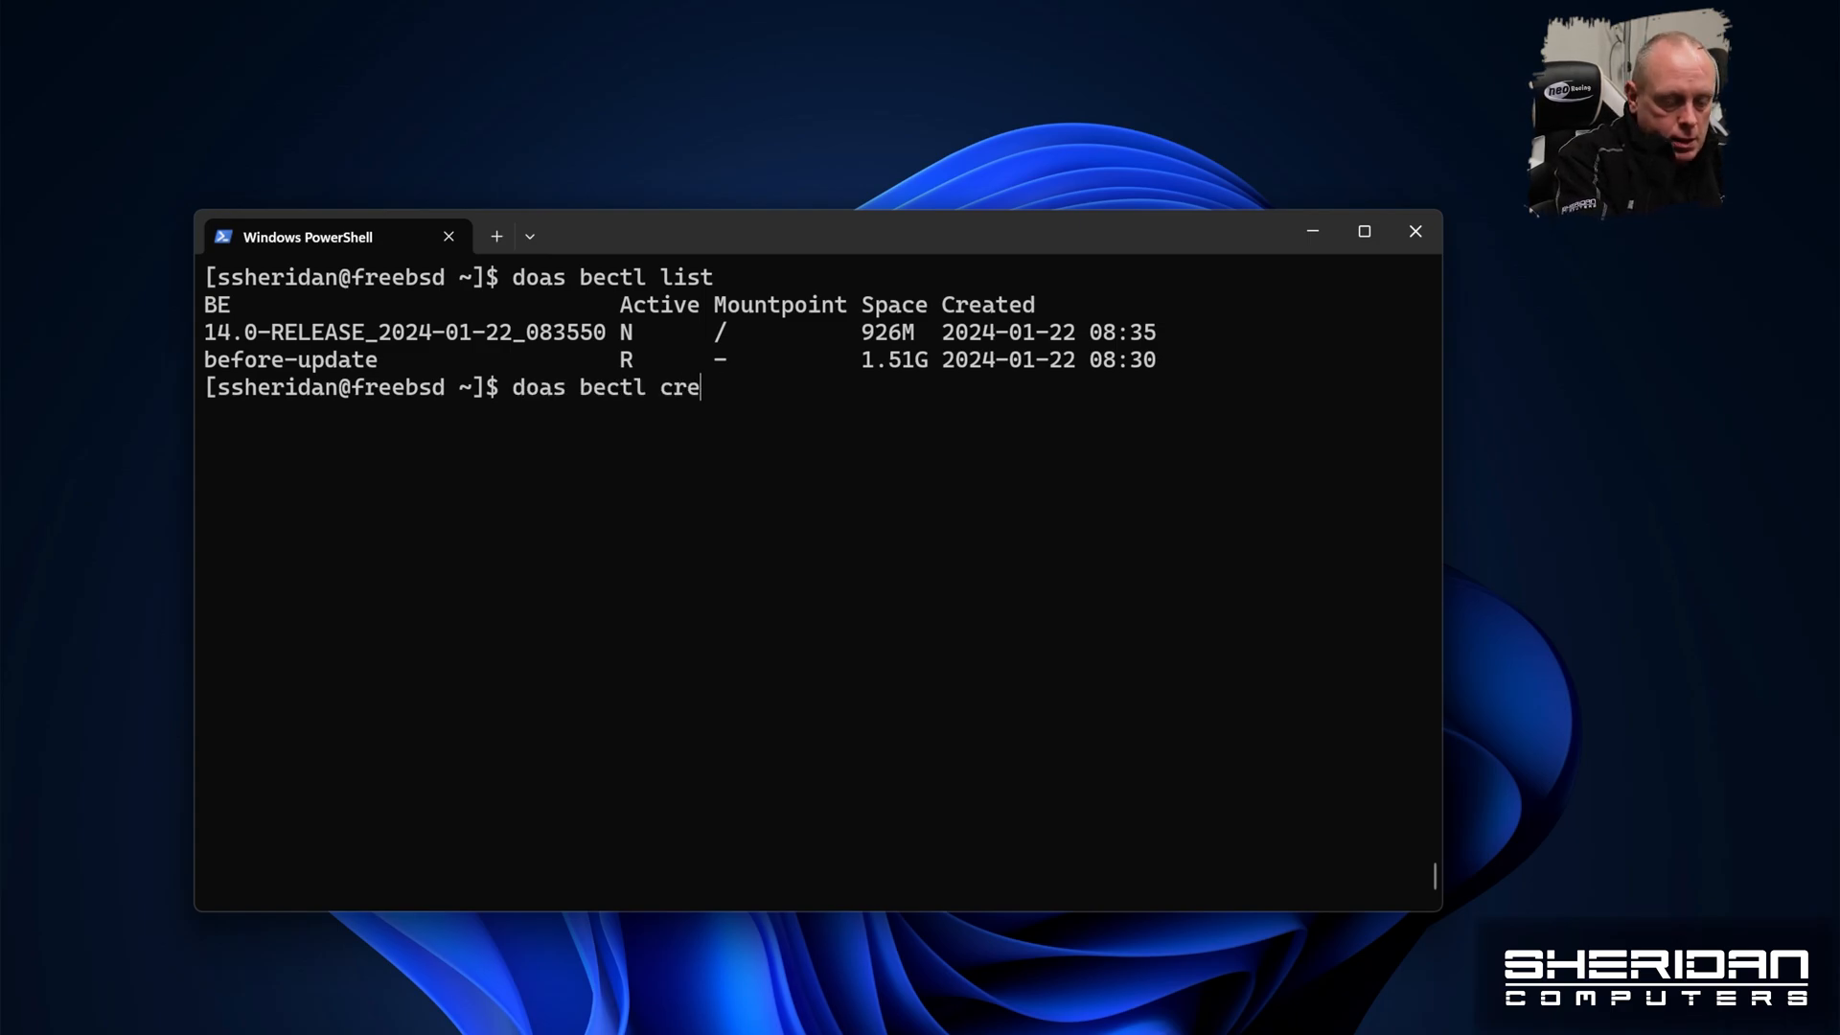
{"action": "type", "text": "ate kde5"}
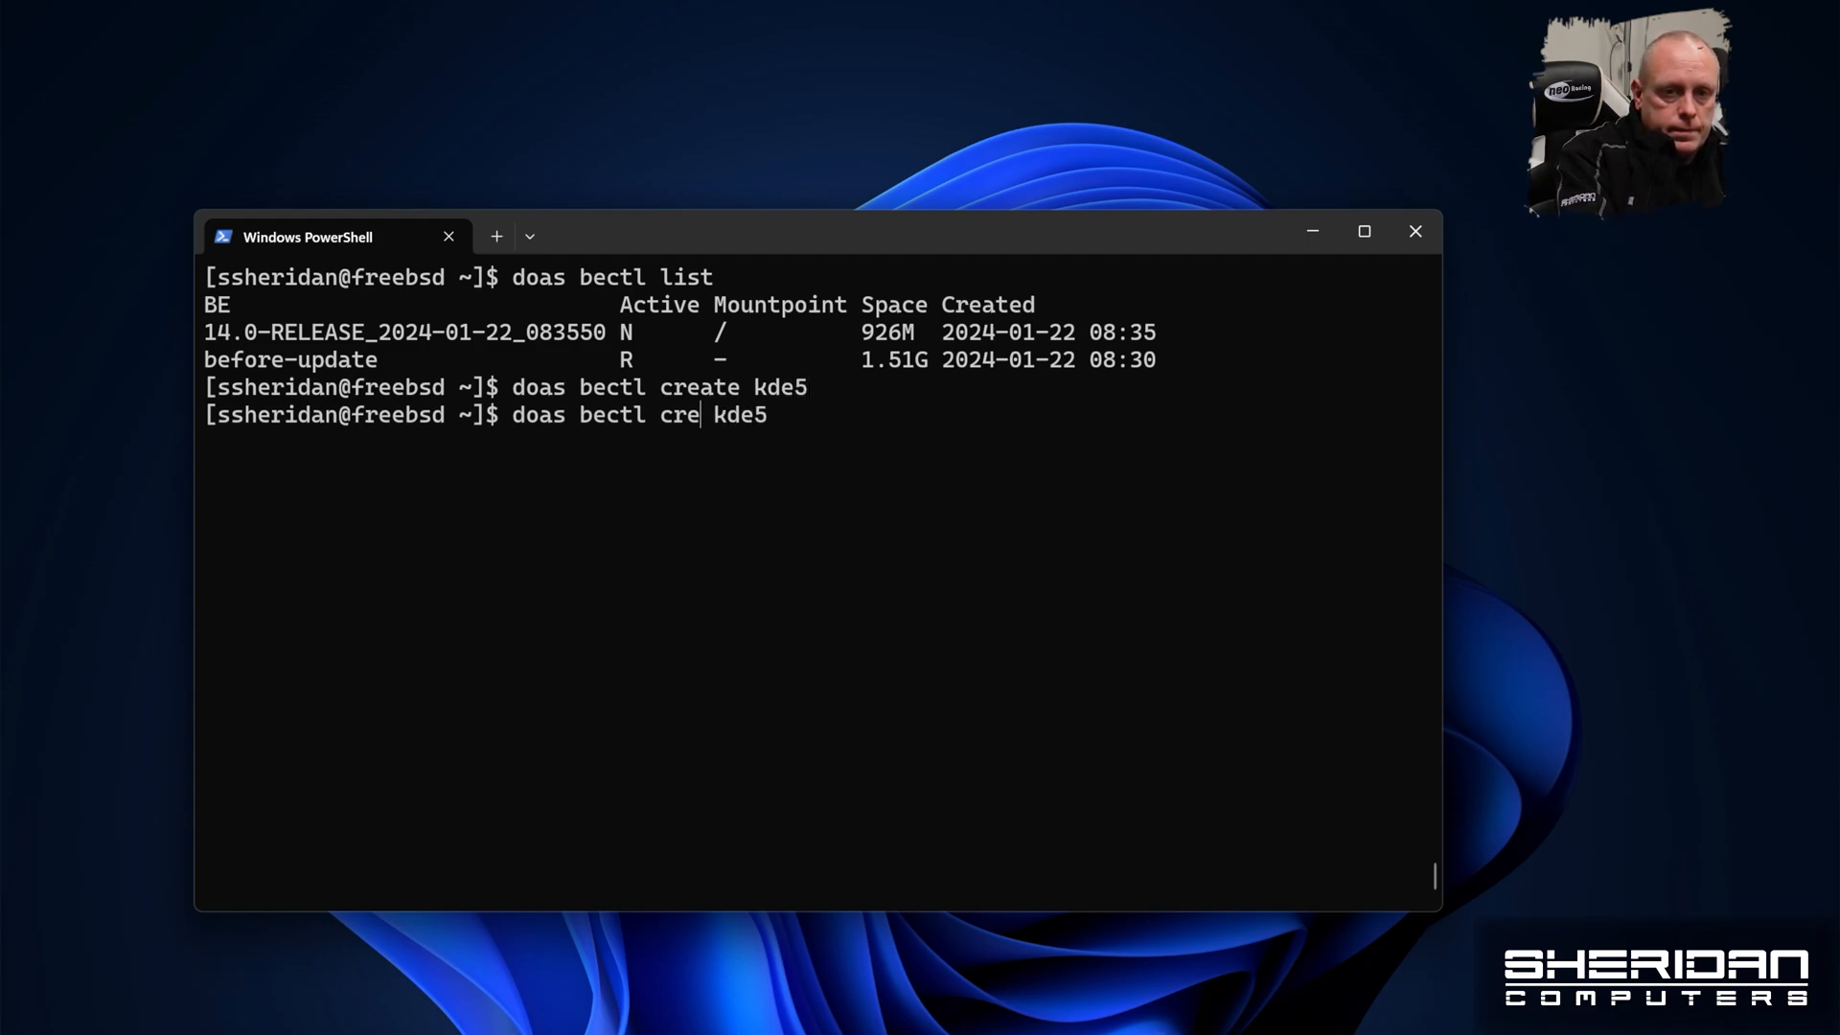
{"action": "type", "text": "activate"}
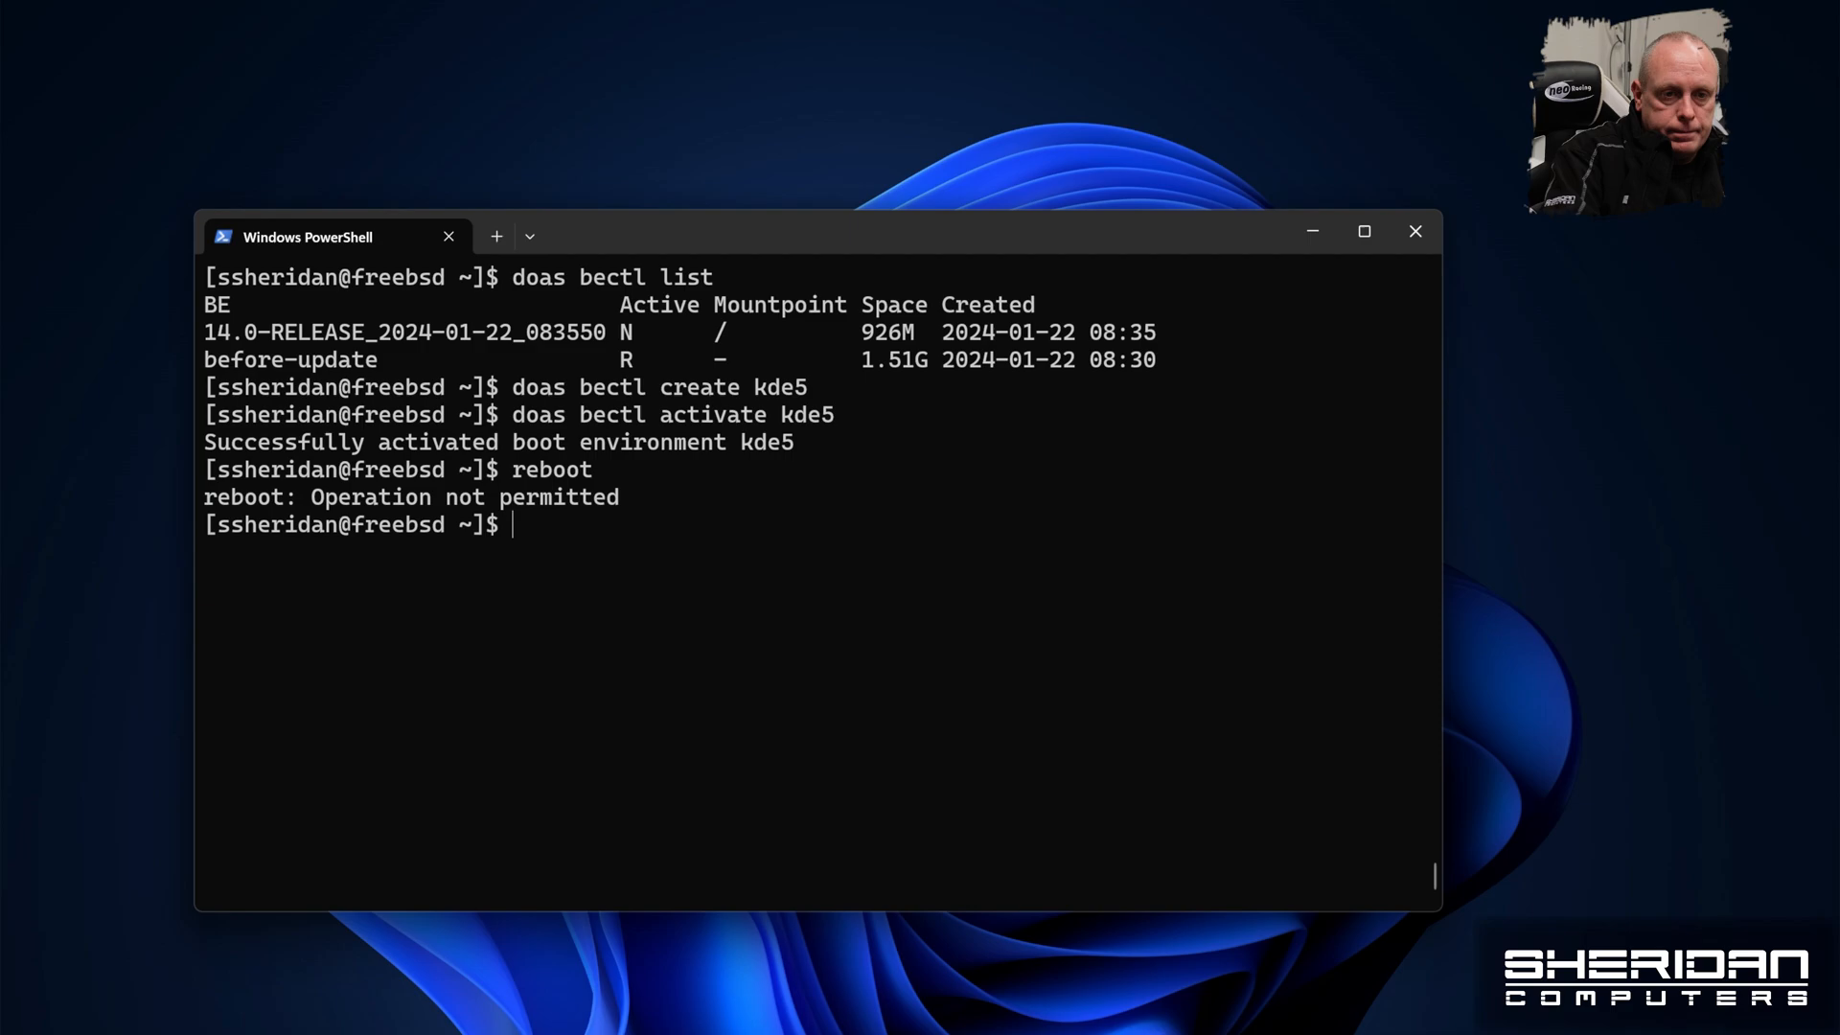
{"action": "type", "text": "doas !!"}
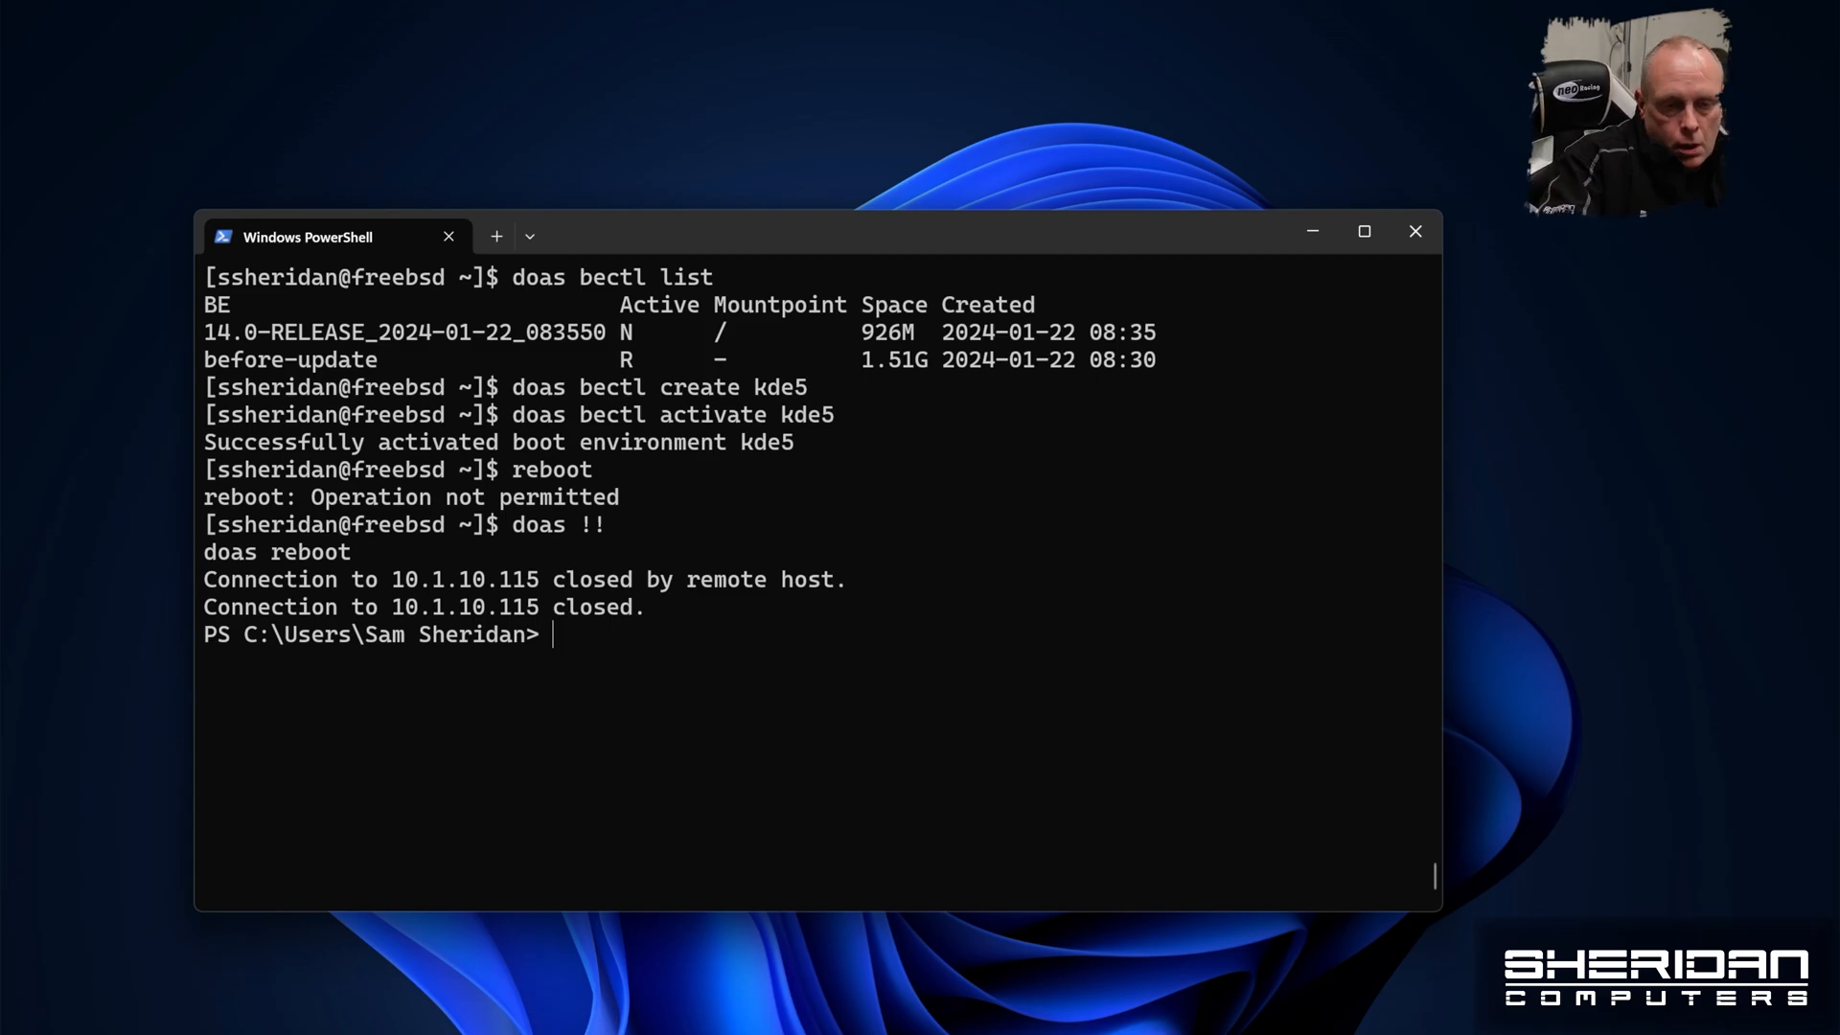
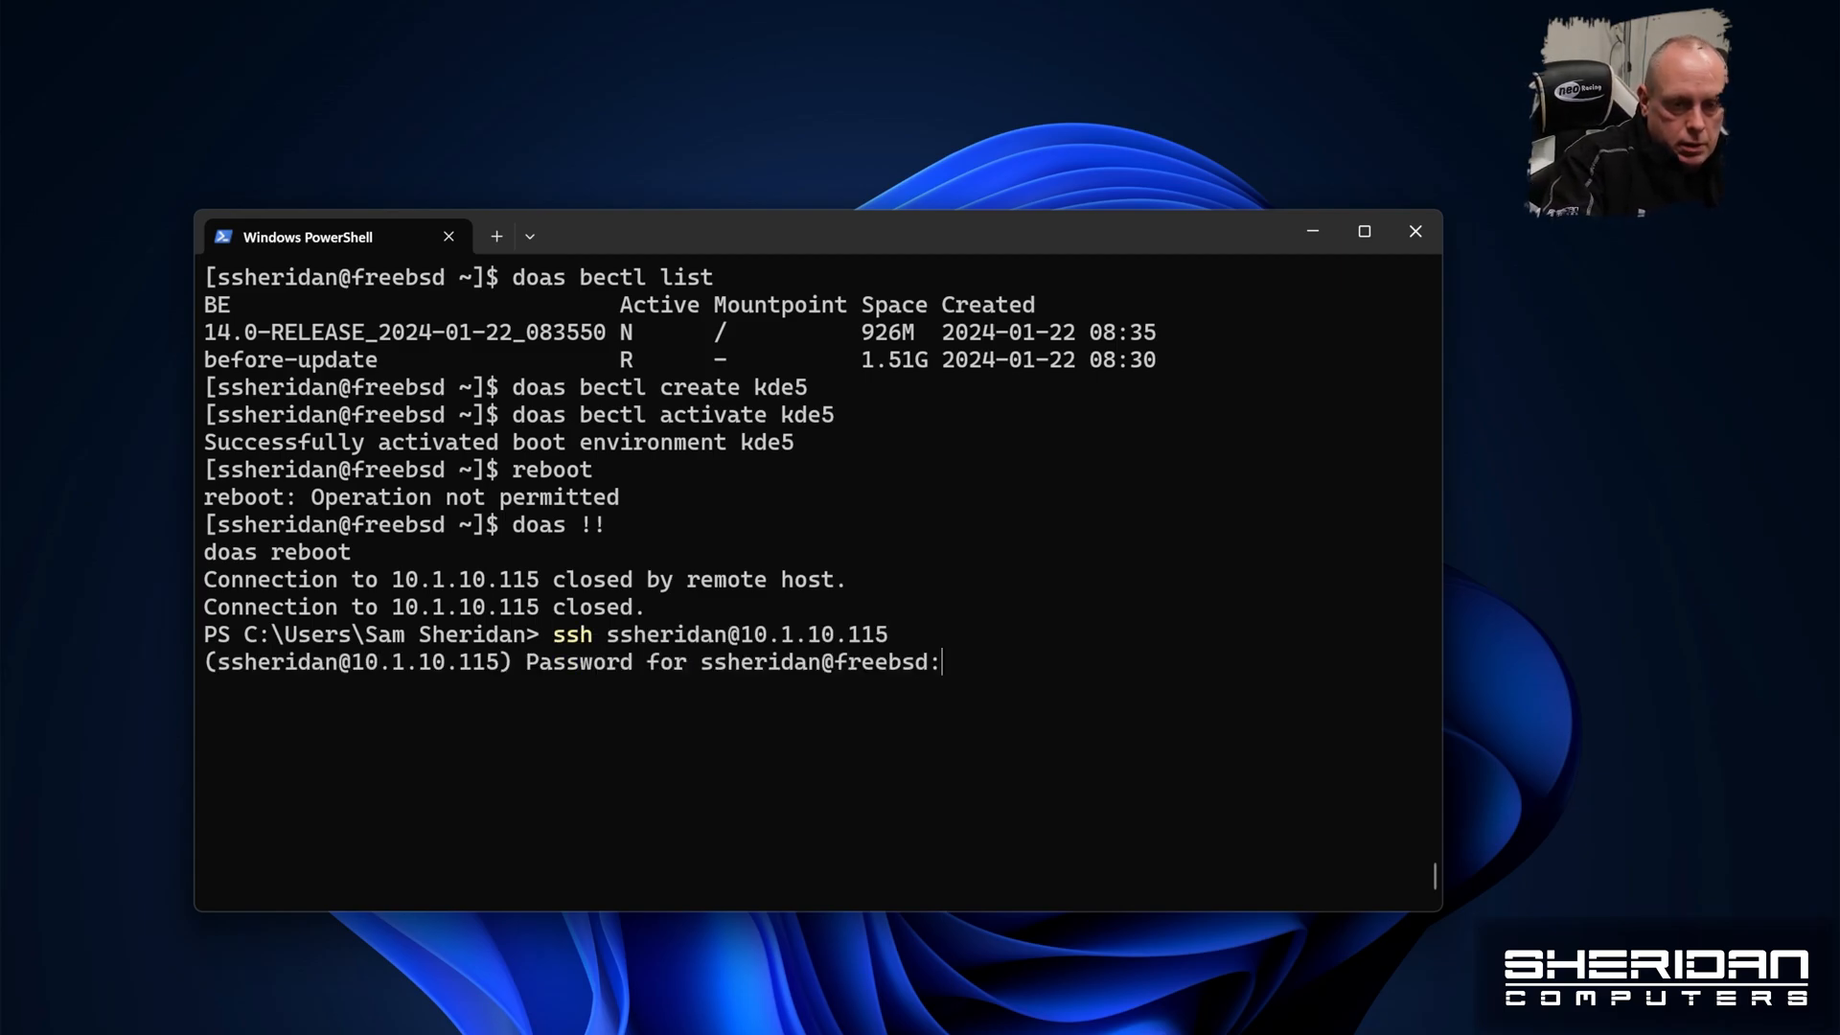
{"action": "key", "text": "Enter"}
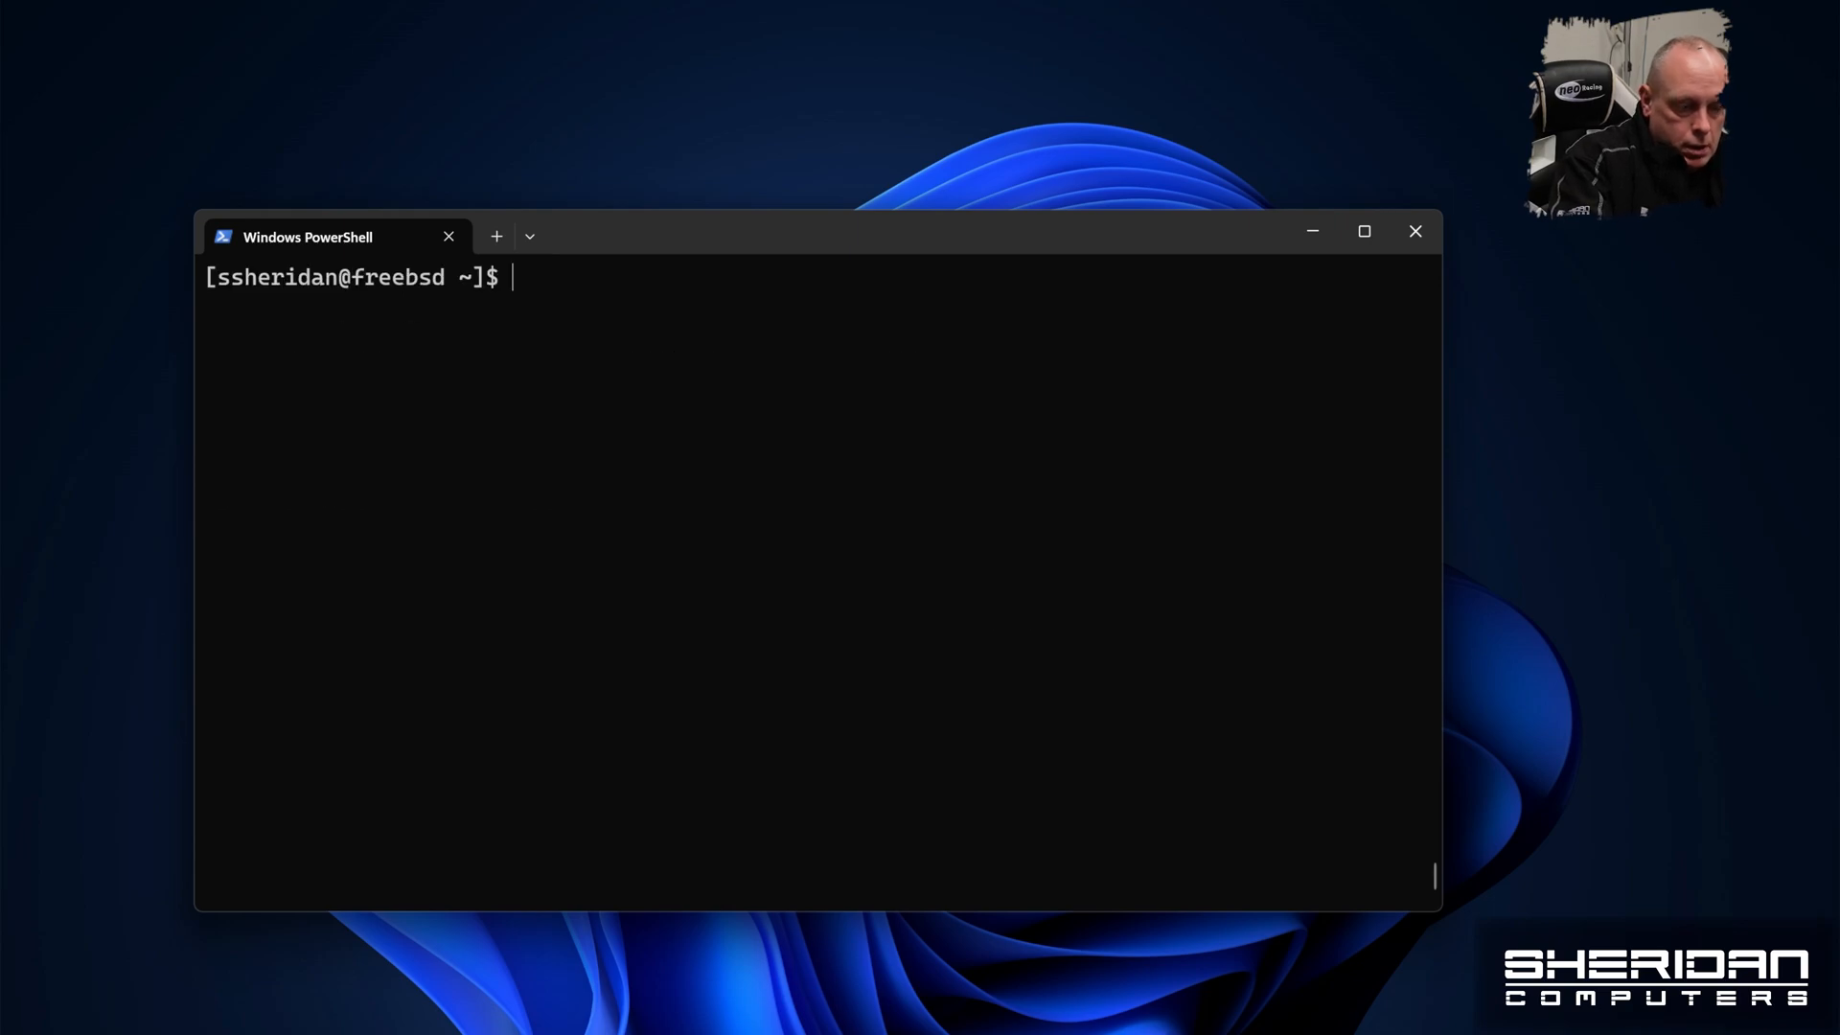
List the boot environments to confirm kde5 is the active, root-mounted one.
{"action": "type", "text": "doas bectl list"}
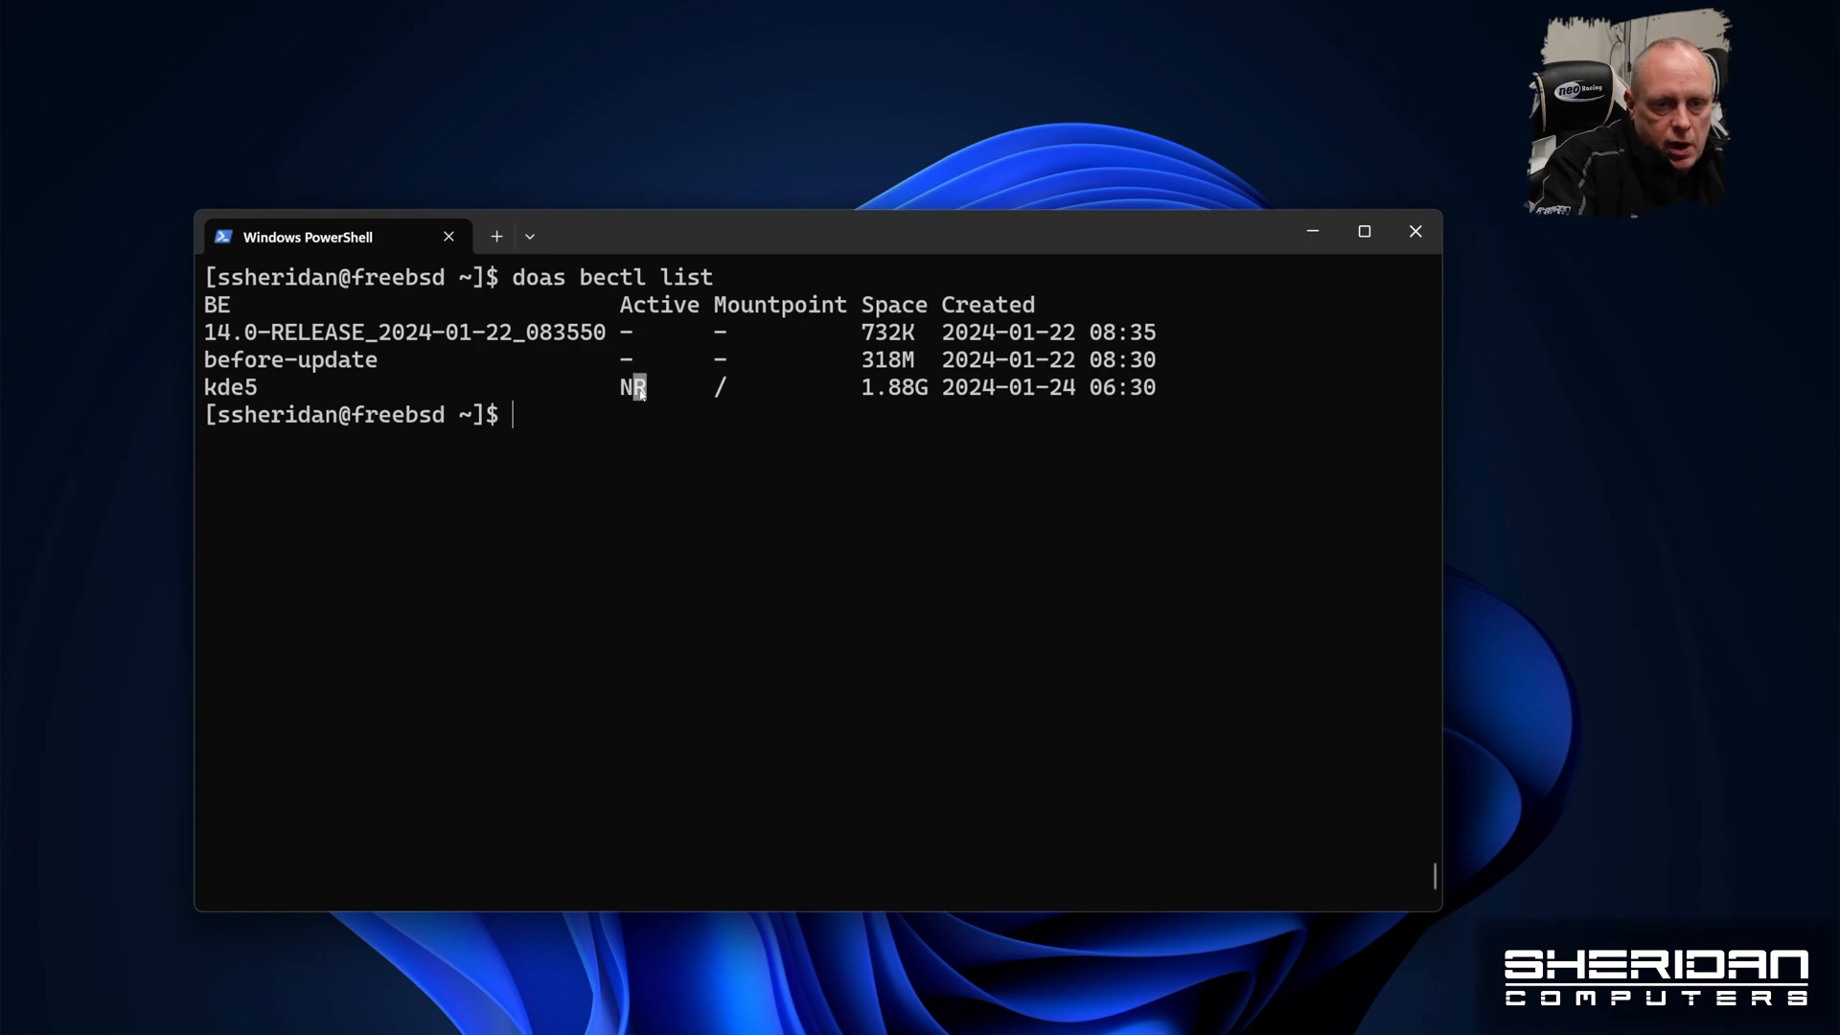
{"action": "mouse_move", "coordinate": [602, 466]}
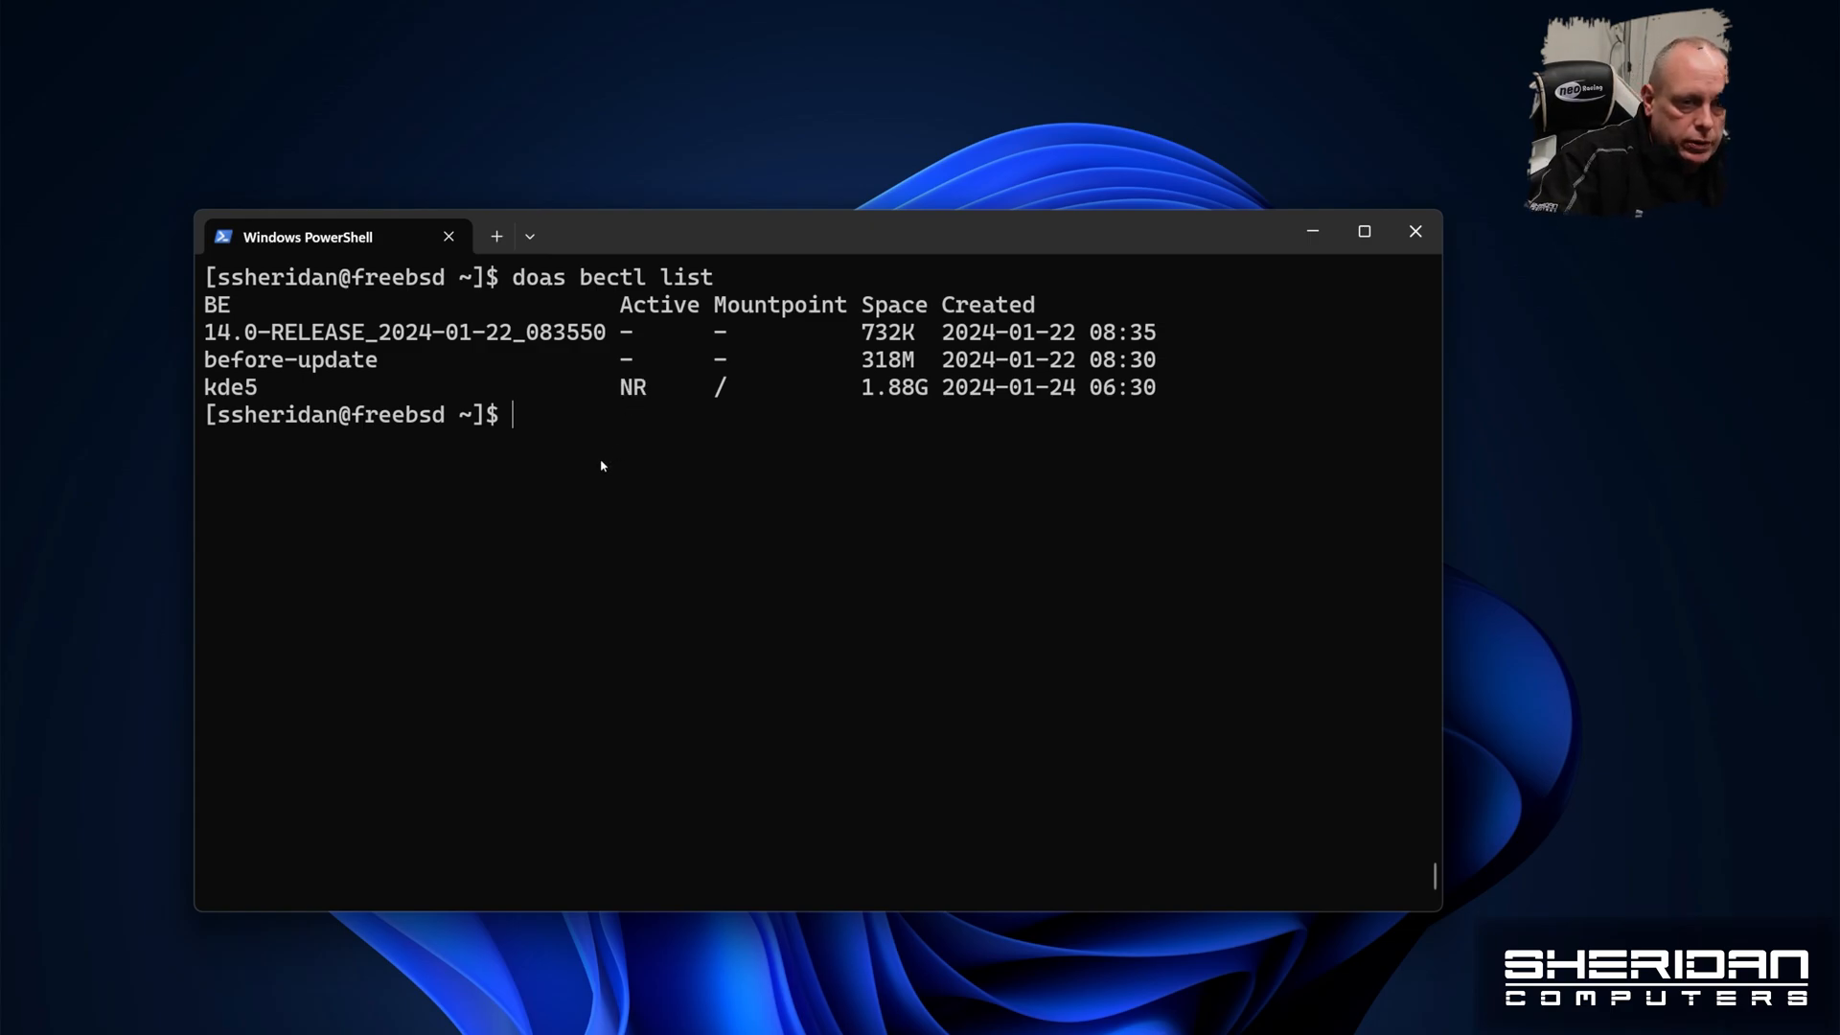
Install the KDE packages with doas pkg install, confirming all 743 packages.
{"action": "type", "text": "doas"}
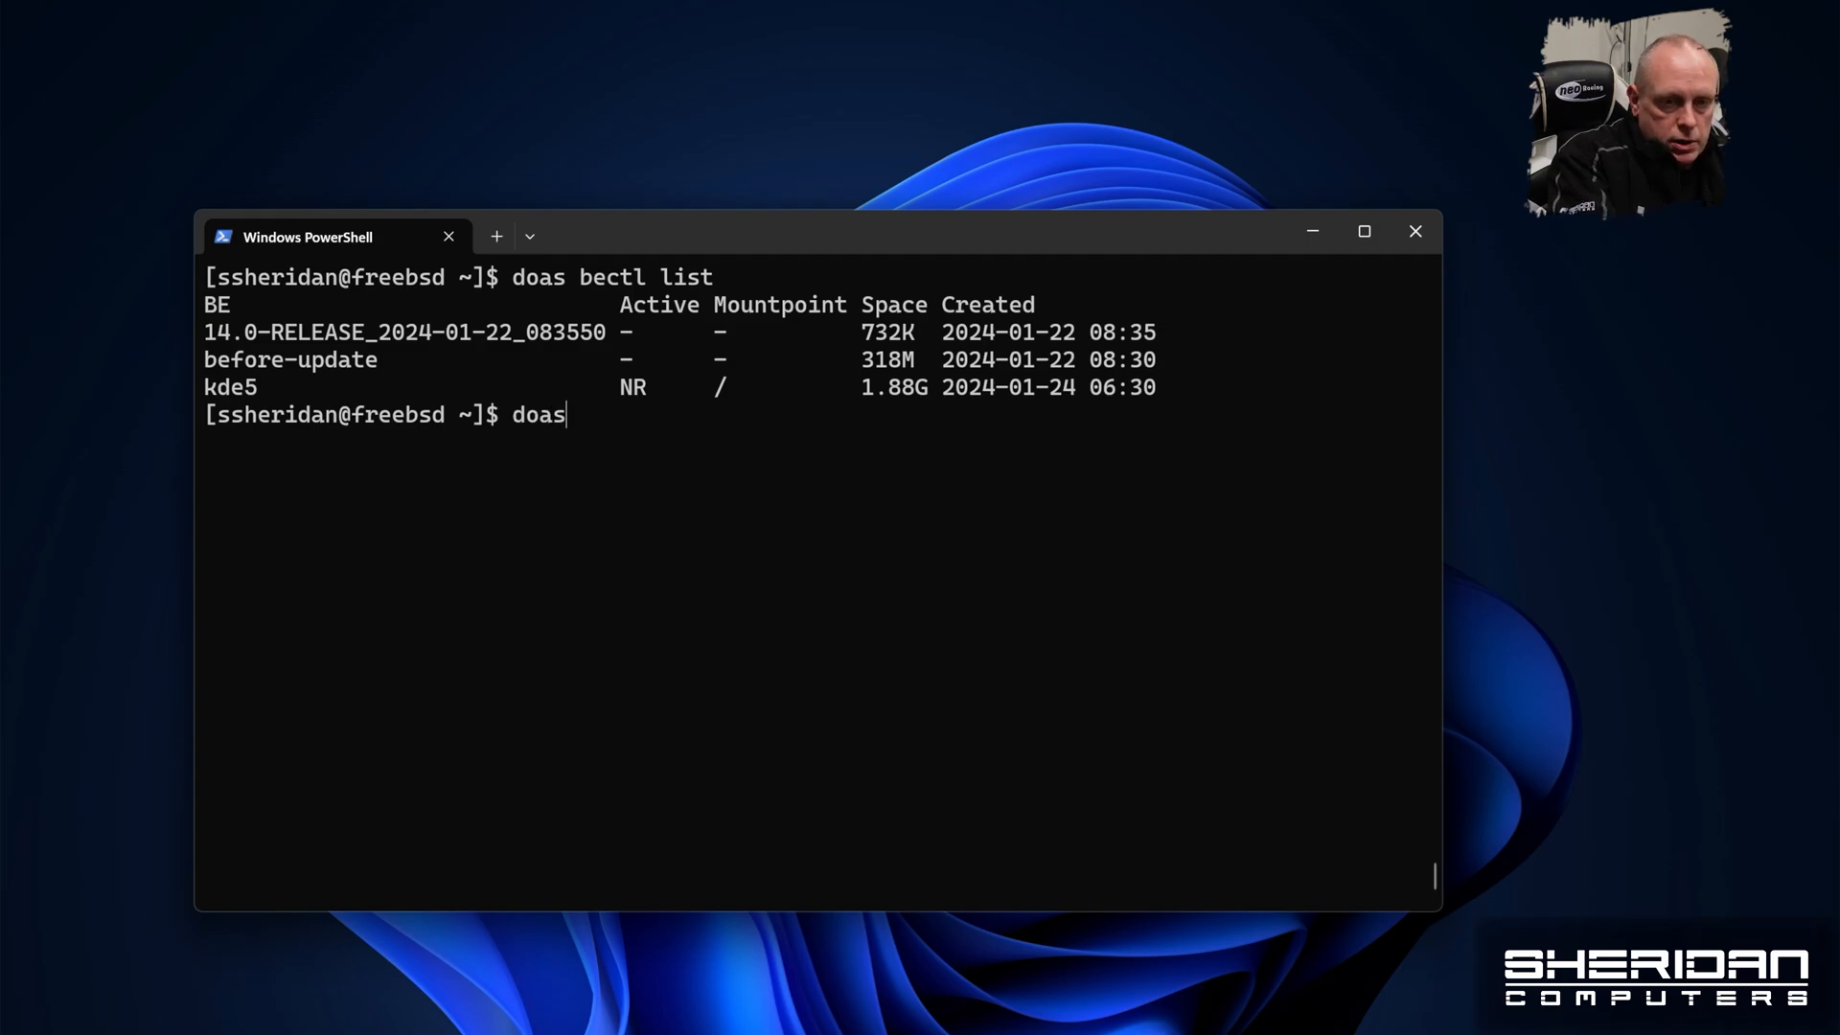
{"action": "type", "text": "pk"}
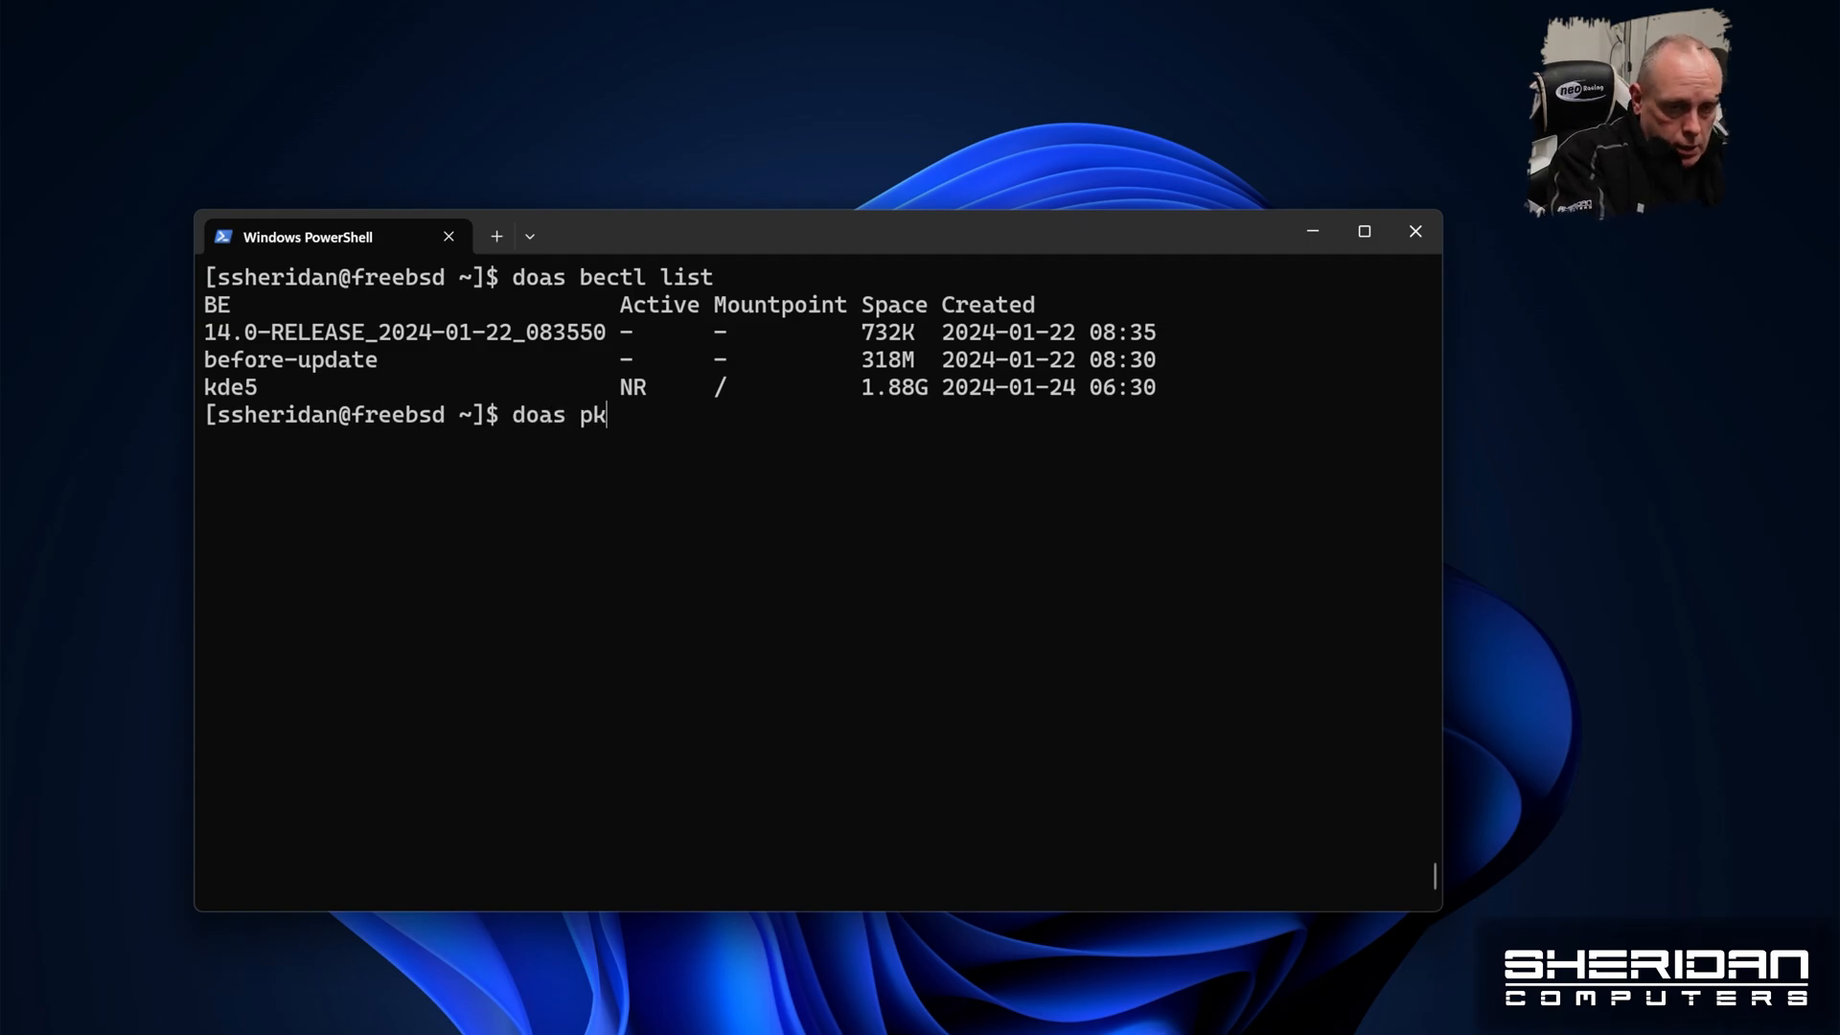
{"action": "type", "text": "g install"}
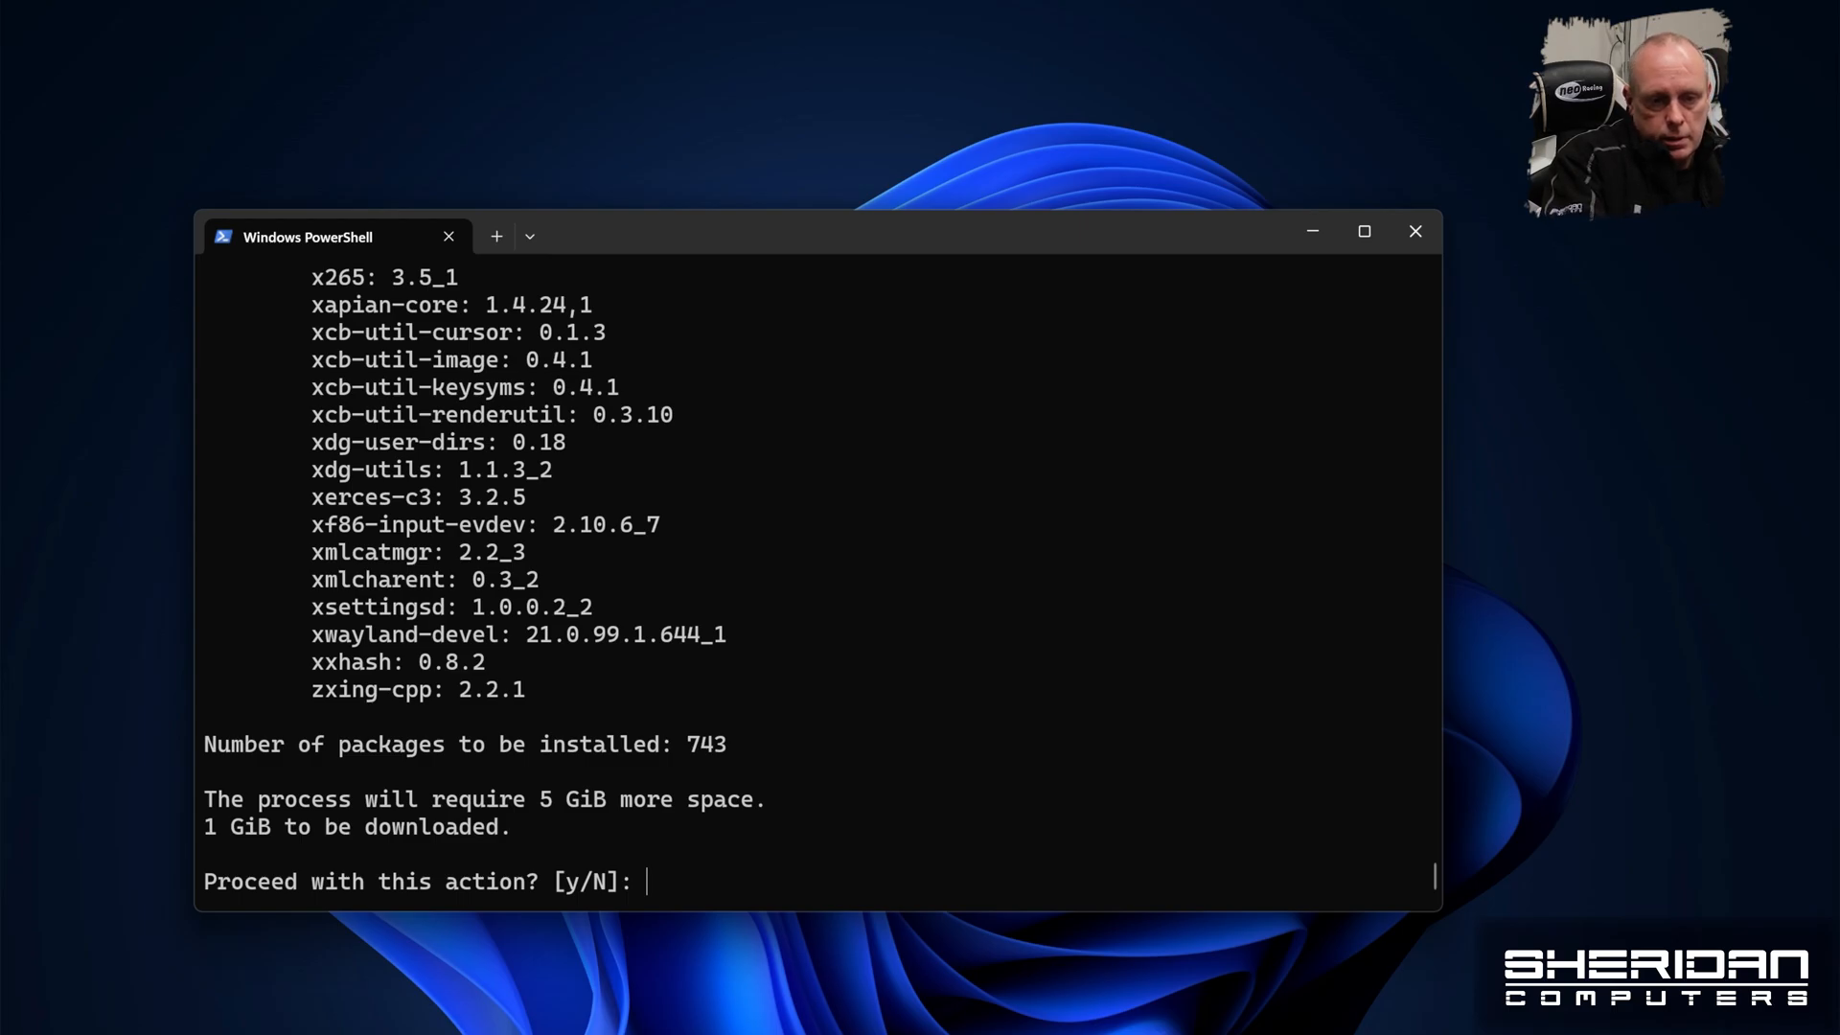
{"action": "type", "text": "y"}
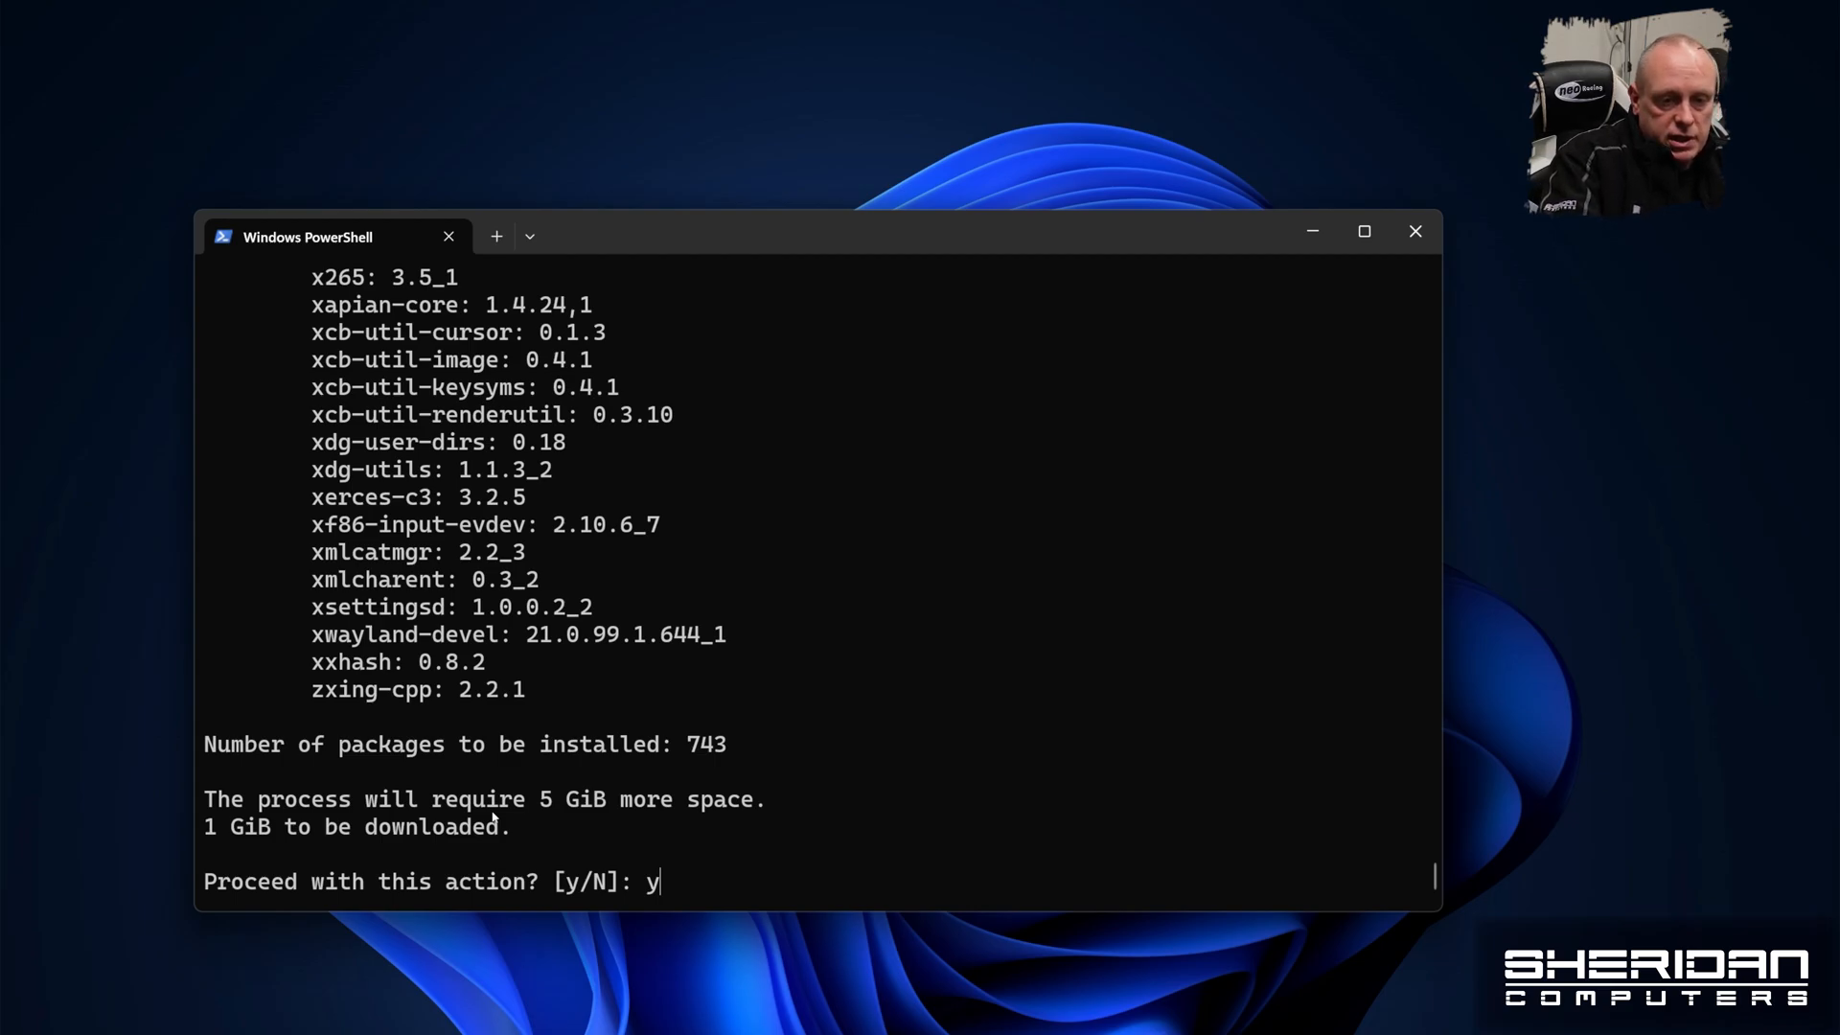
{"action": "key", "text": "enter"}
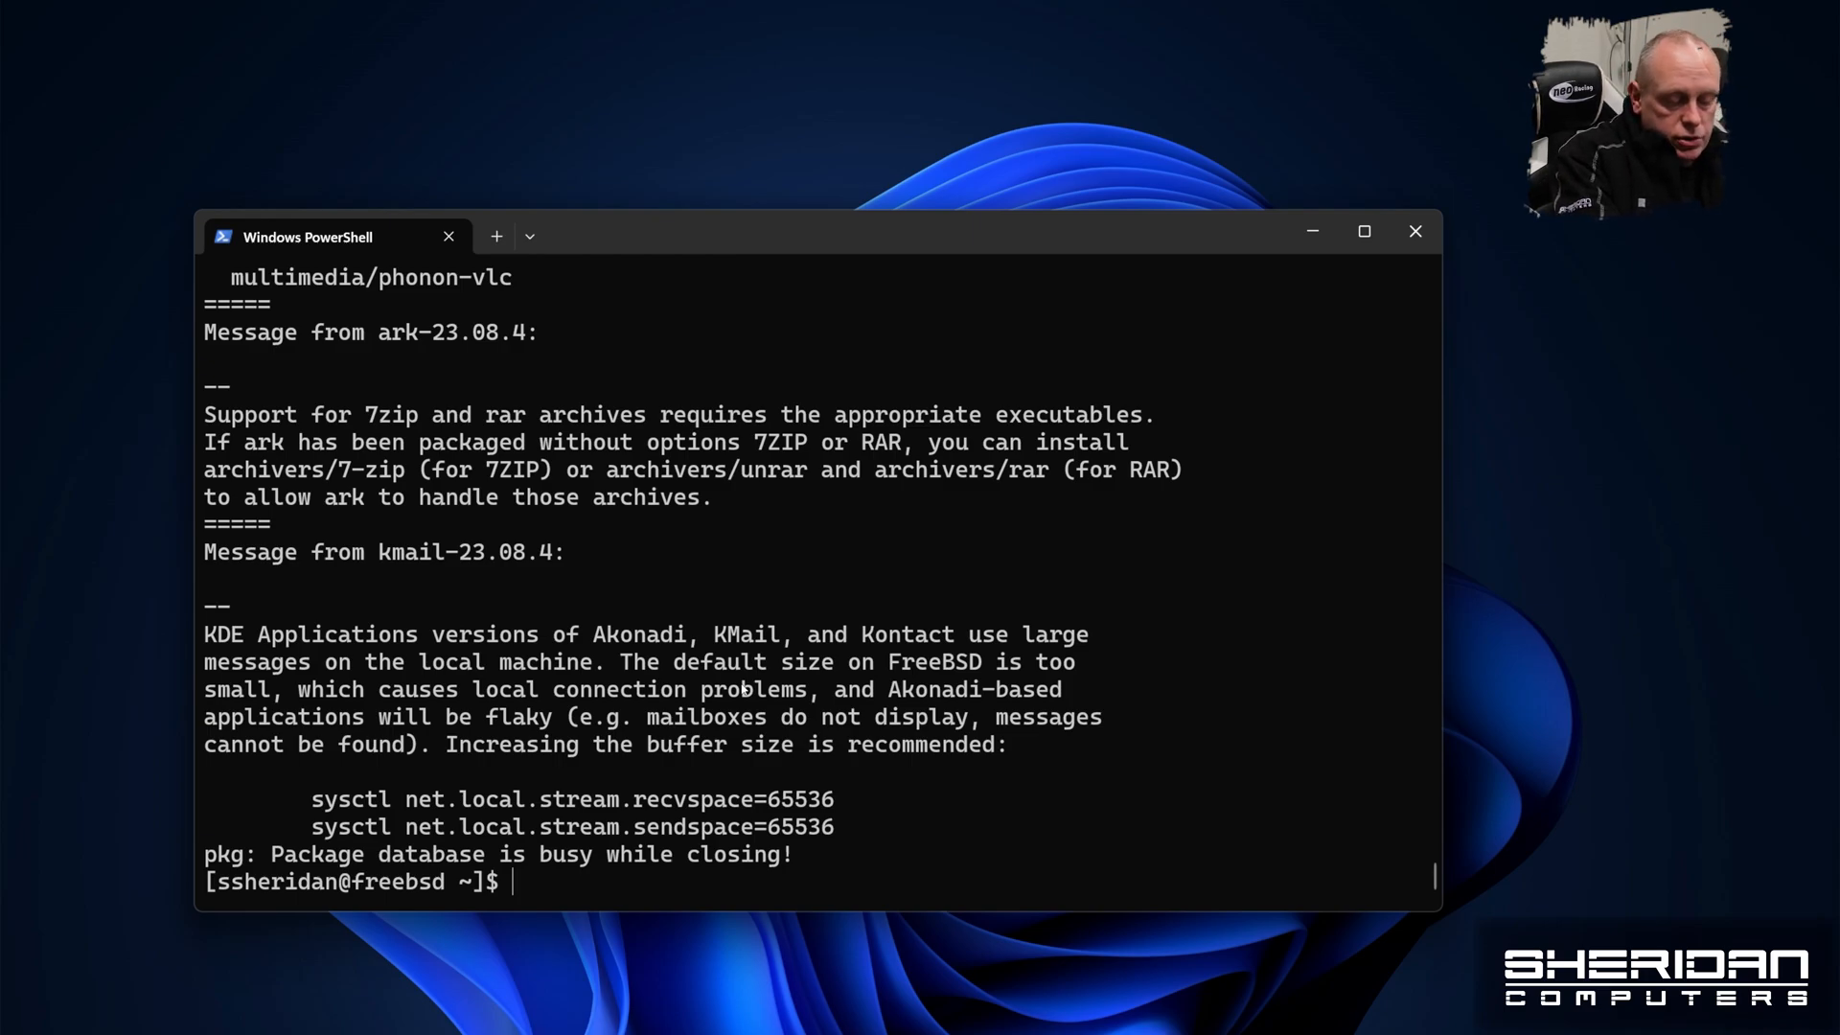
Install dbus, enable it at boot with sysrc dbus_enable="YES", and start installing sddm.
{"action": "type", "text": "doas pkg install dbu"}
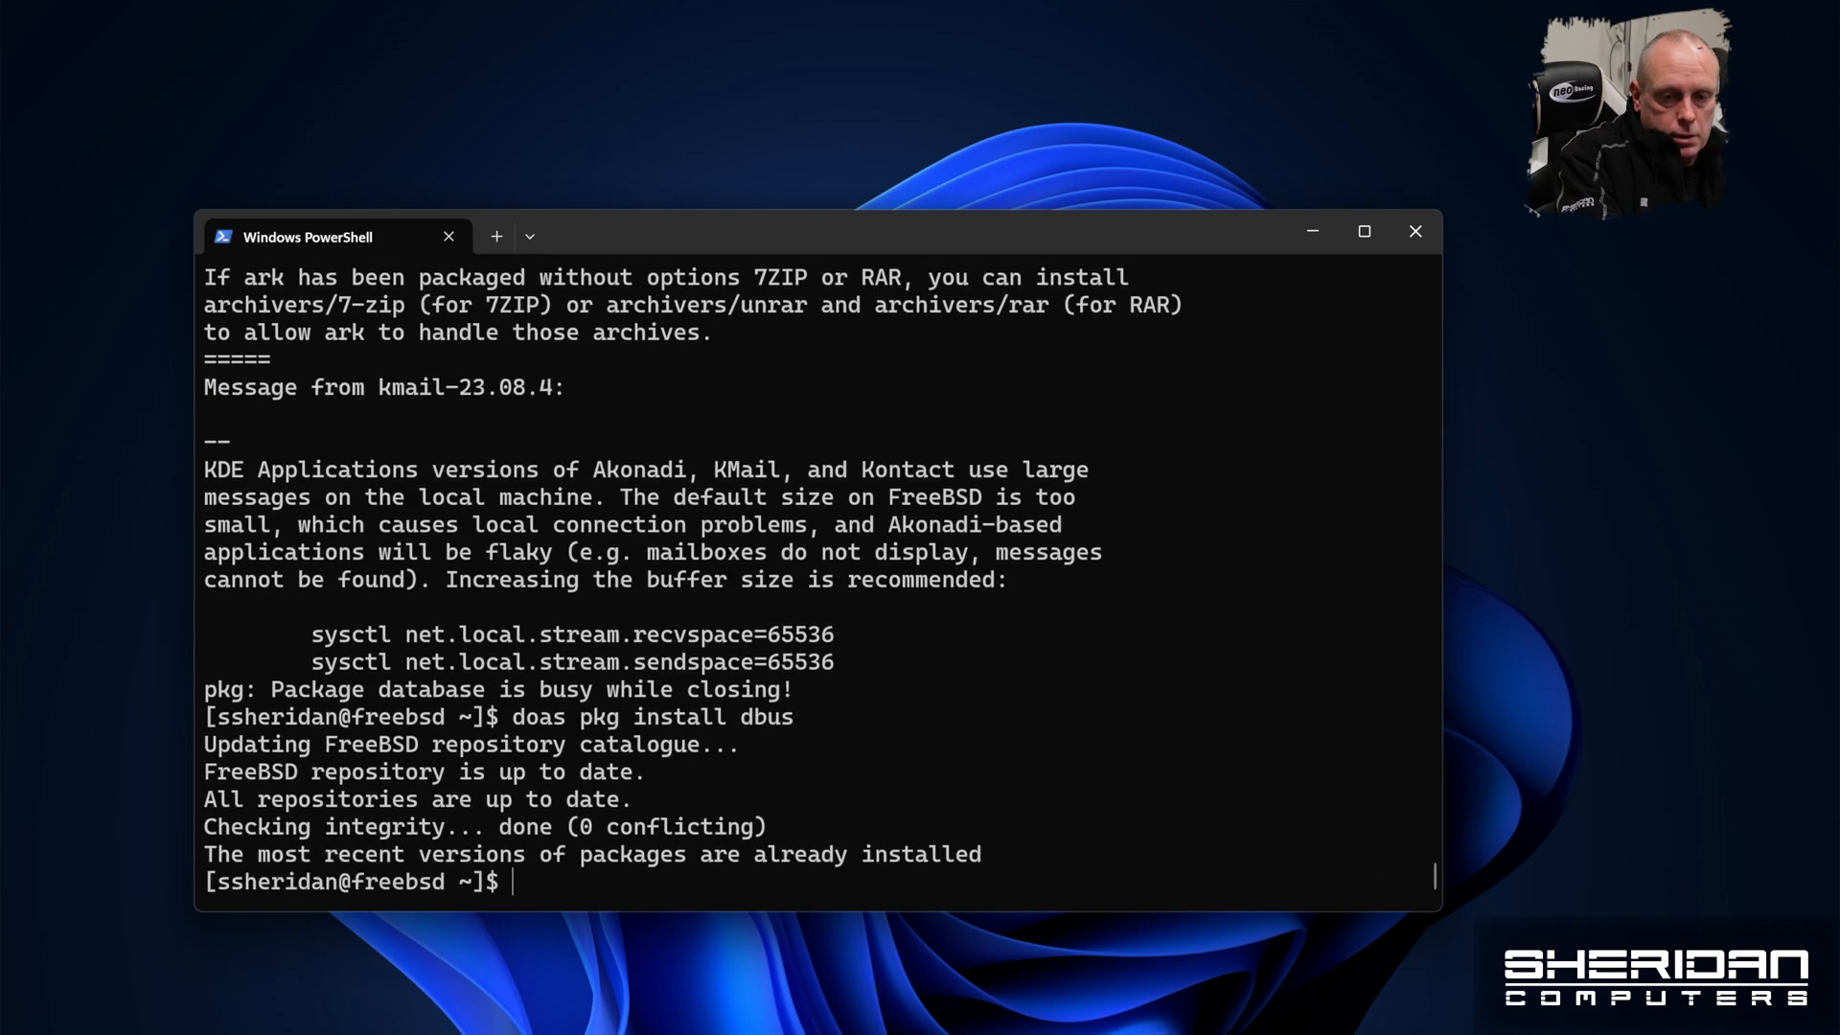
{"action": "type", "text": "s"}
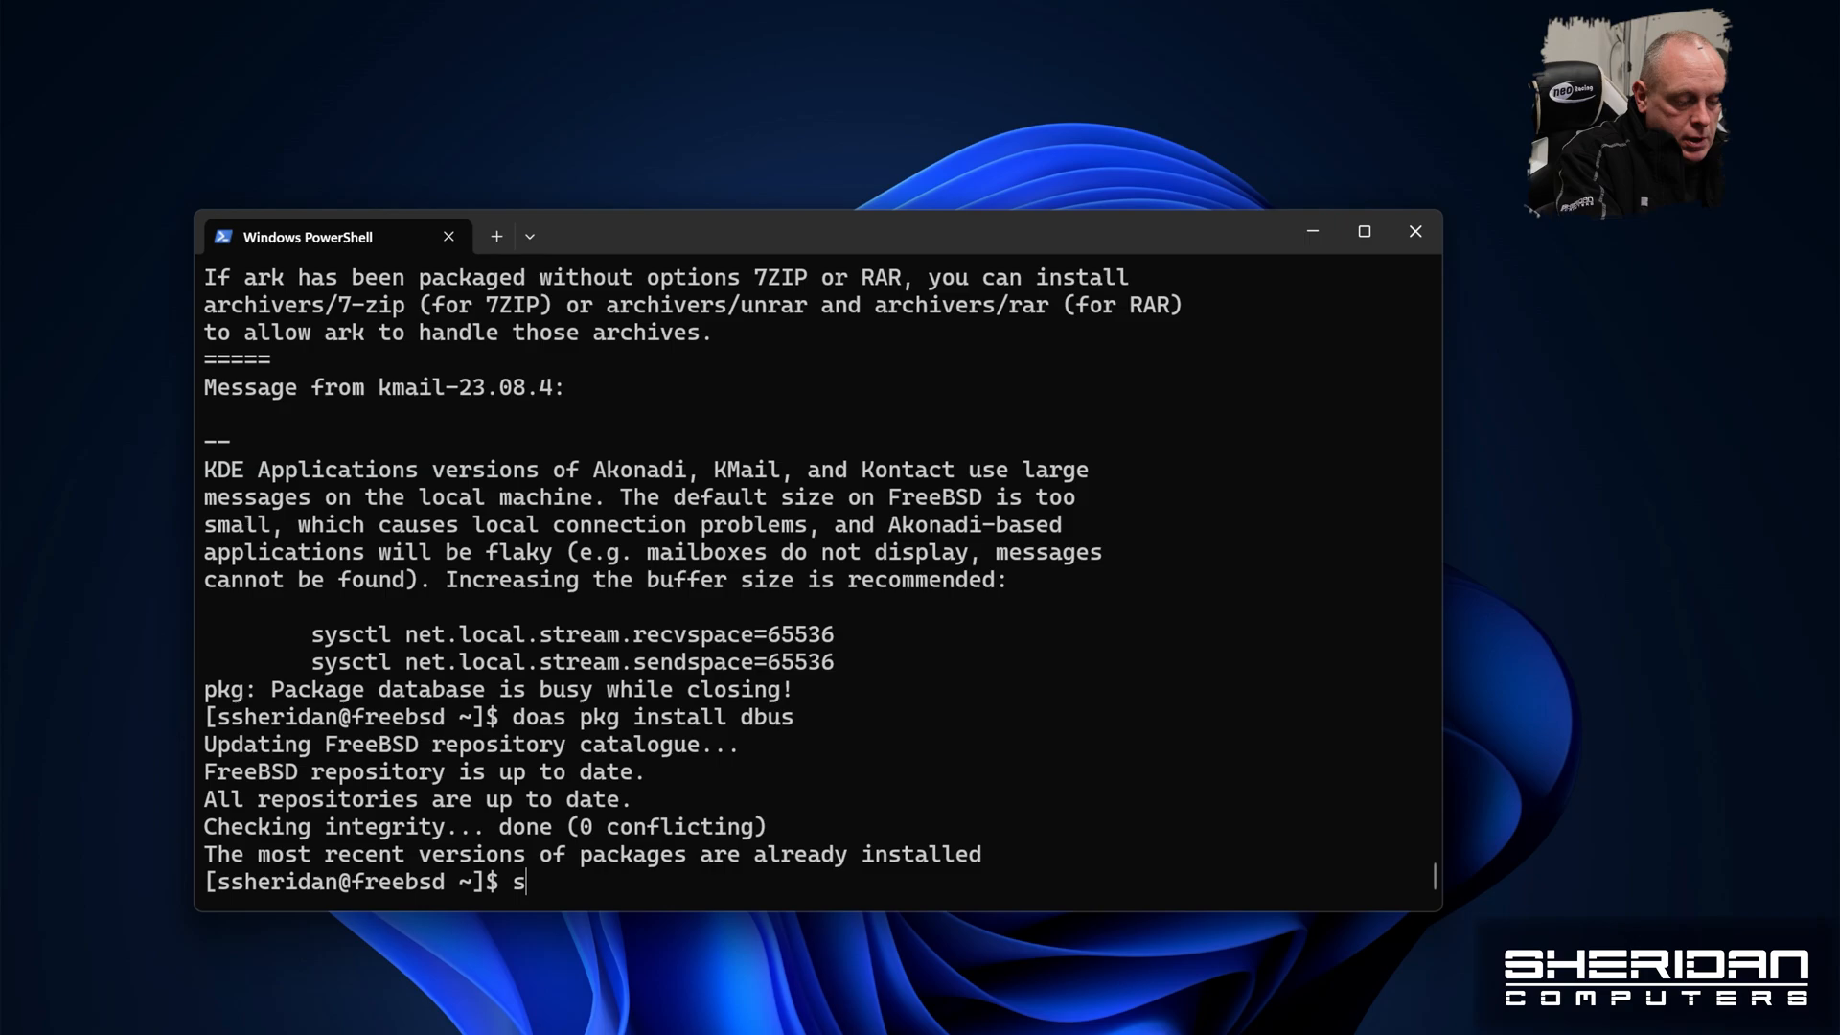
{"action": "type", "text": "ysrc dbu"}
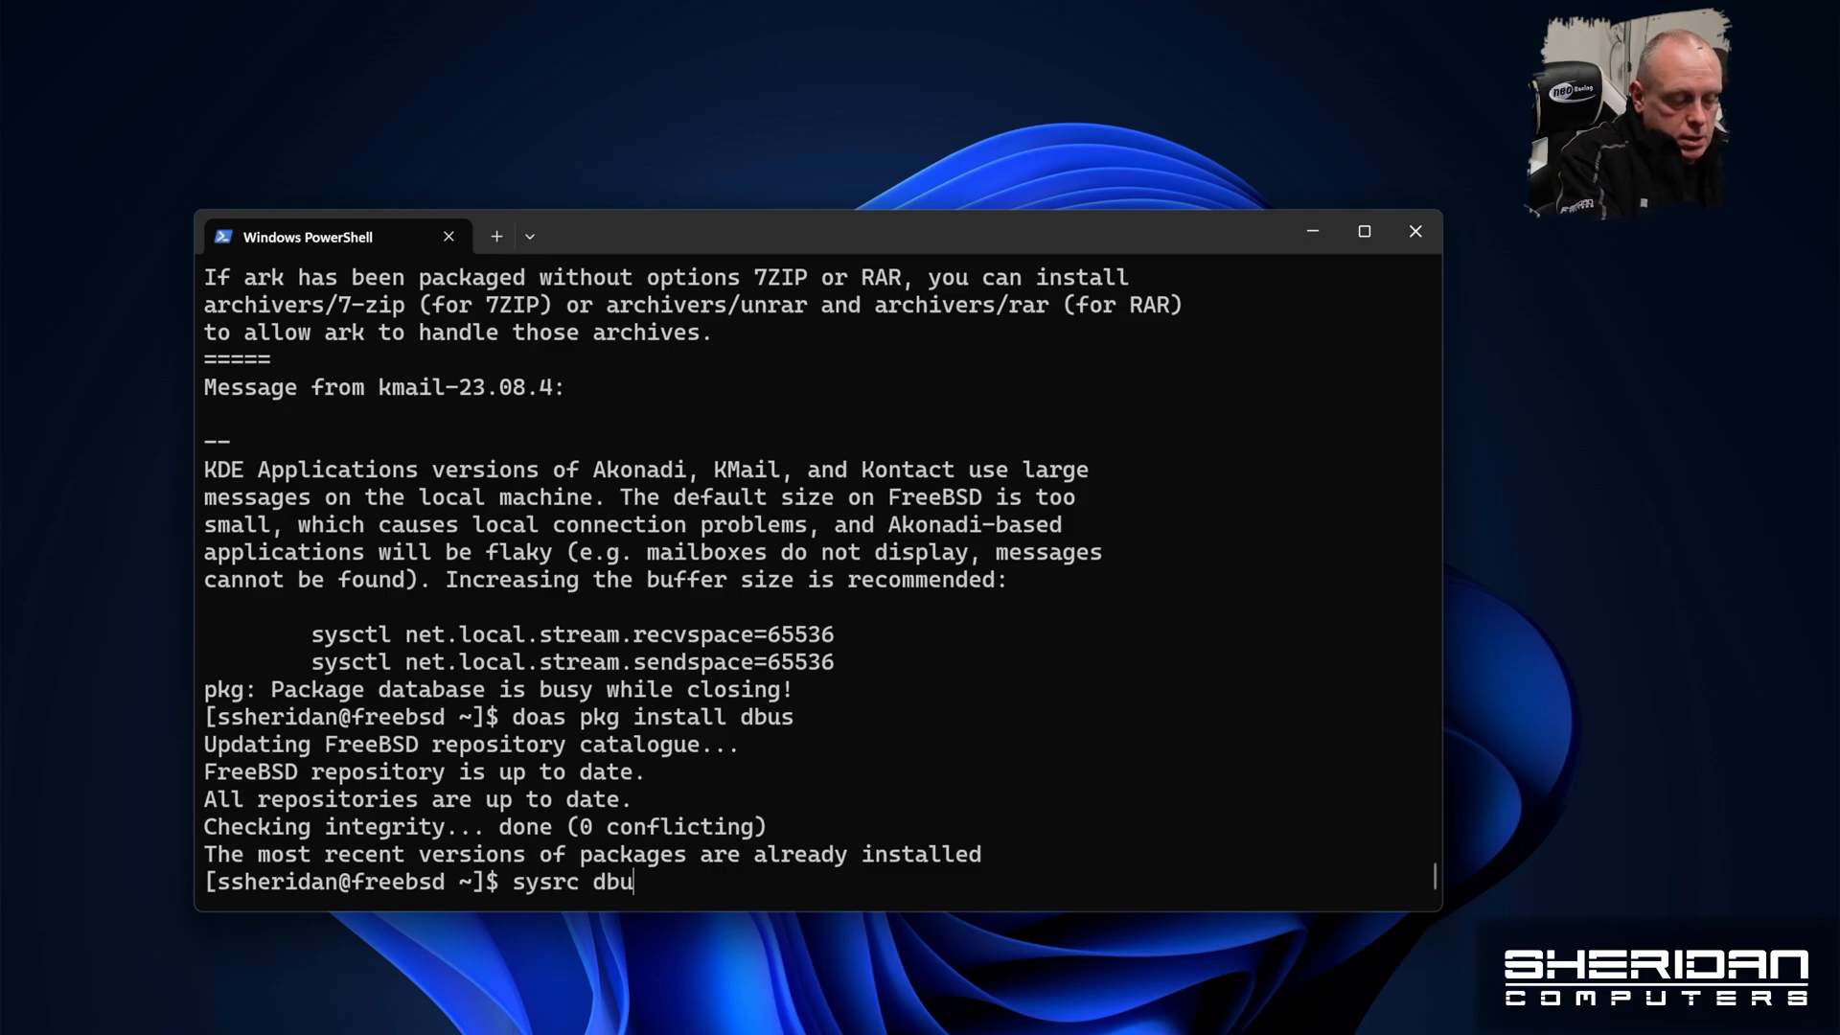
{"action": "type", "text": "s_enable="}
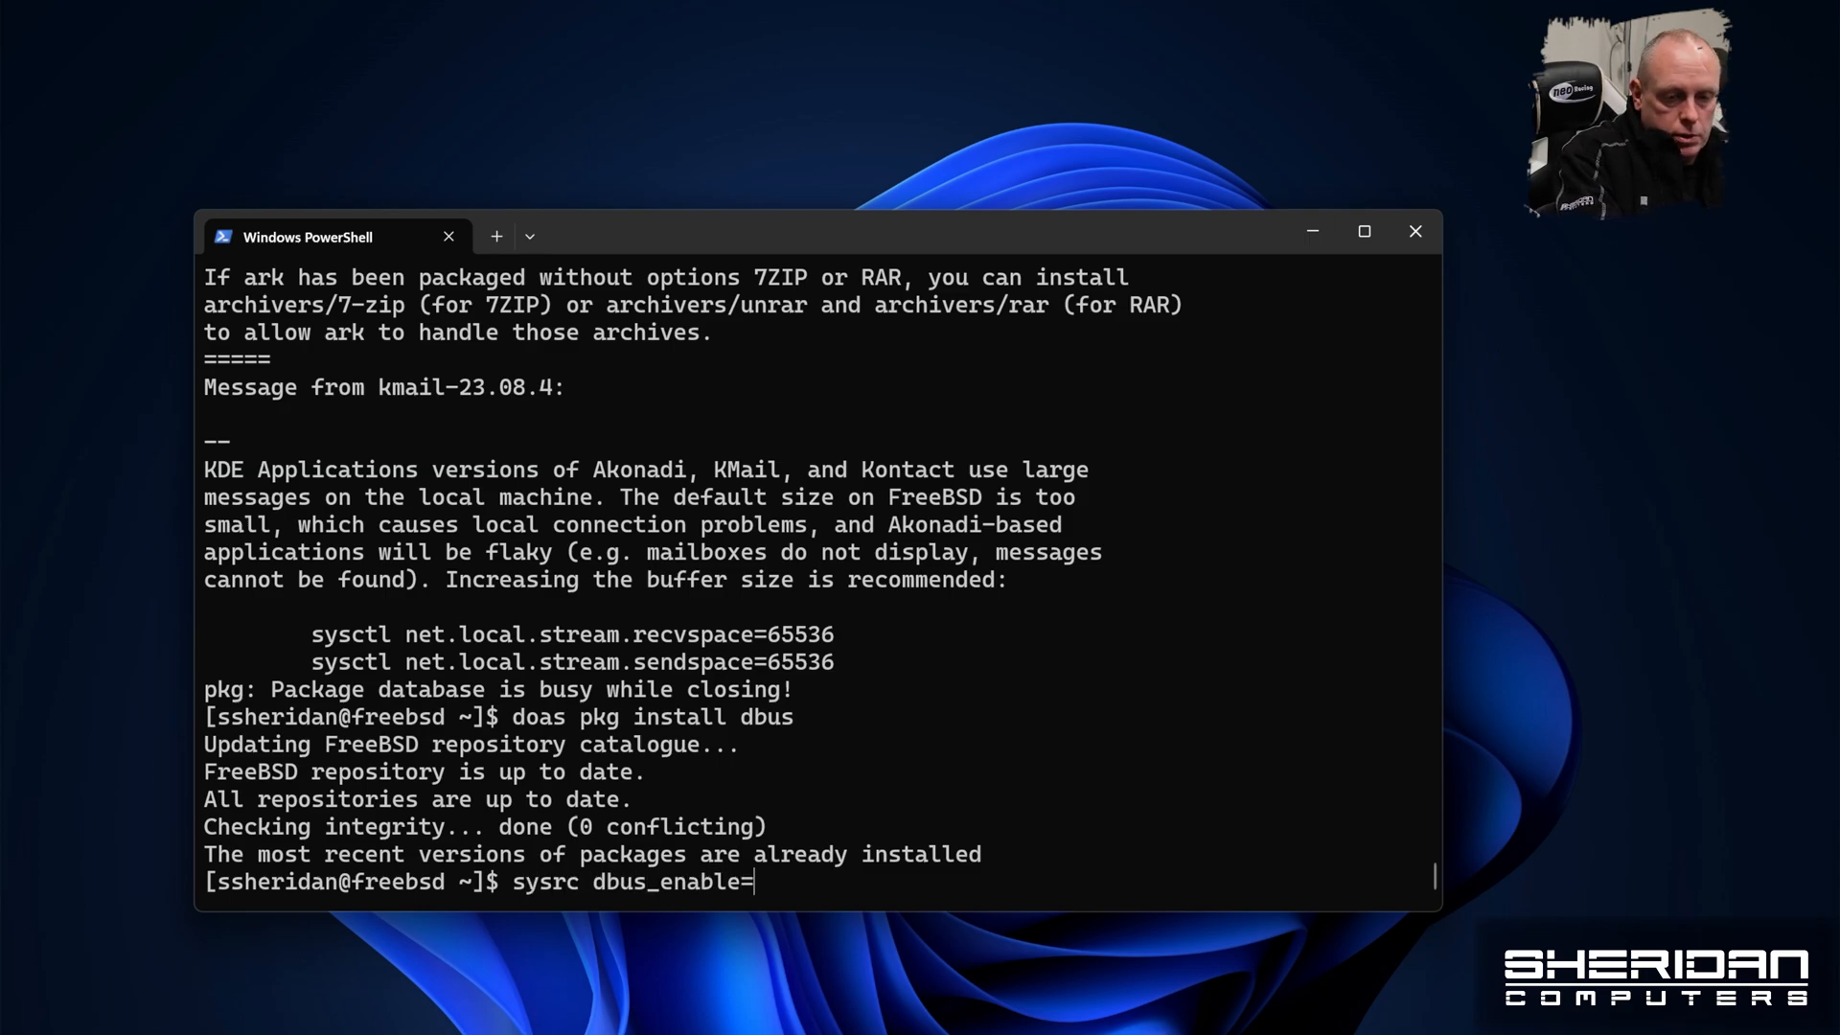
{"action": "key", "text": "Enter"}
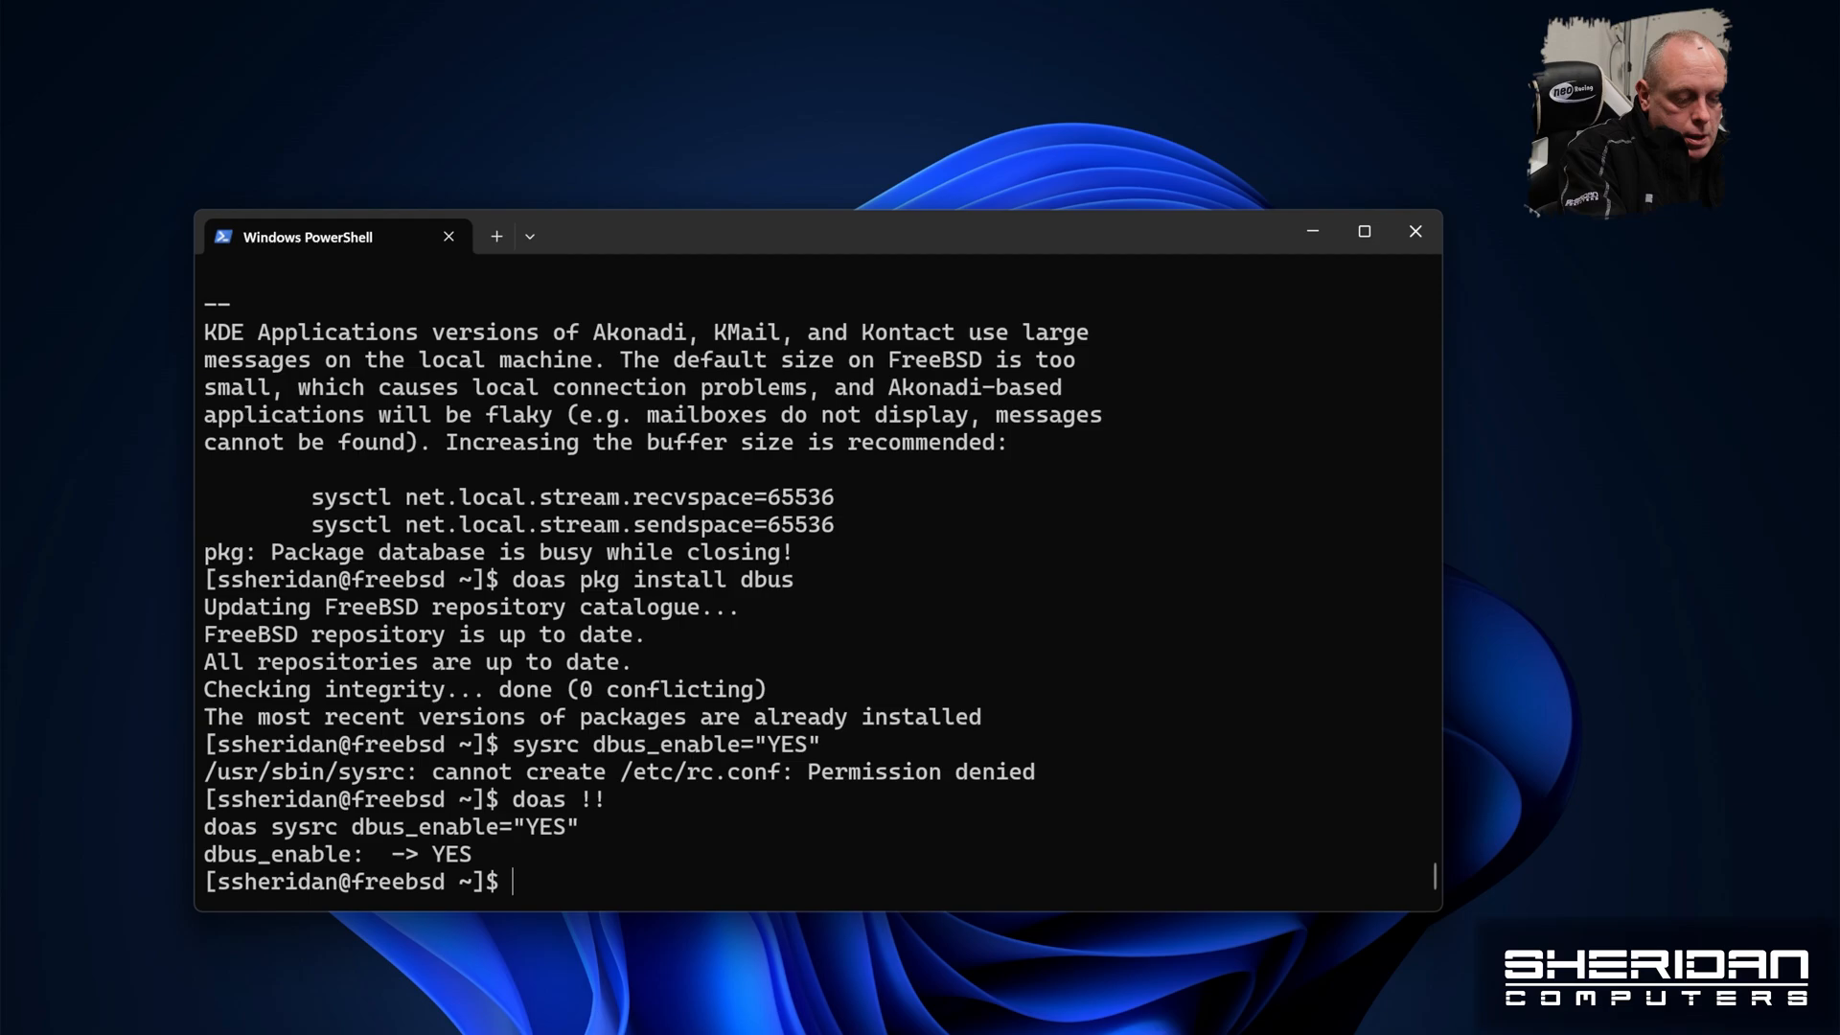
{"action": "type", "text": "doas pkg install sddm"}
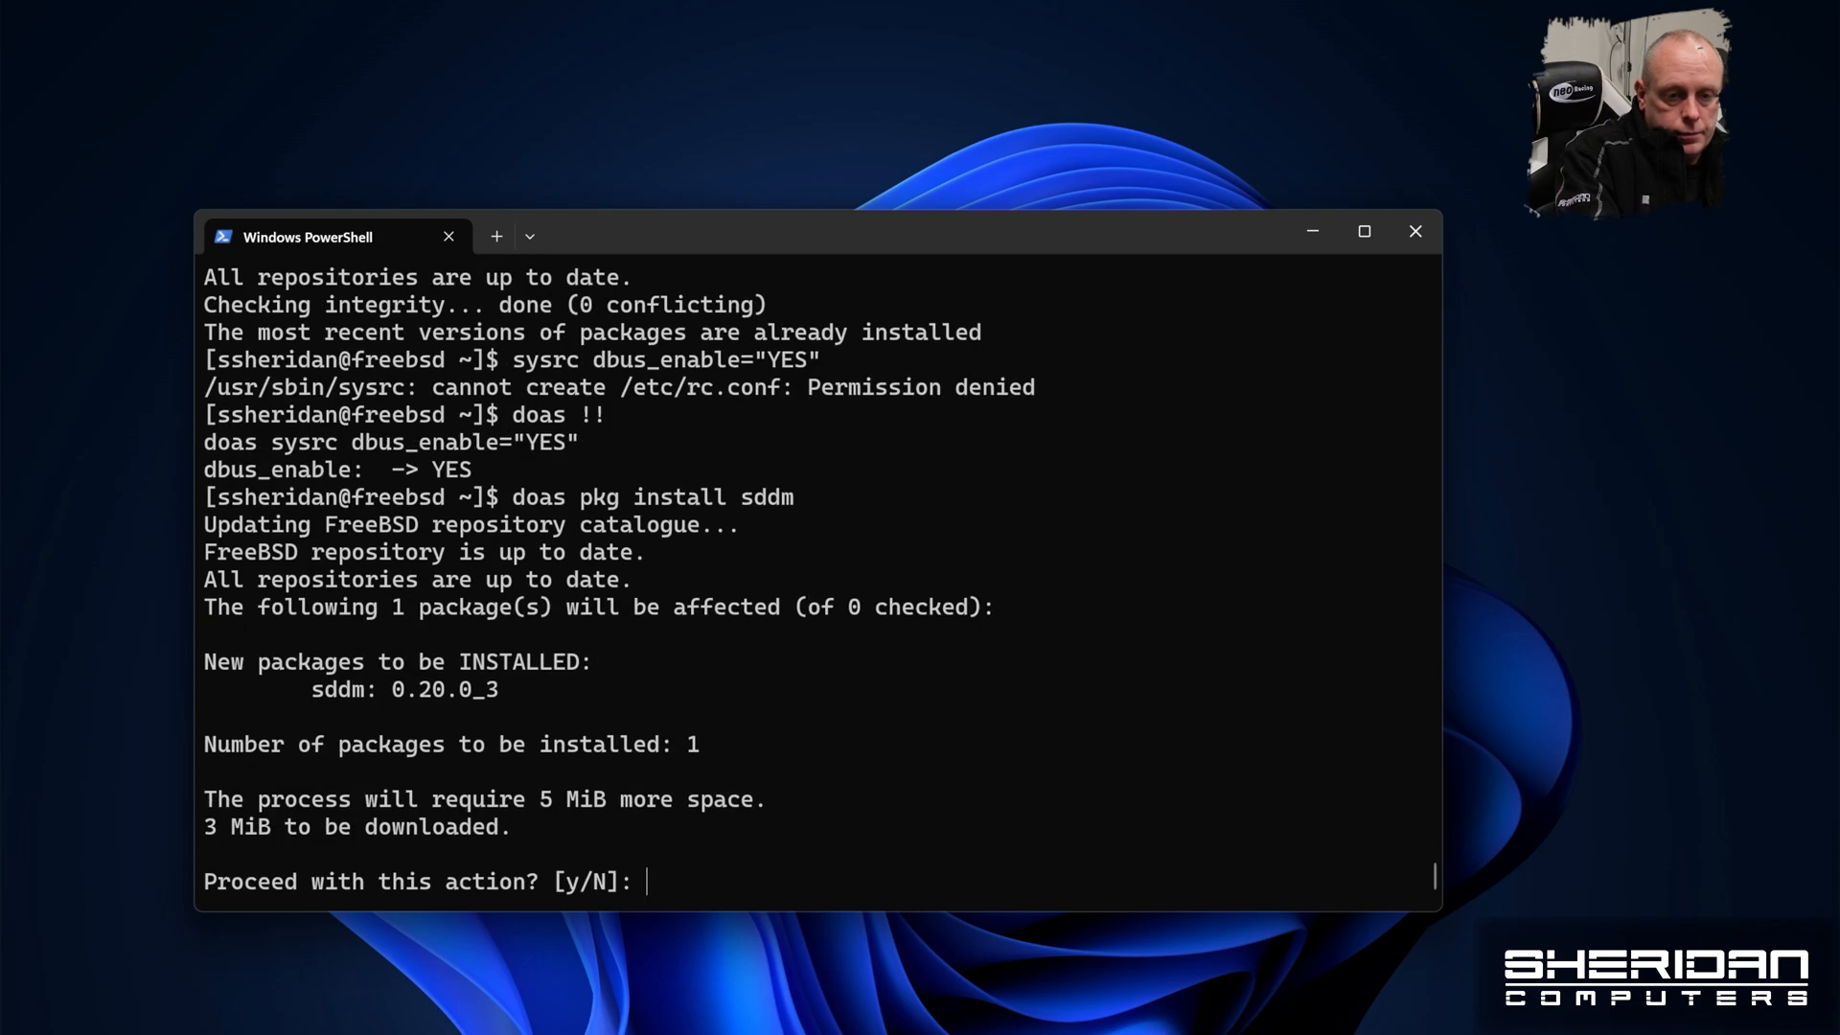
Confirm the sddm install and enable it at startup with sysrc sddm_enable="YES".
{"action": "type", "text": "y"}
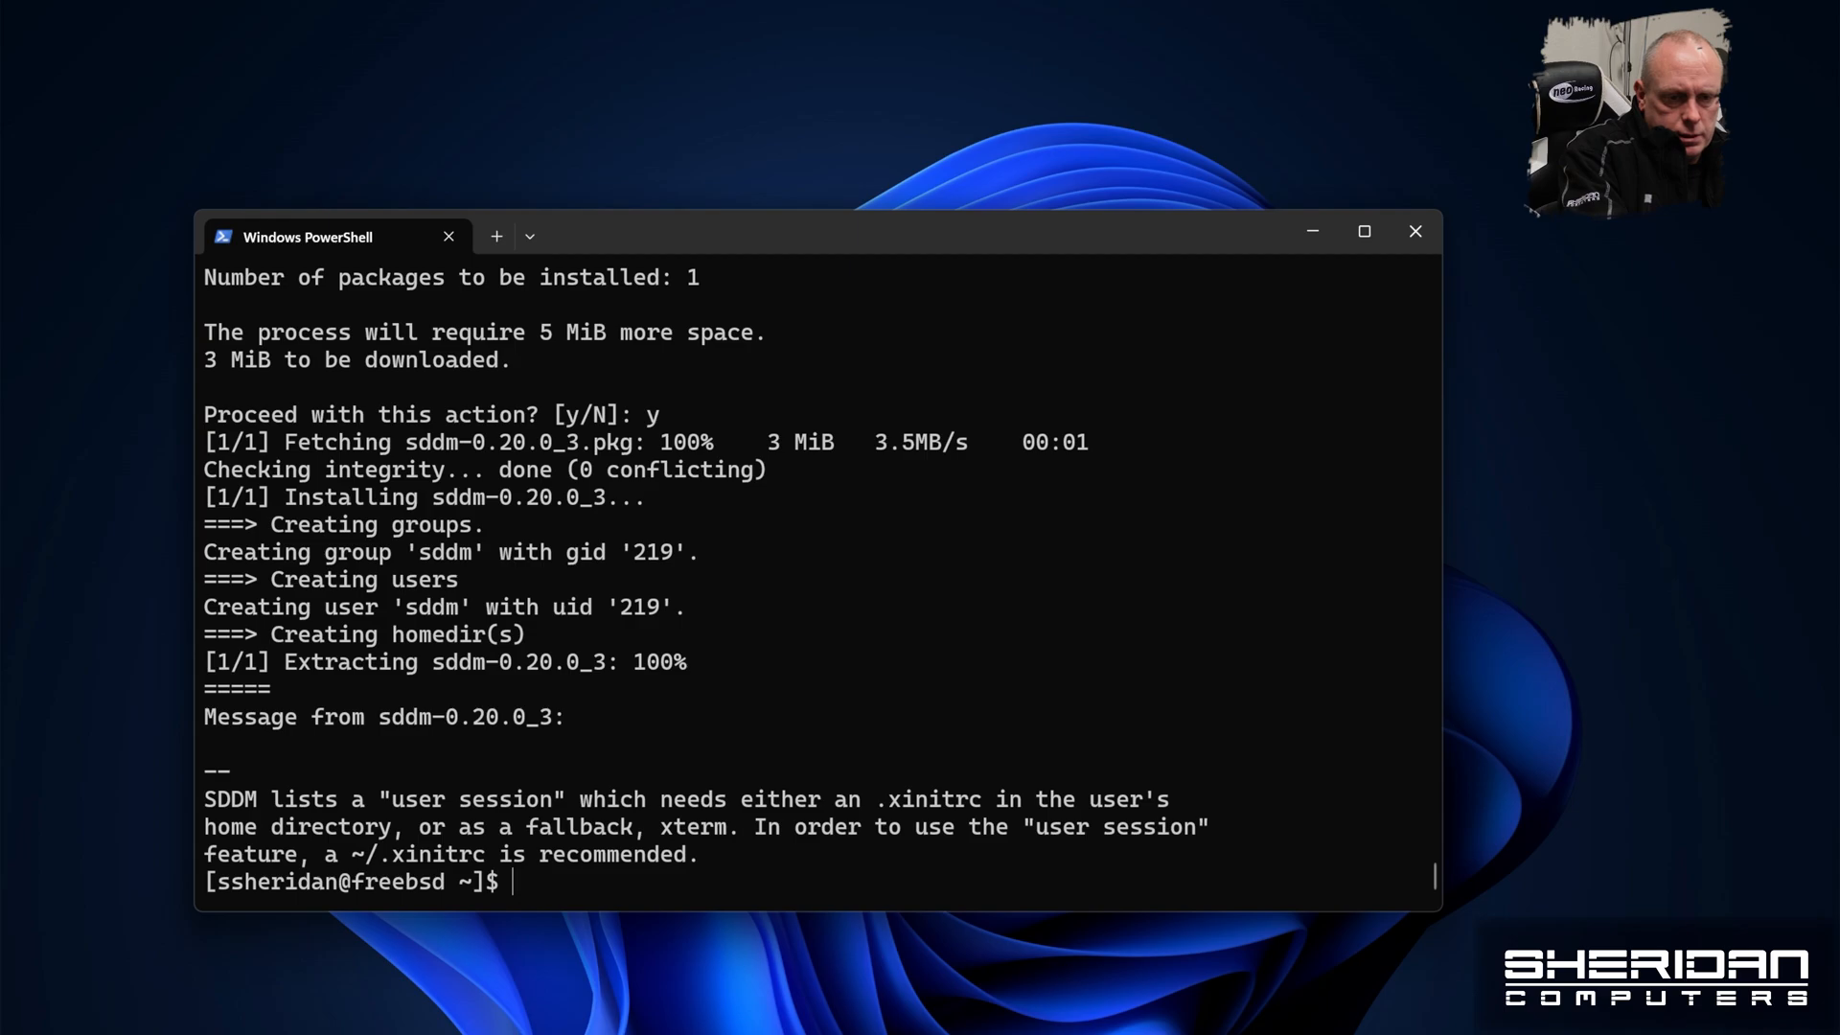
{"action": "type", "text": "s"}
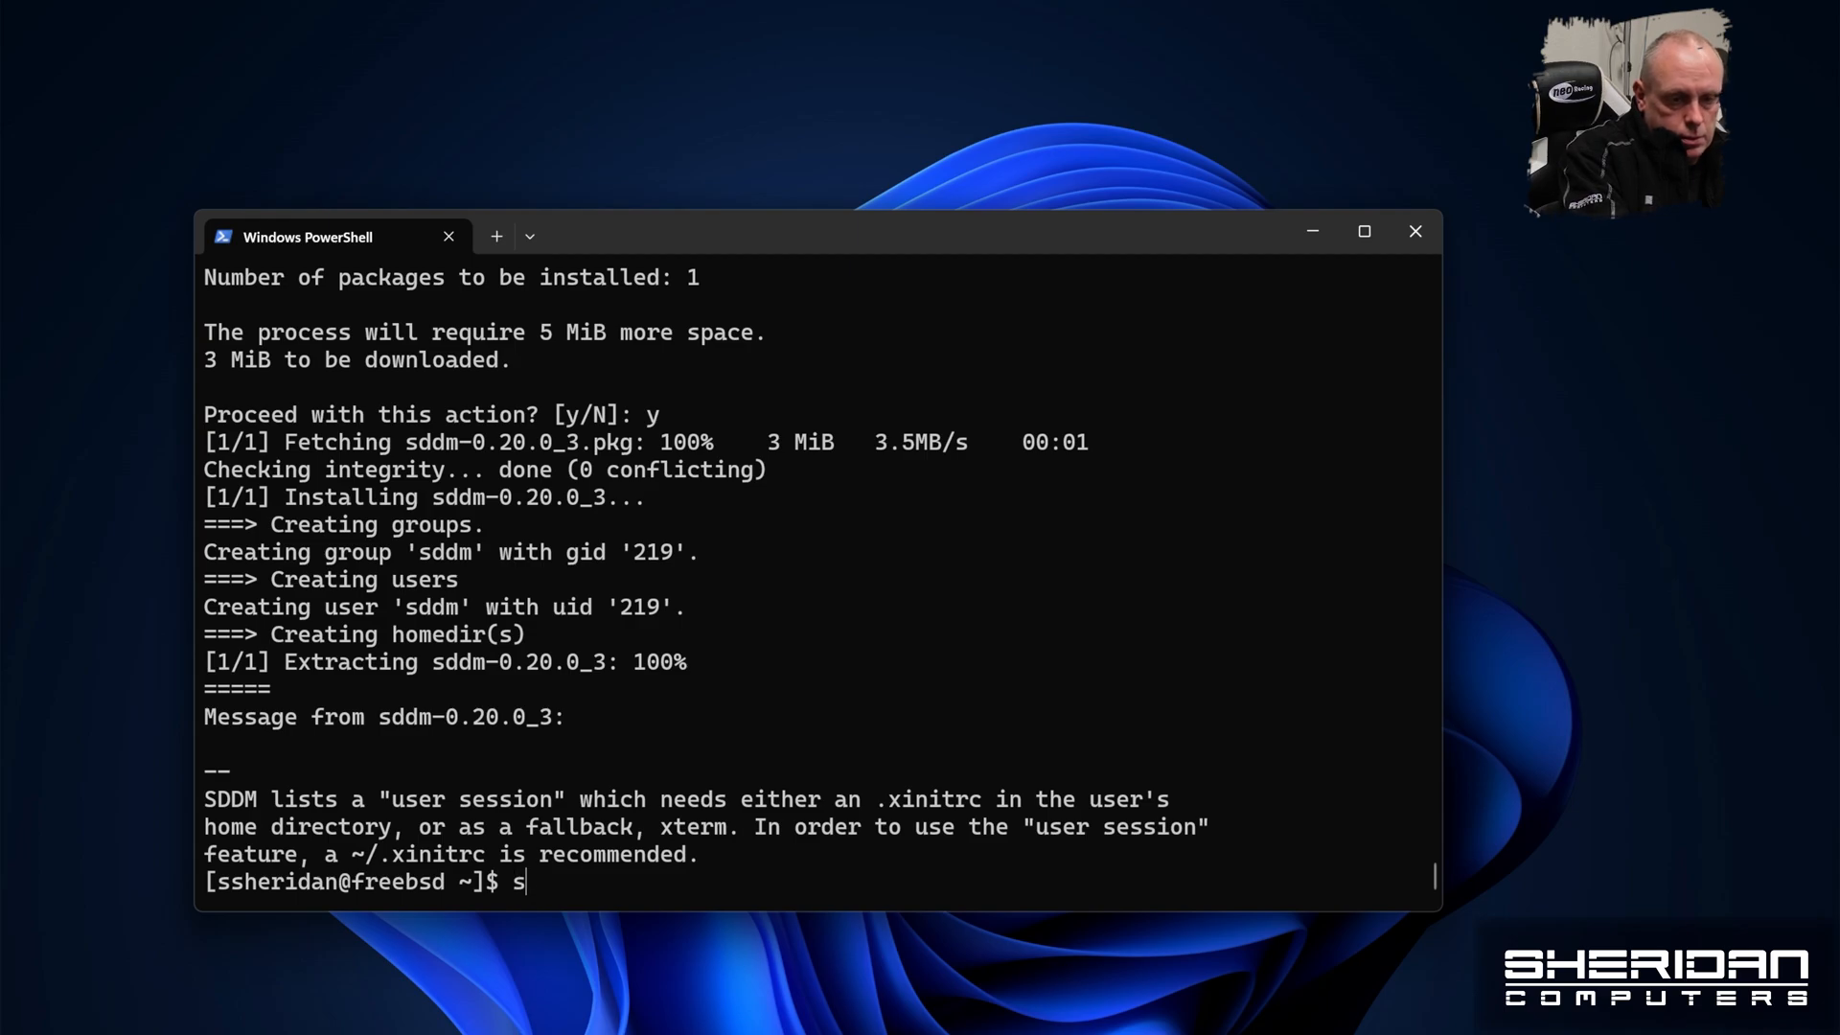
{"action": "type", "text": "ysrc"}
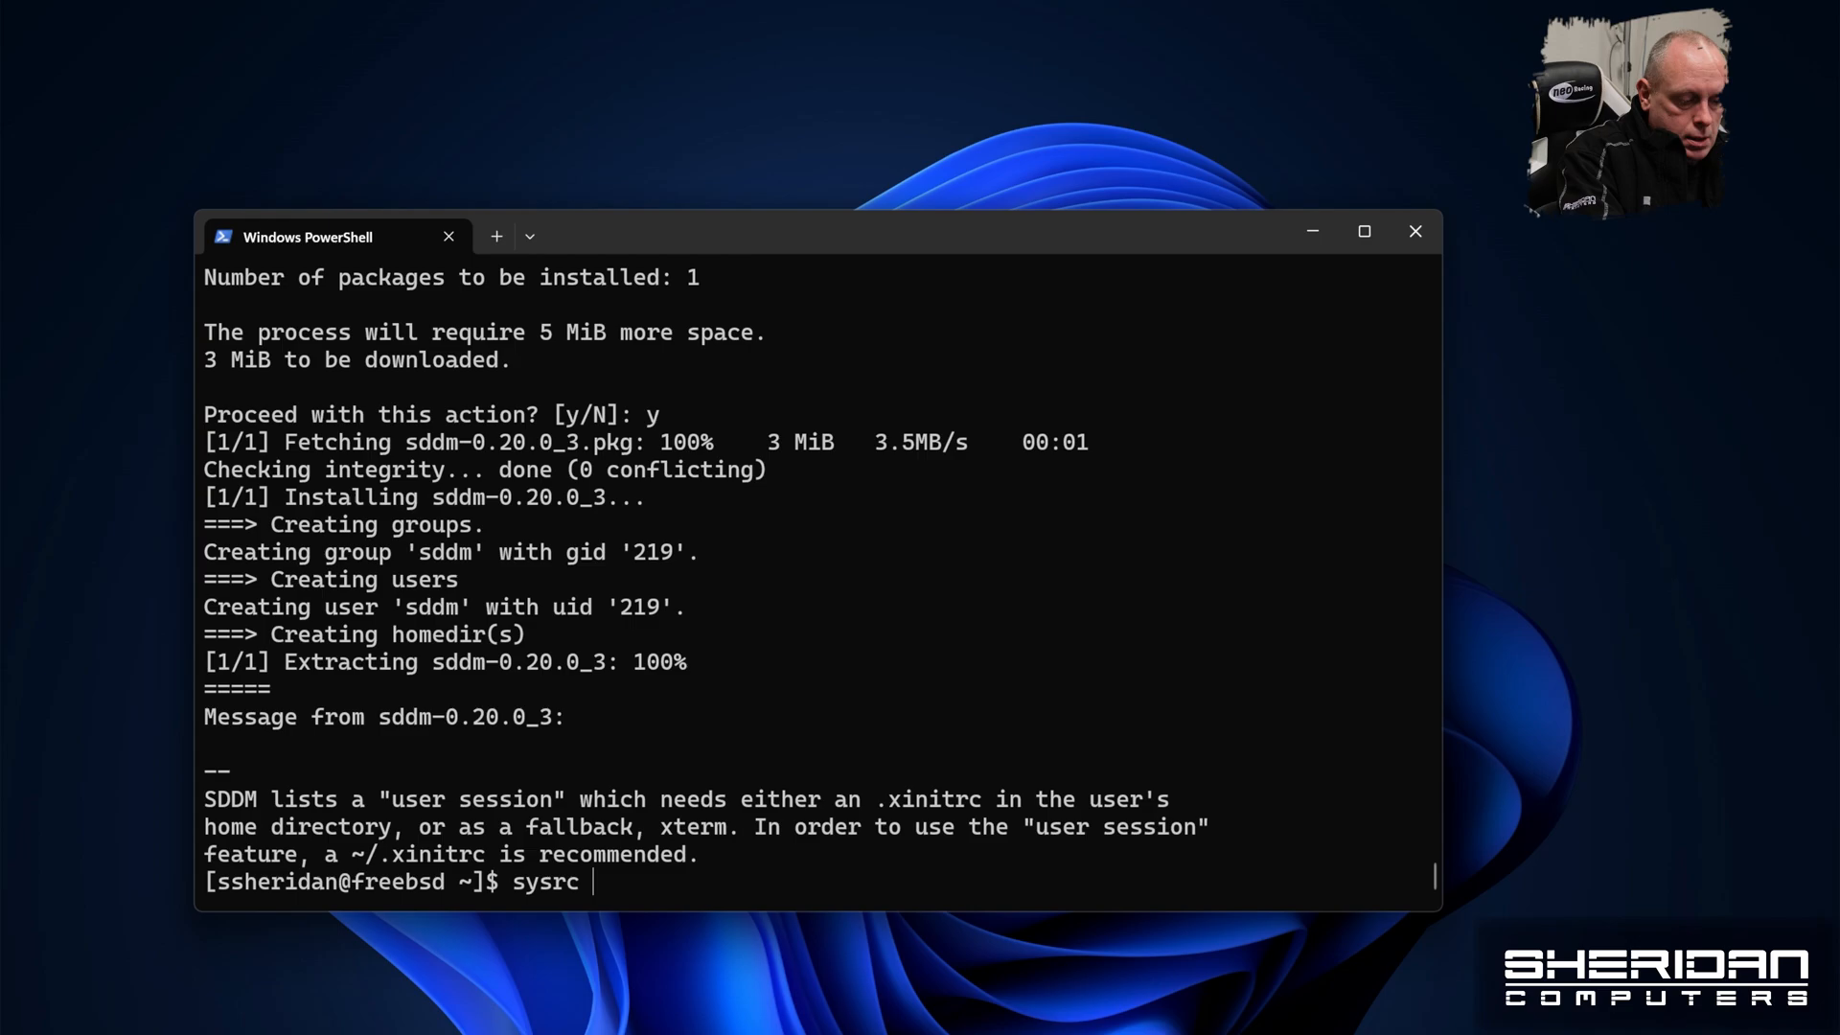
{"action": "type", "text": "sddm_enab"}
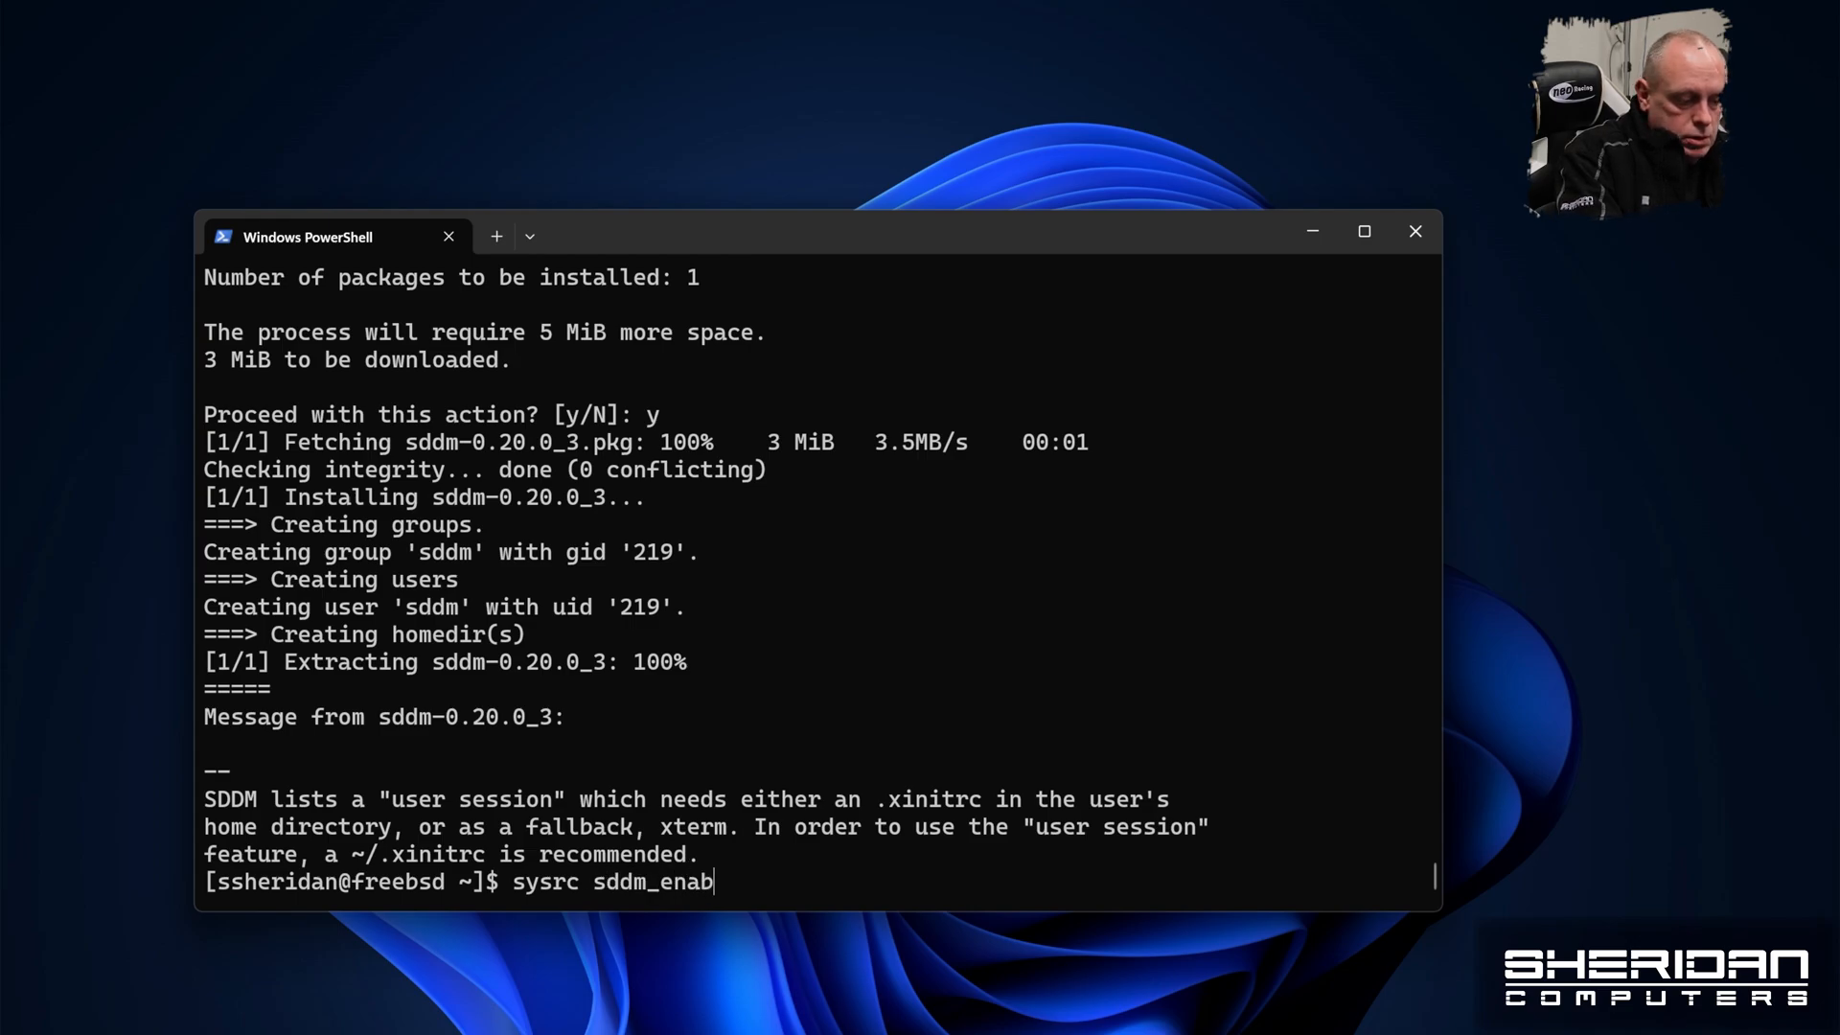
{"action": "type", "text": "le=\"YES\""}
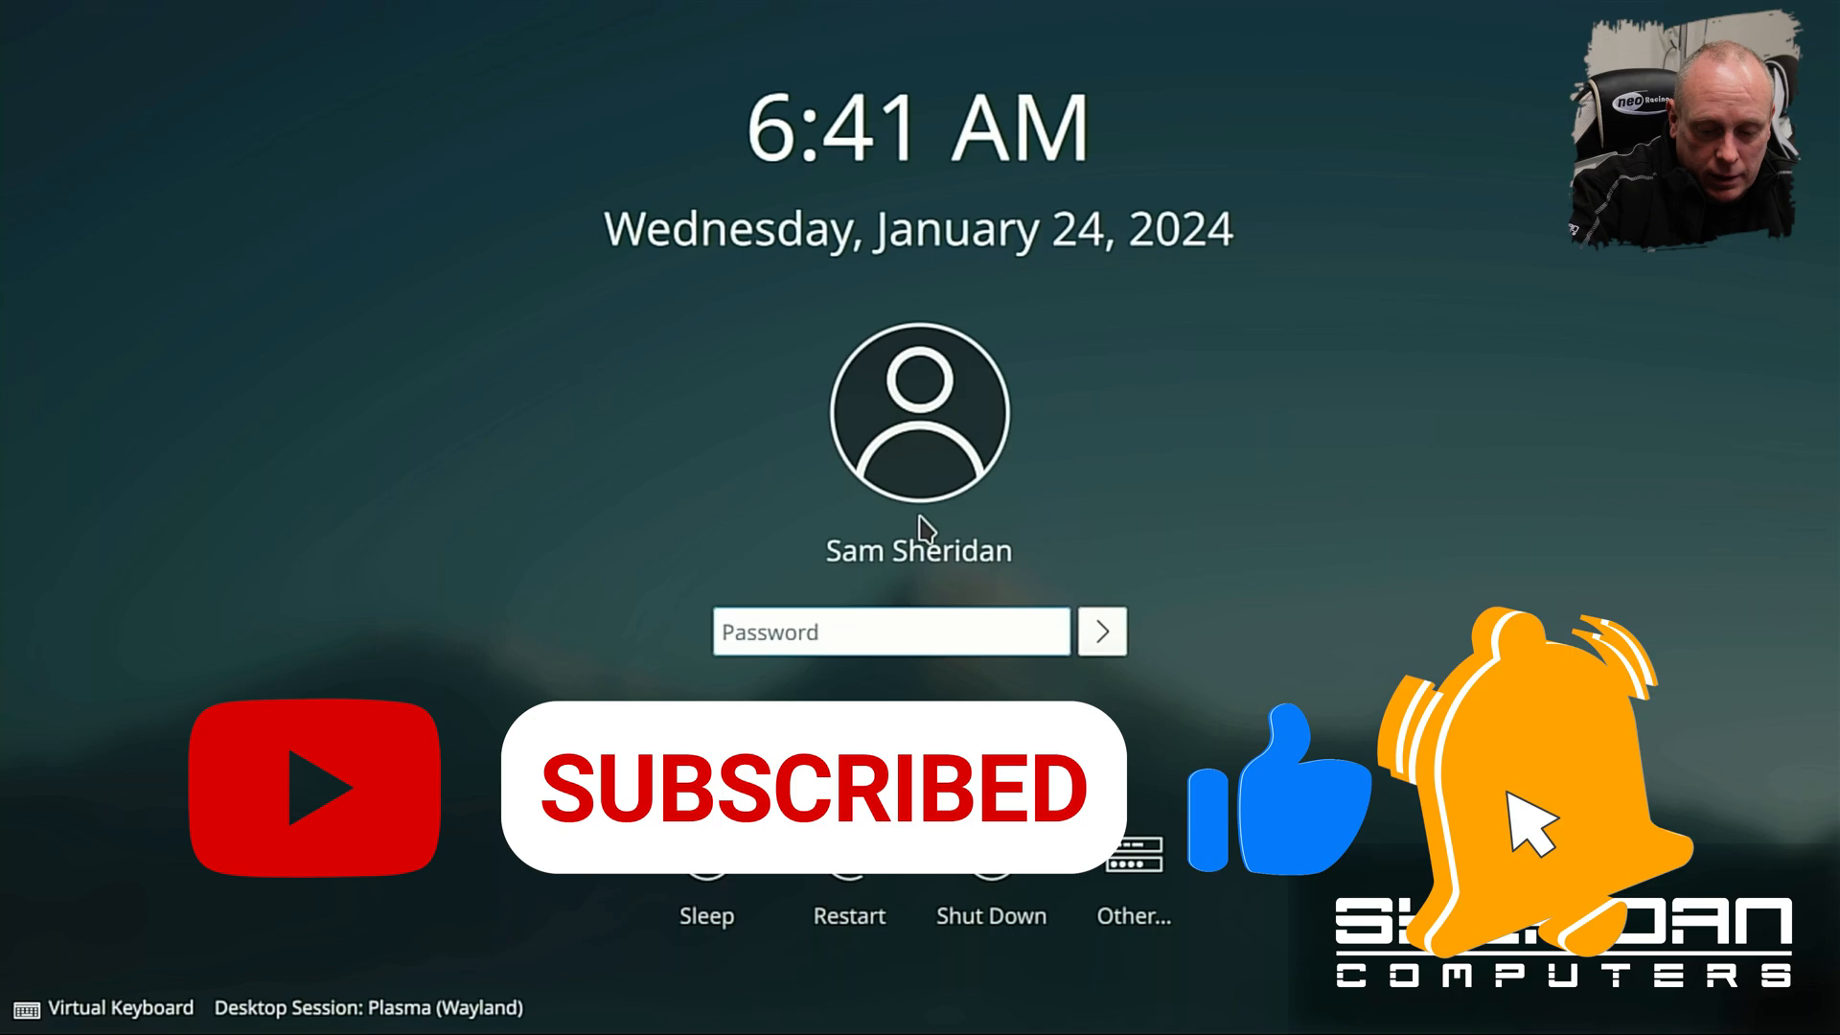
{"action": "mouse_move", "coordinate": [1231, 464]}
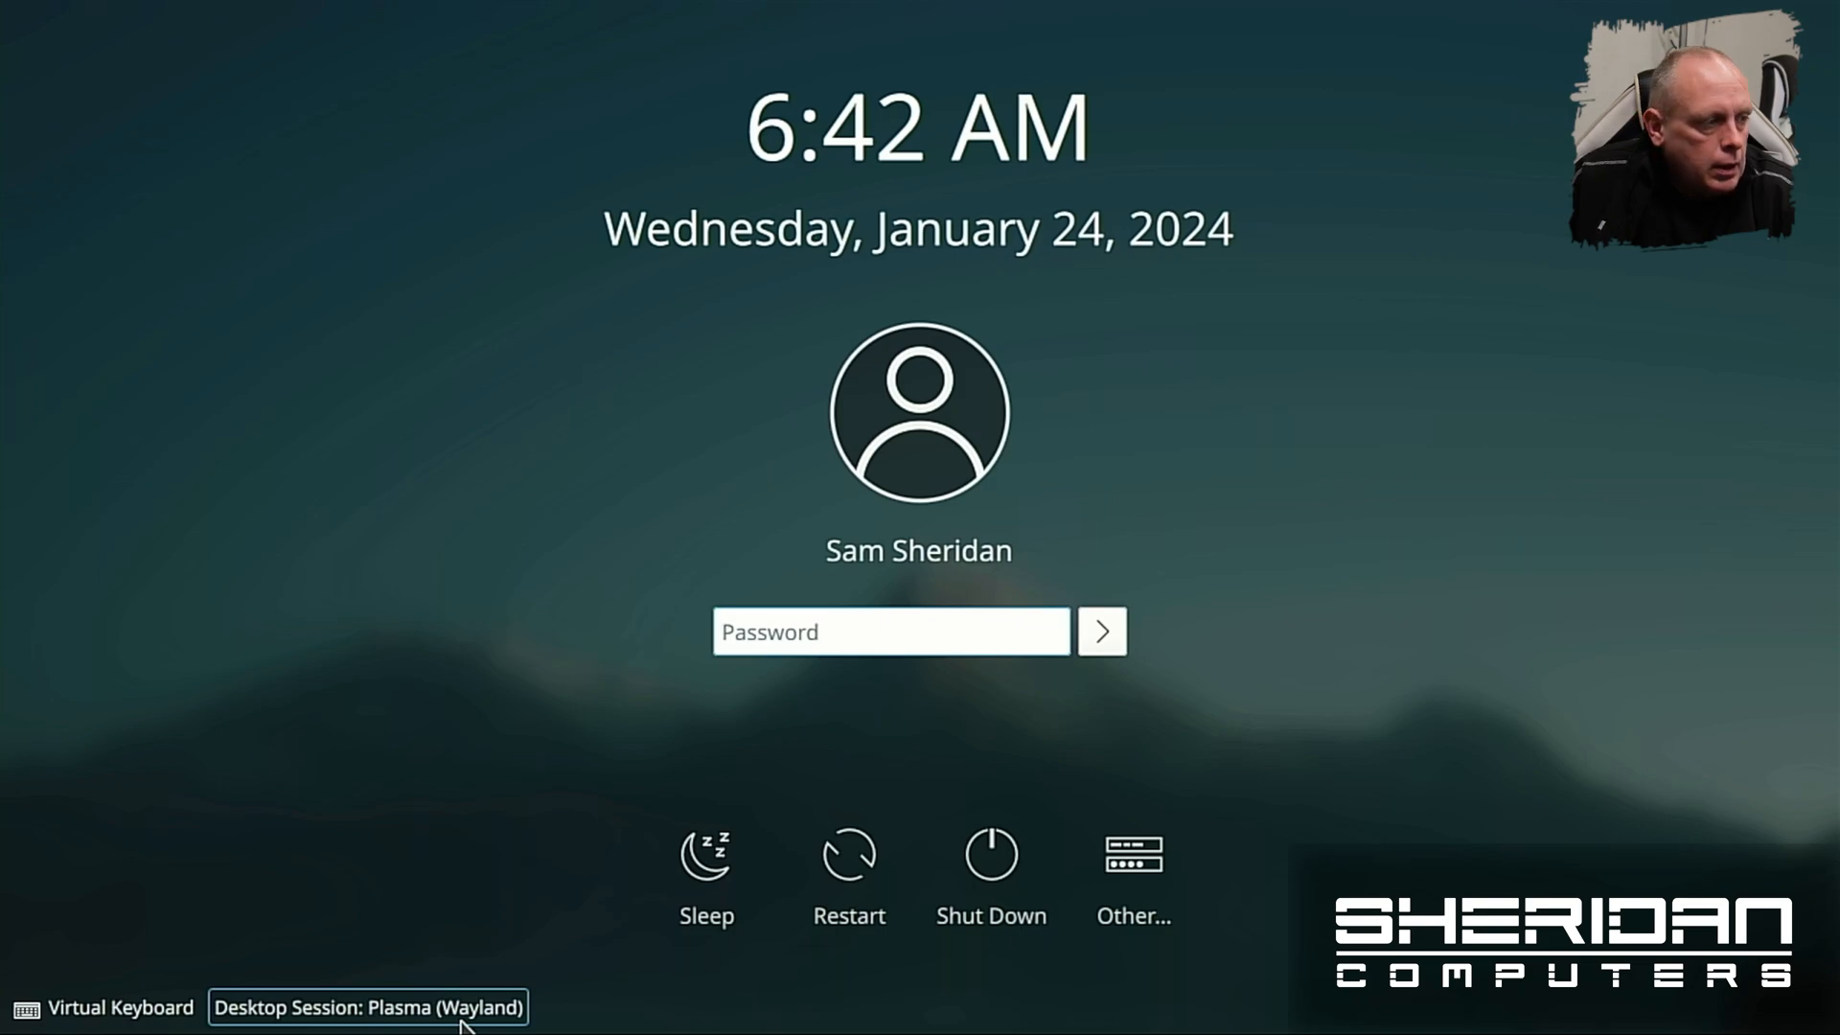
Choose the Plasma (X11) session at the SDDM login screen and log in with the password.
{"action": "left_click", "coordinate": [372, 1006]}
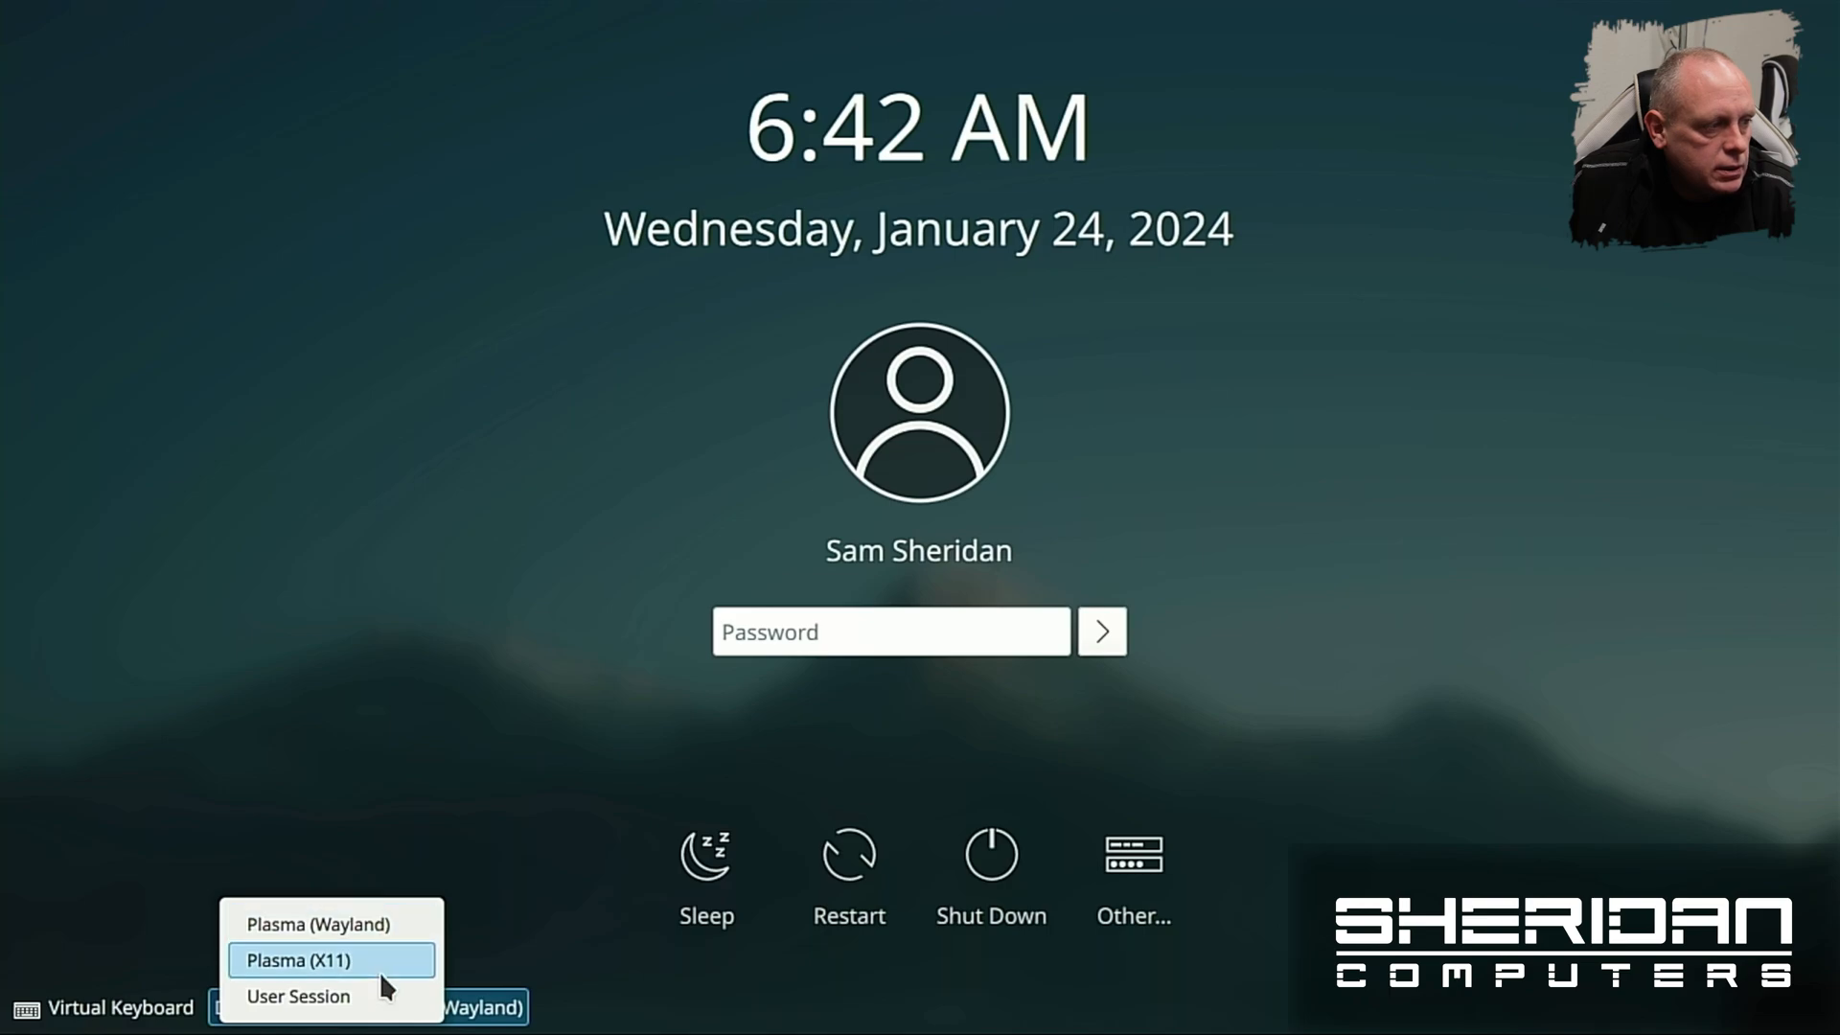
{"action": "left_click", "coordinate": [312, 962]}
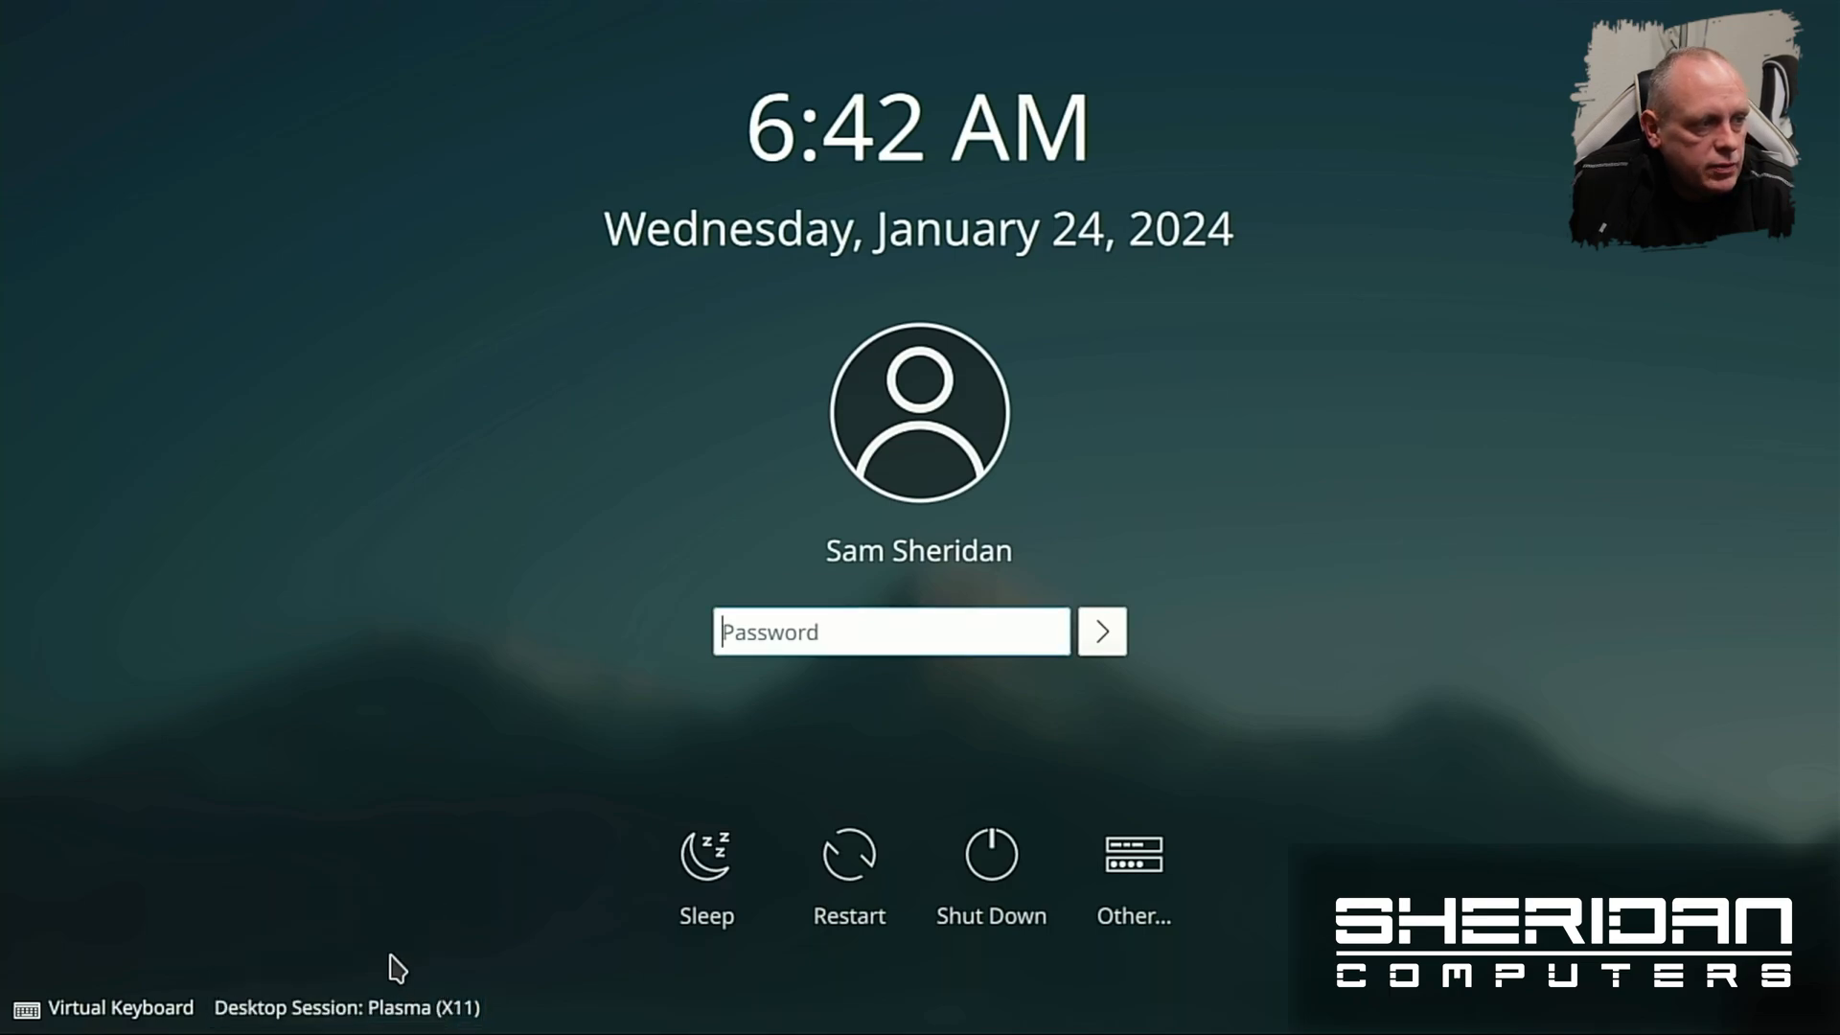
{"action": "mouse_move", "coordinate": [932, 613]}
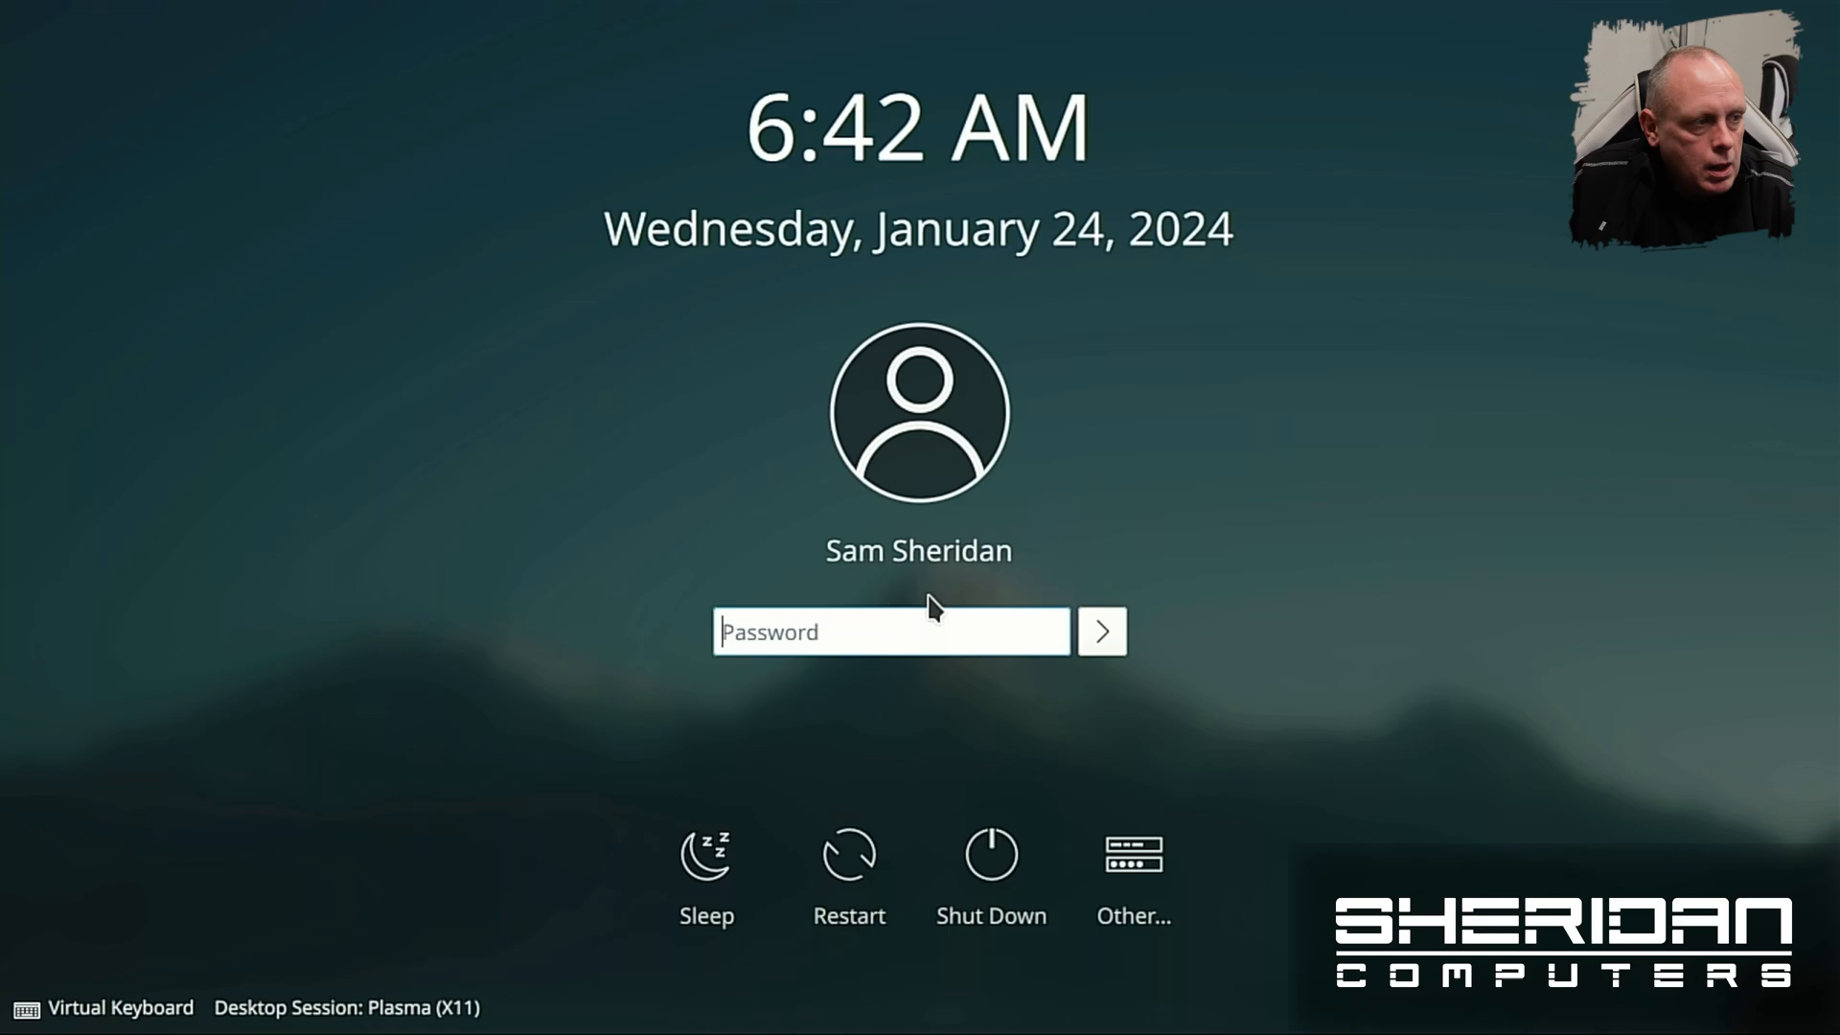
{"action": "type", "text": "password"}
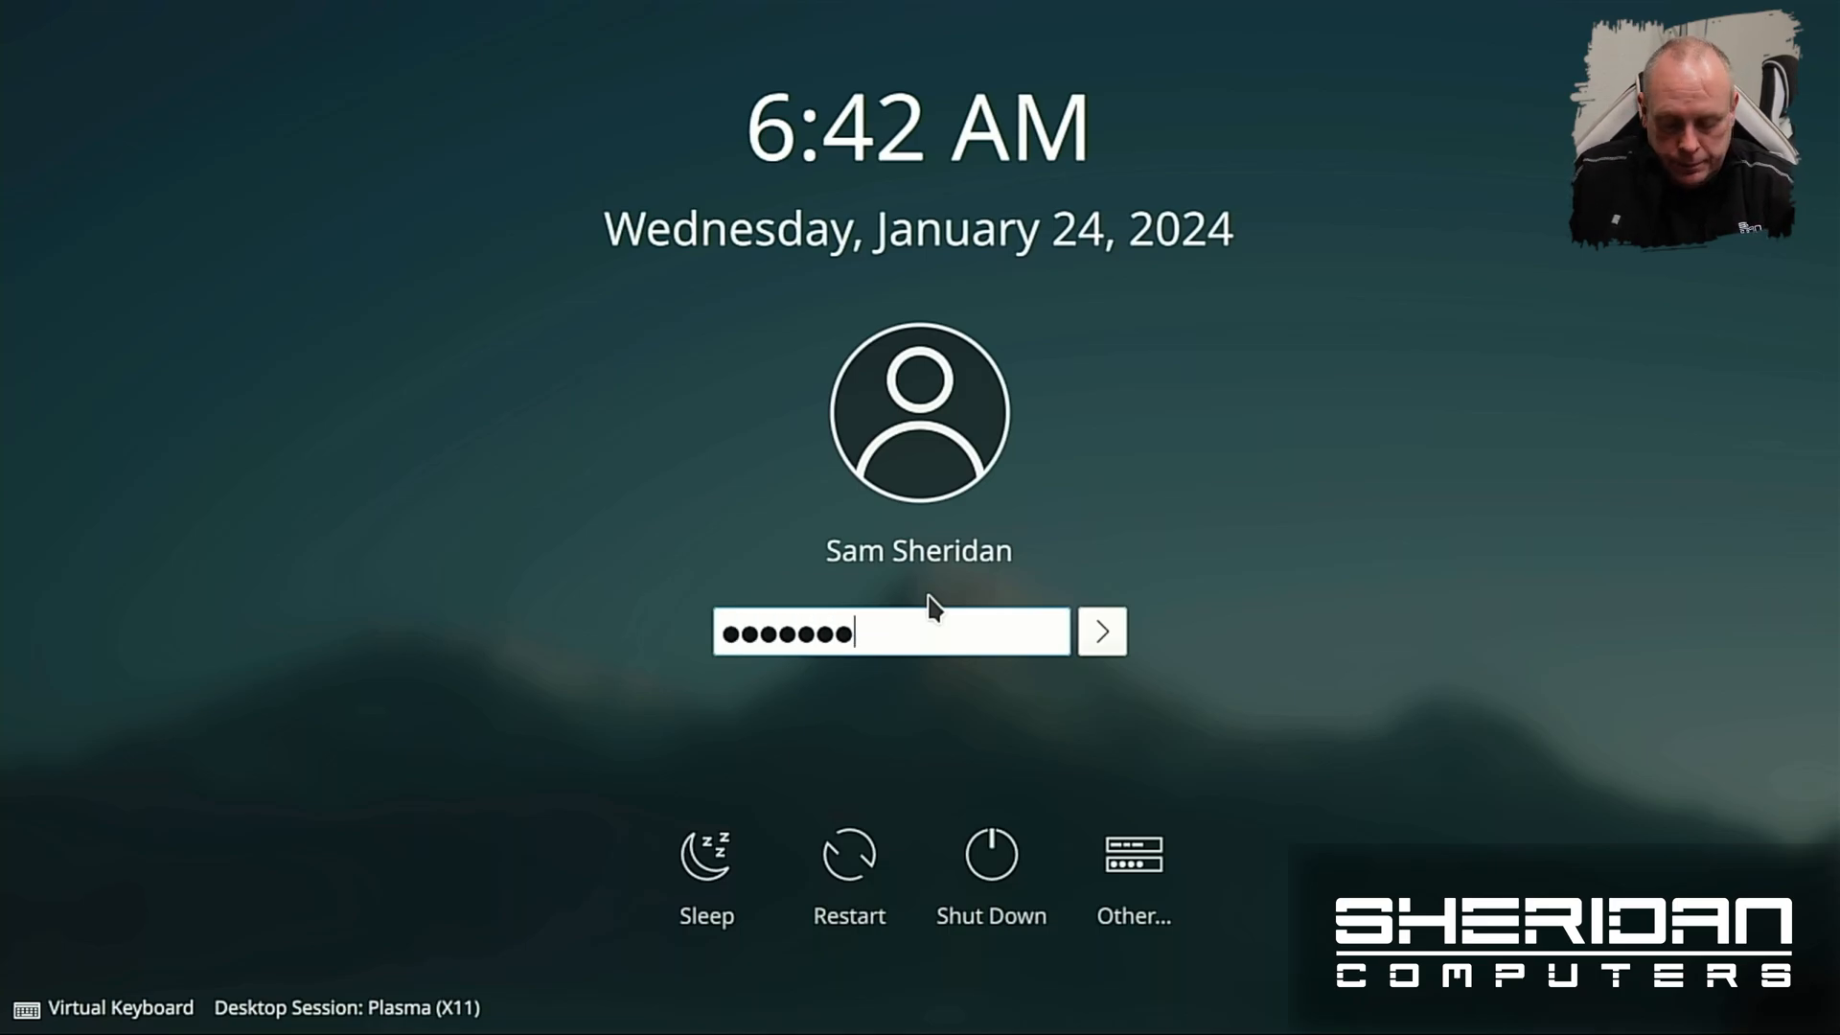
{"action": "left_click", "coordinate": [1104, 631]}
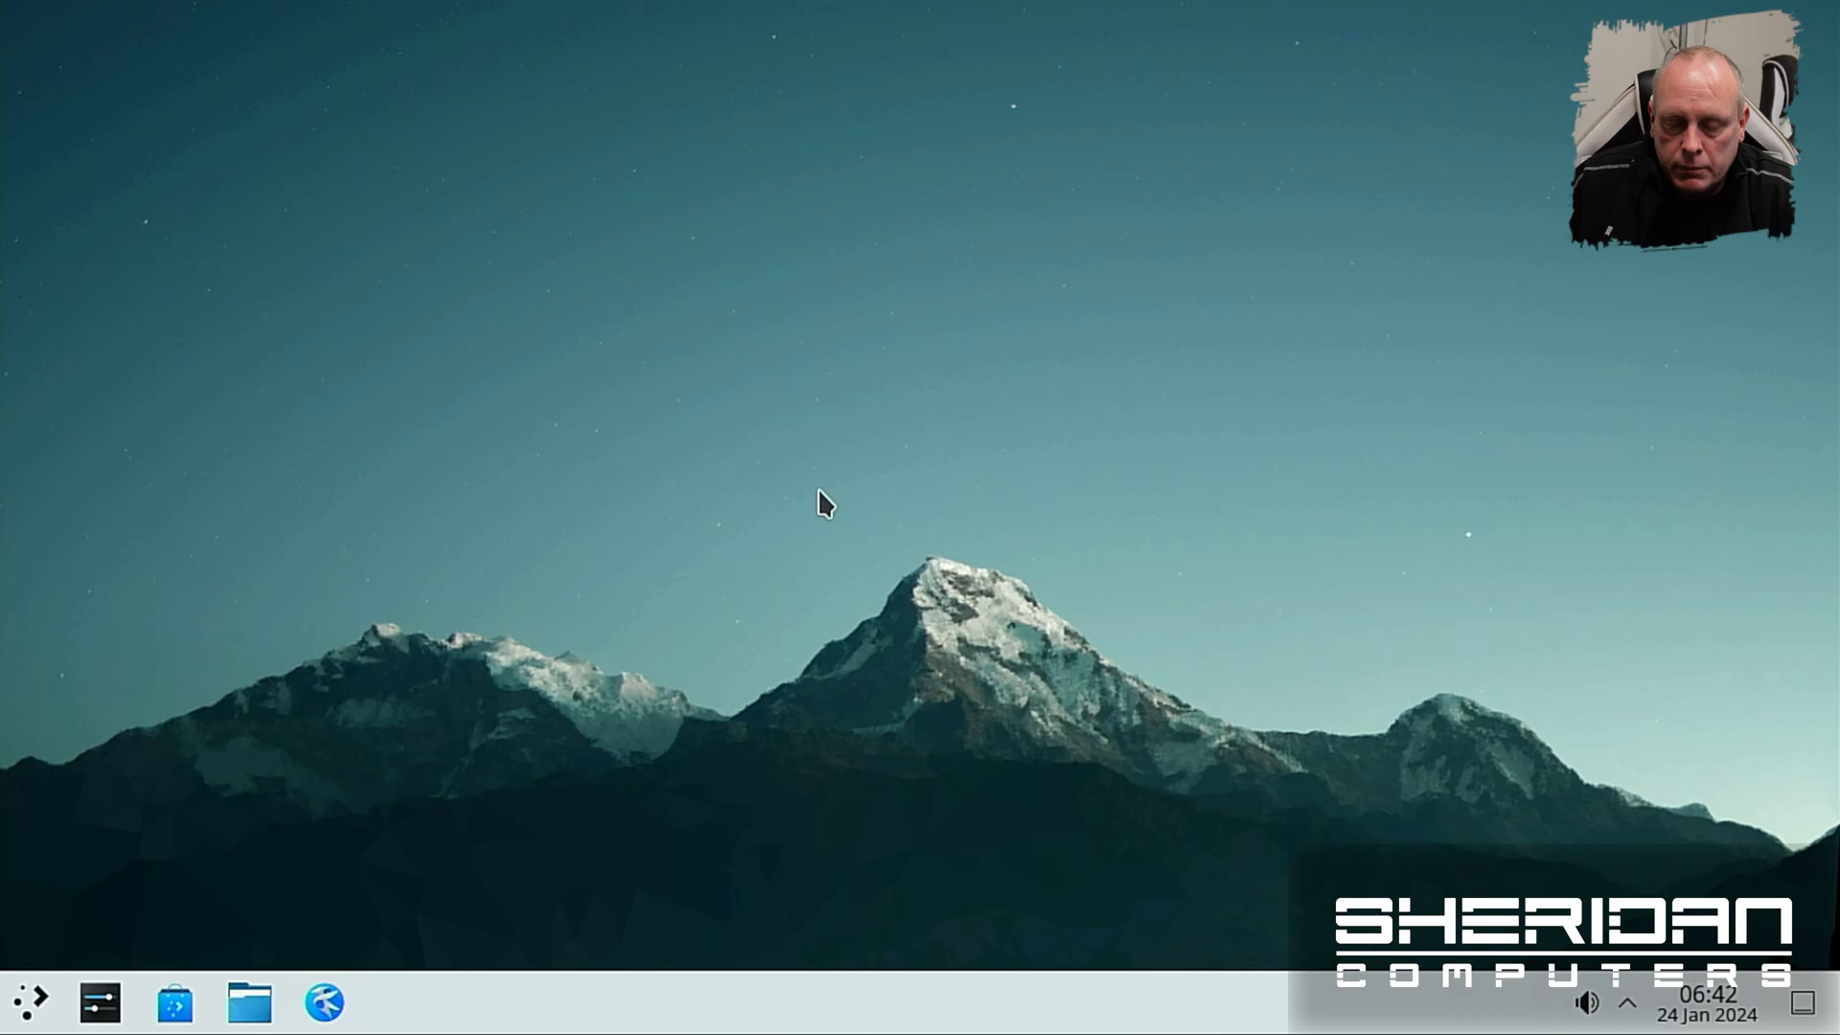
{"action": "mouse_move", "coordinate": [349, 931]}
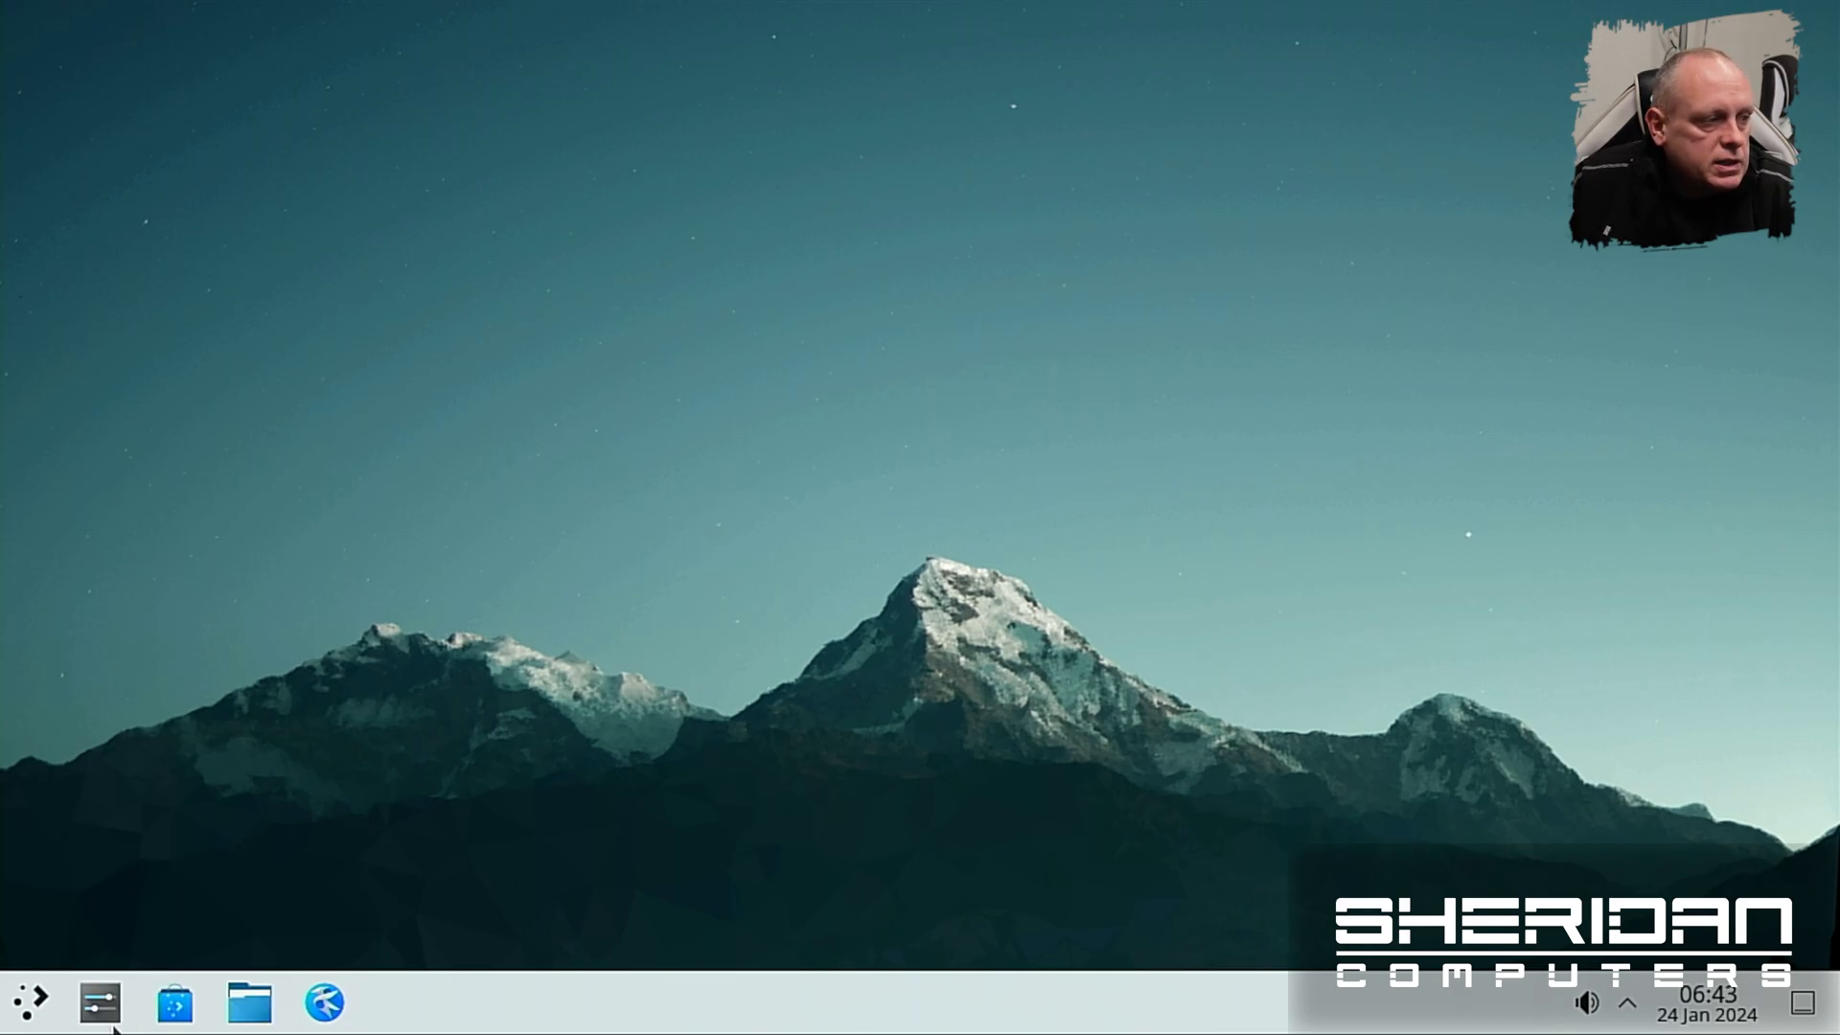
Launch System Settings and view the Region & Language settings under Regional Settings.
{"action": "left_click", "coordinate": [99, 1005]}
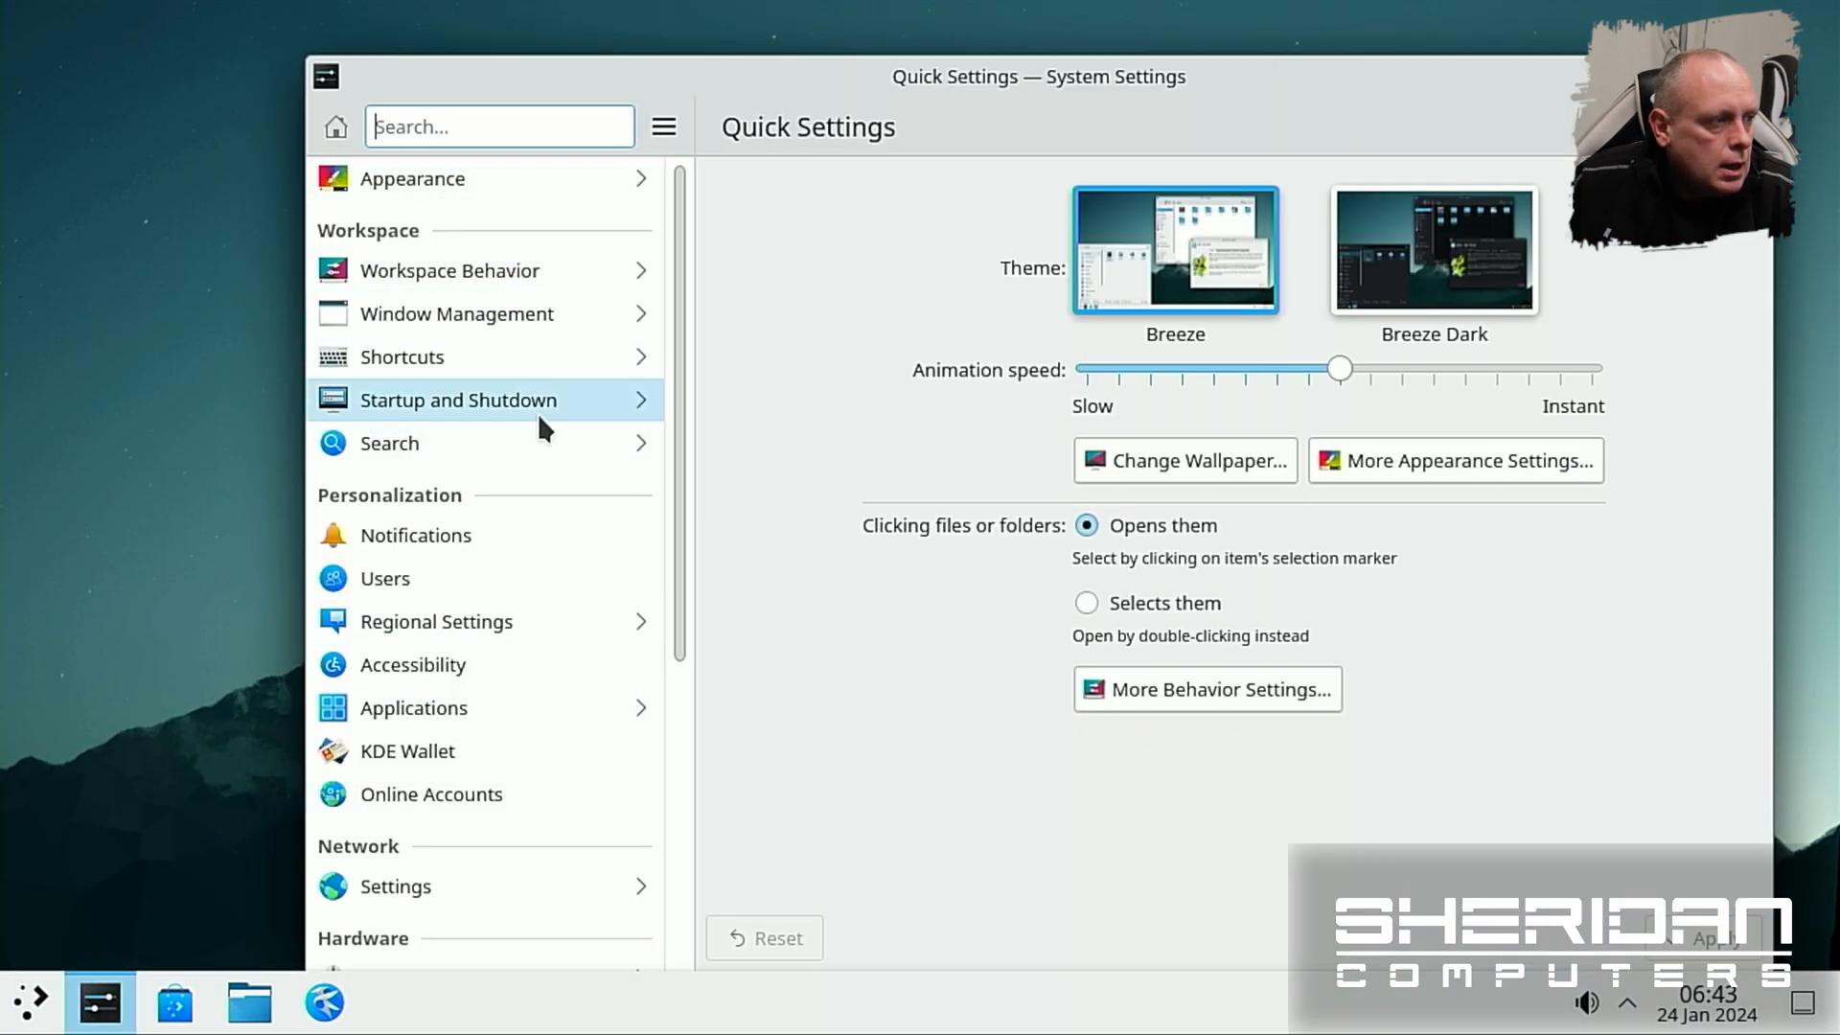
{"action": "scroll", "scroll_direction": "down", "scroll_amount": 3}
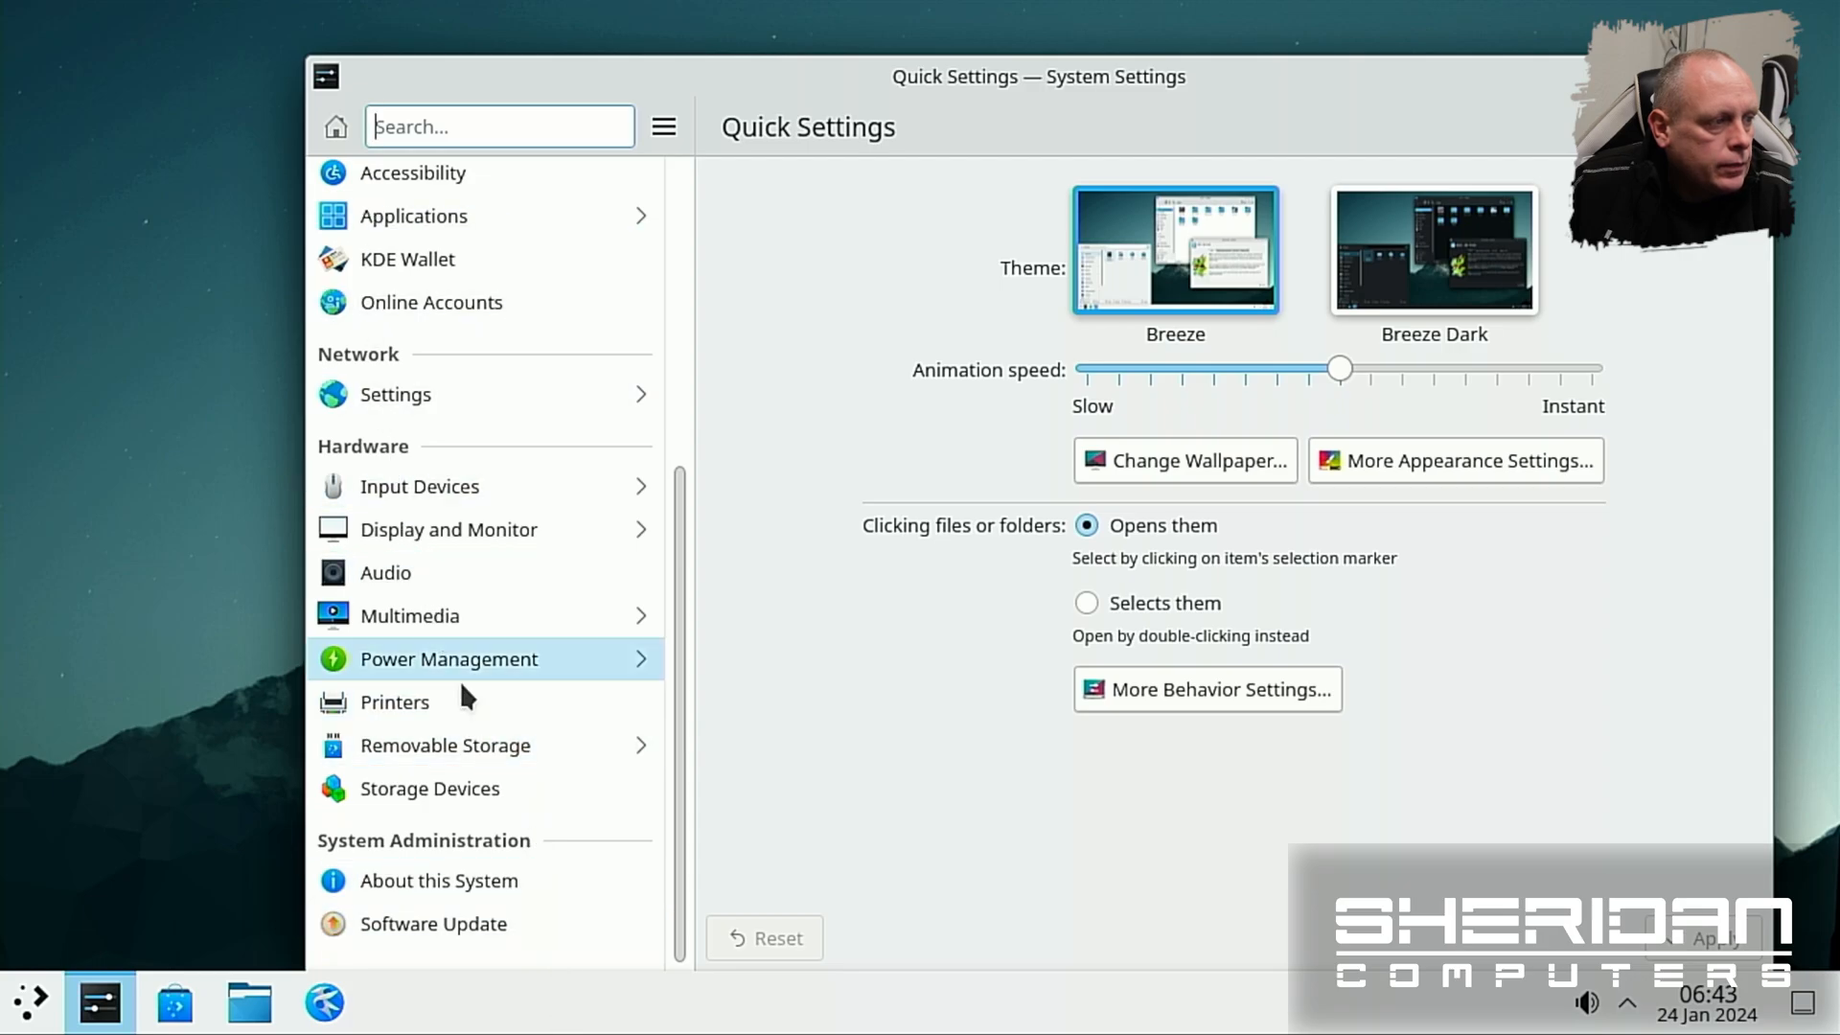
{"action": "mouse_move", "coordinate": [525, 395]}
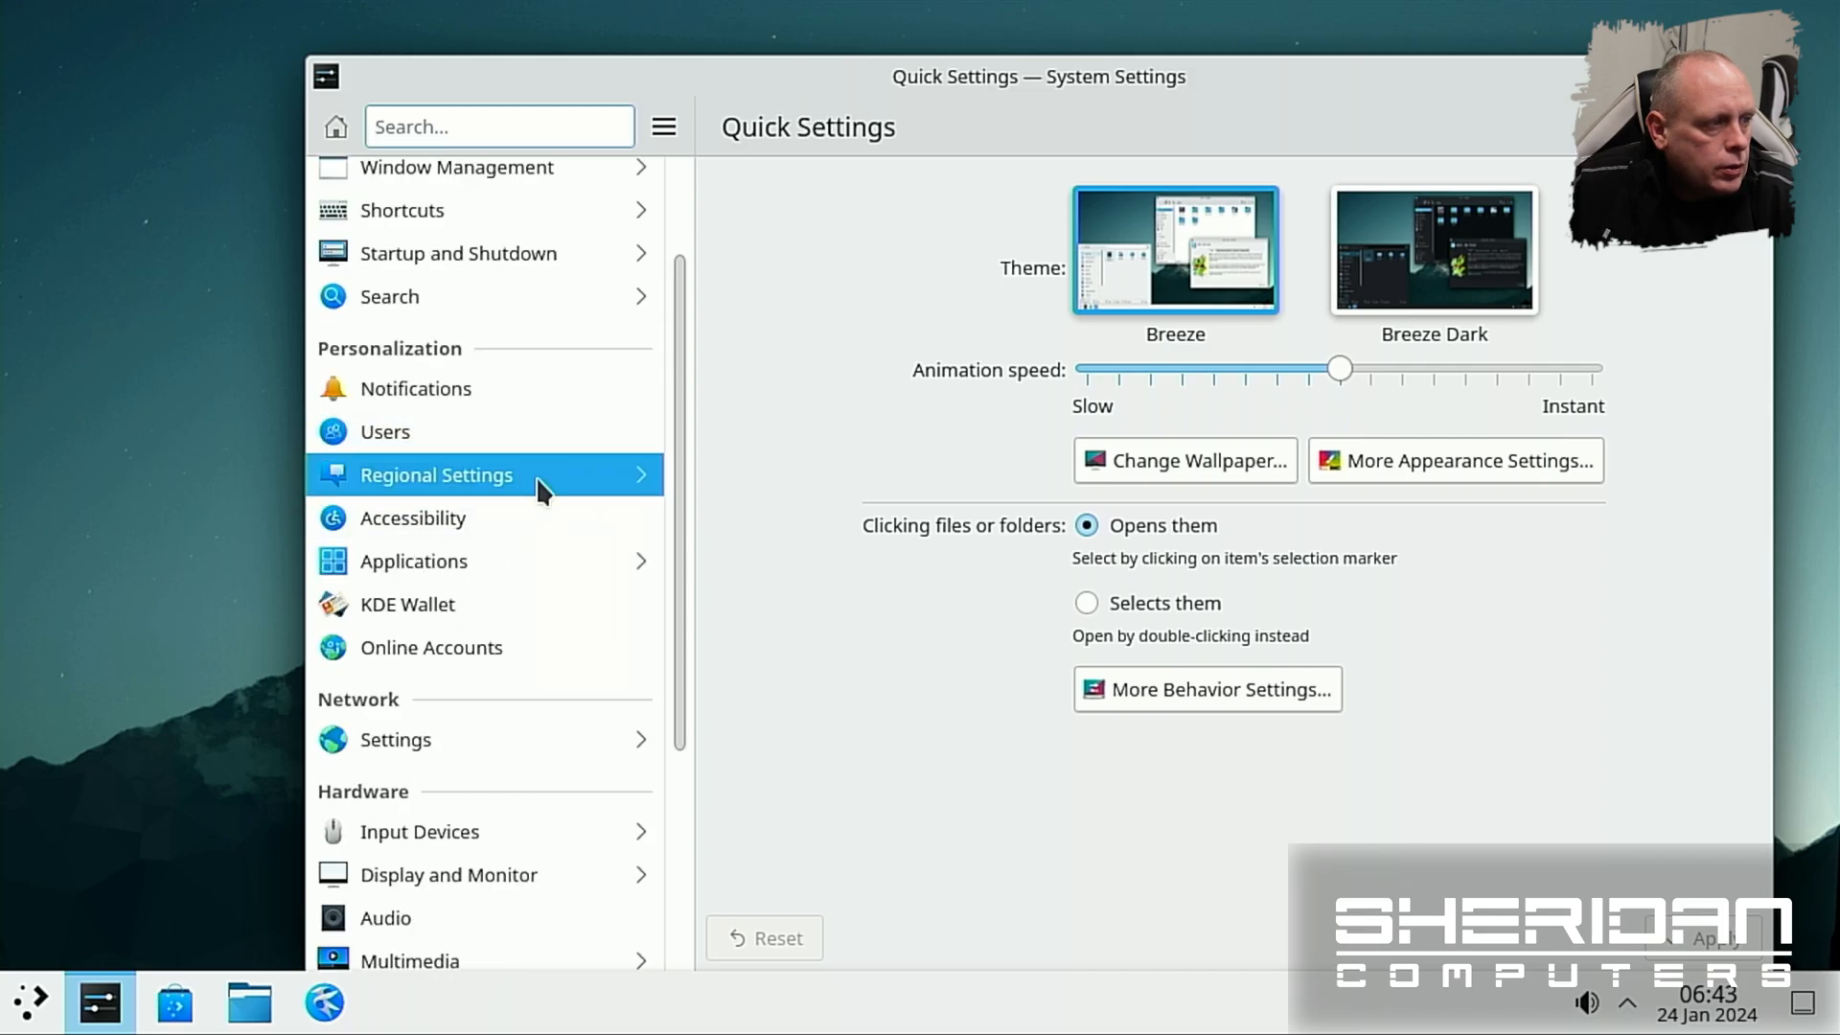
{"action": "left_click", "coordinate": [437, 476]}
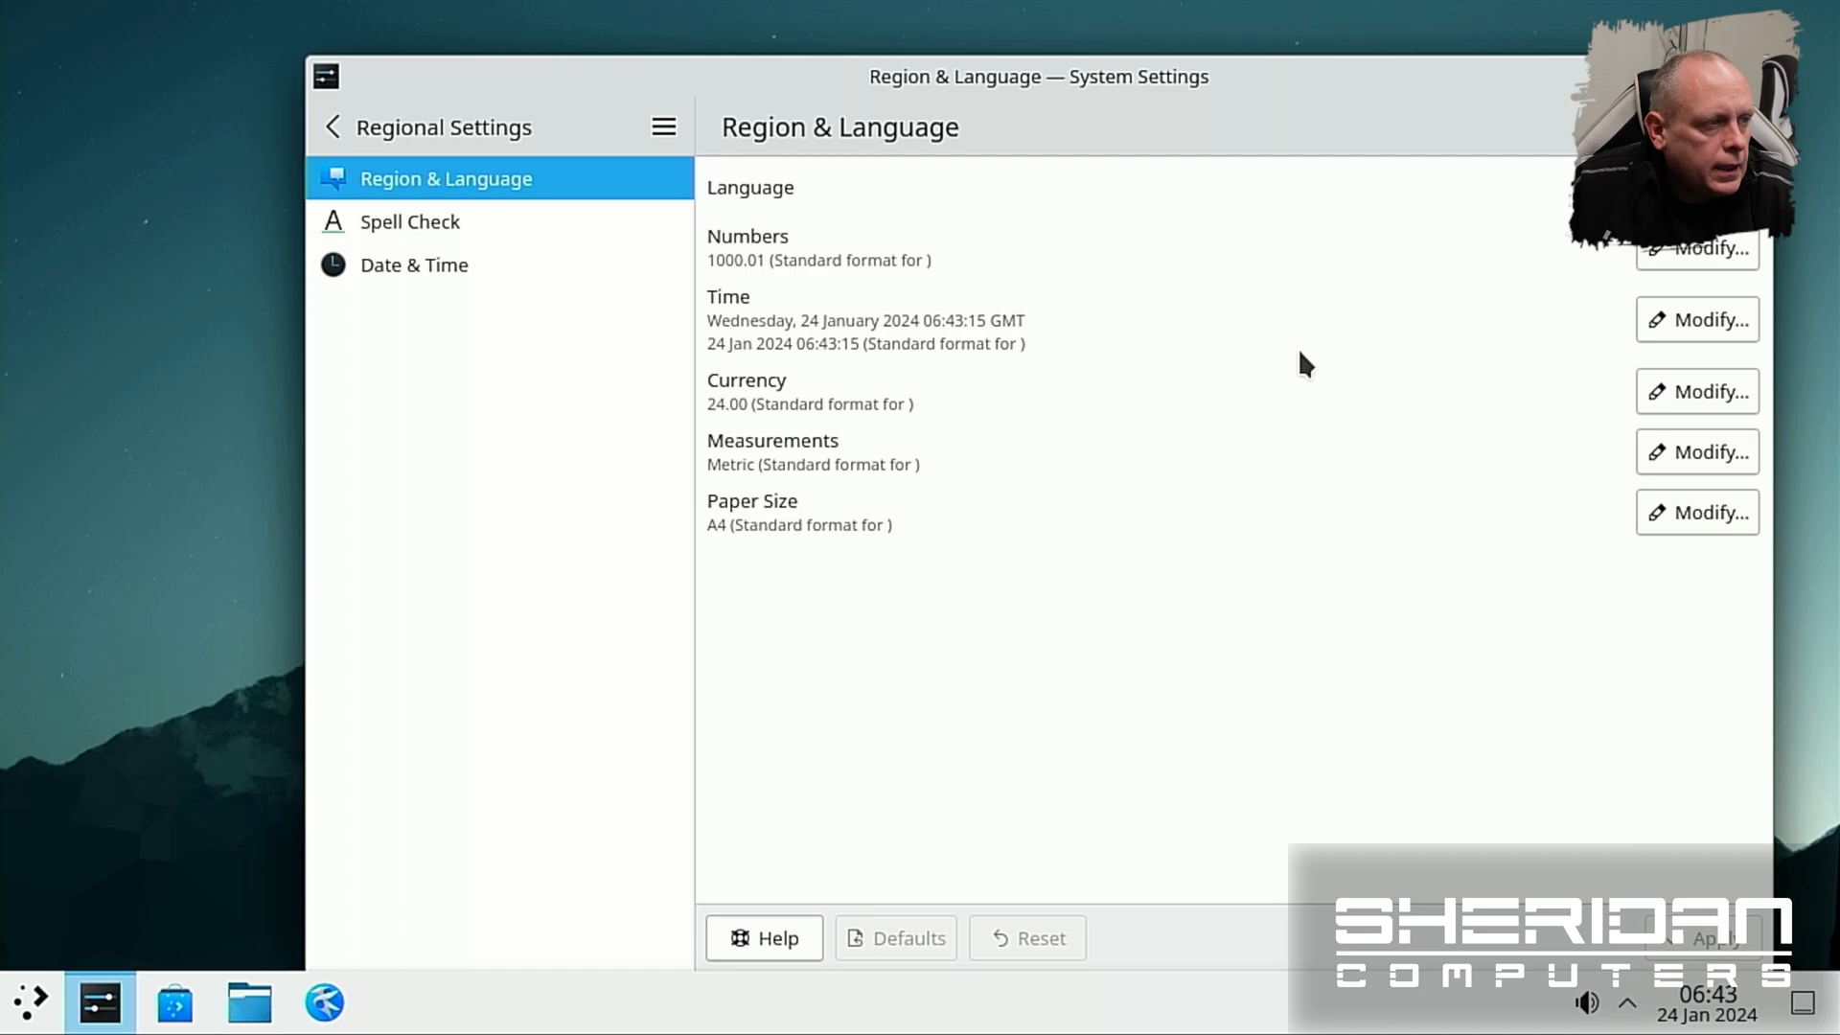
{"action": "mouse_move", "coordinate": [1261, 100]}
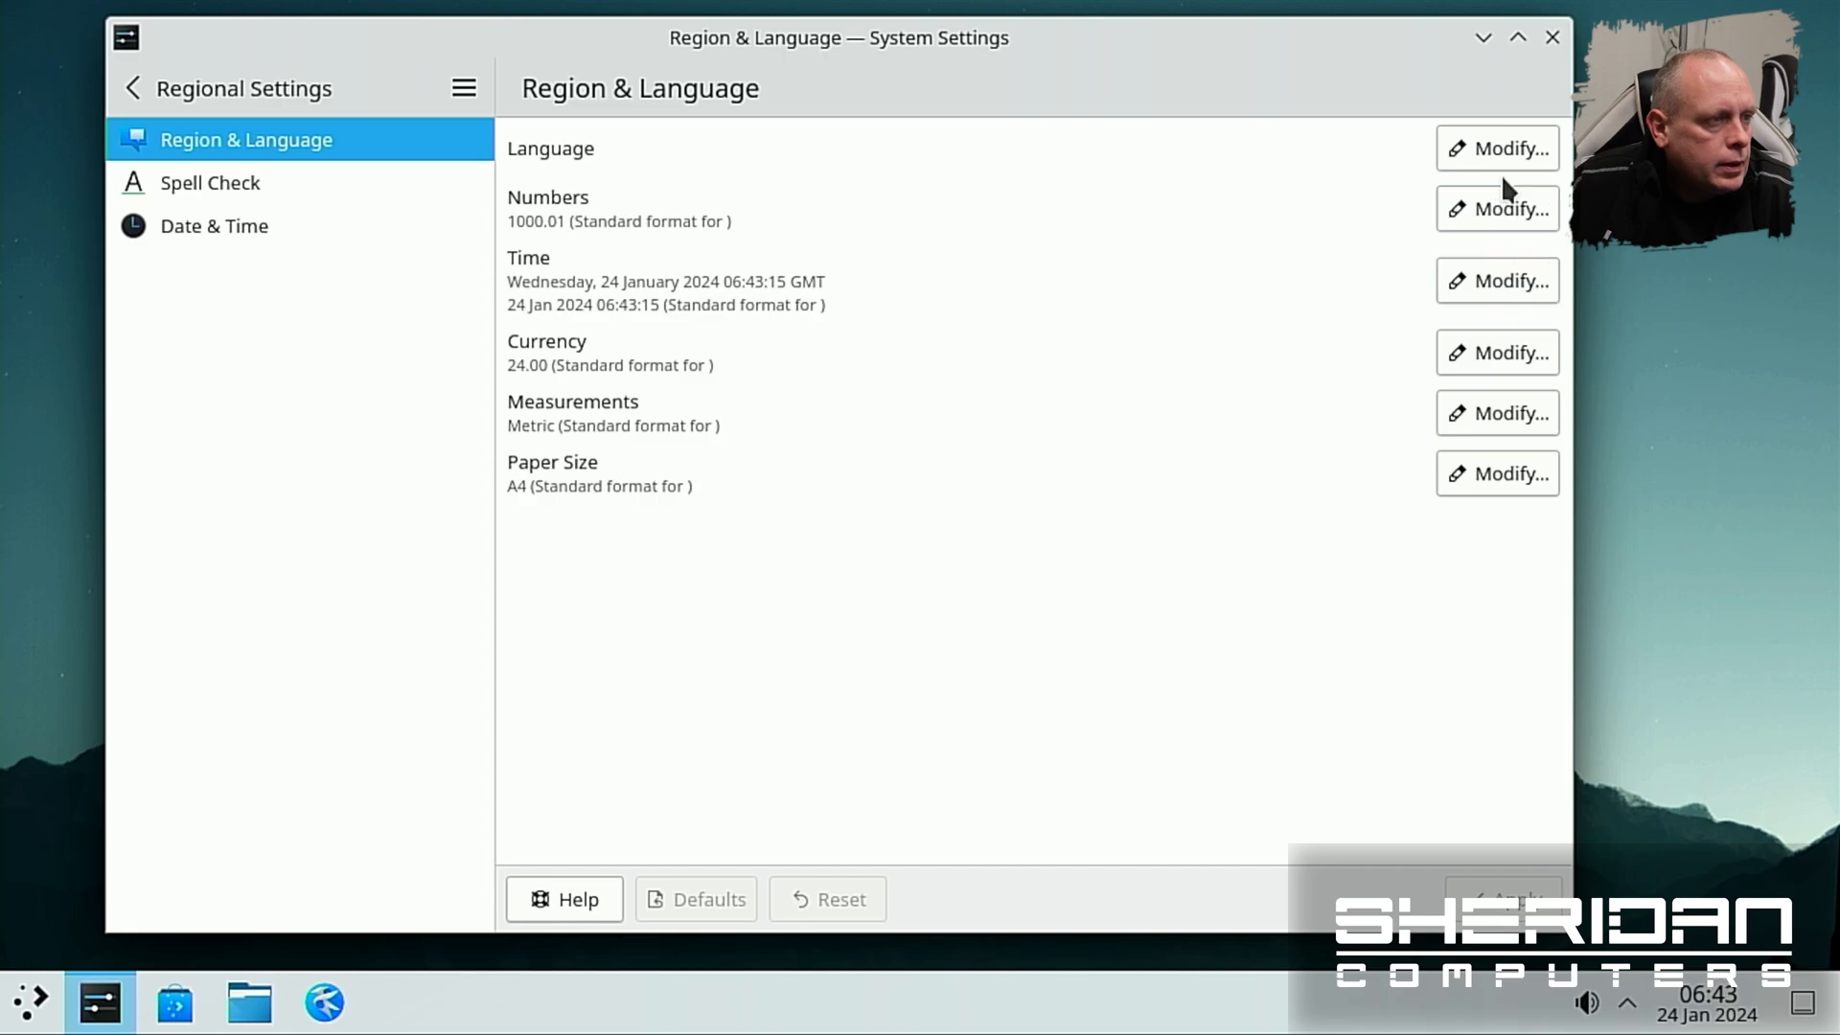
{"action": "left_click", "coordinate": [1497, 148]}
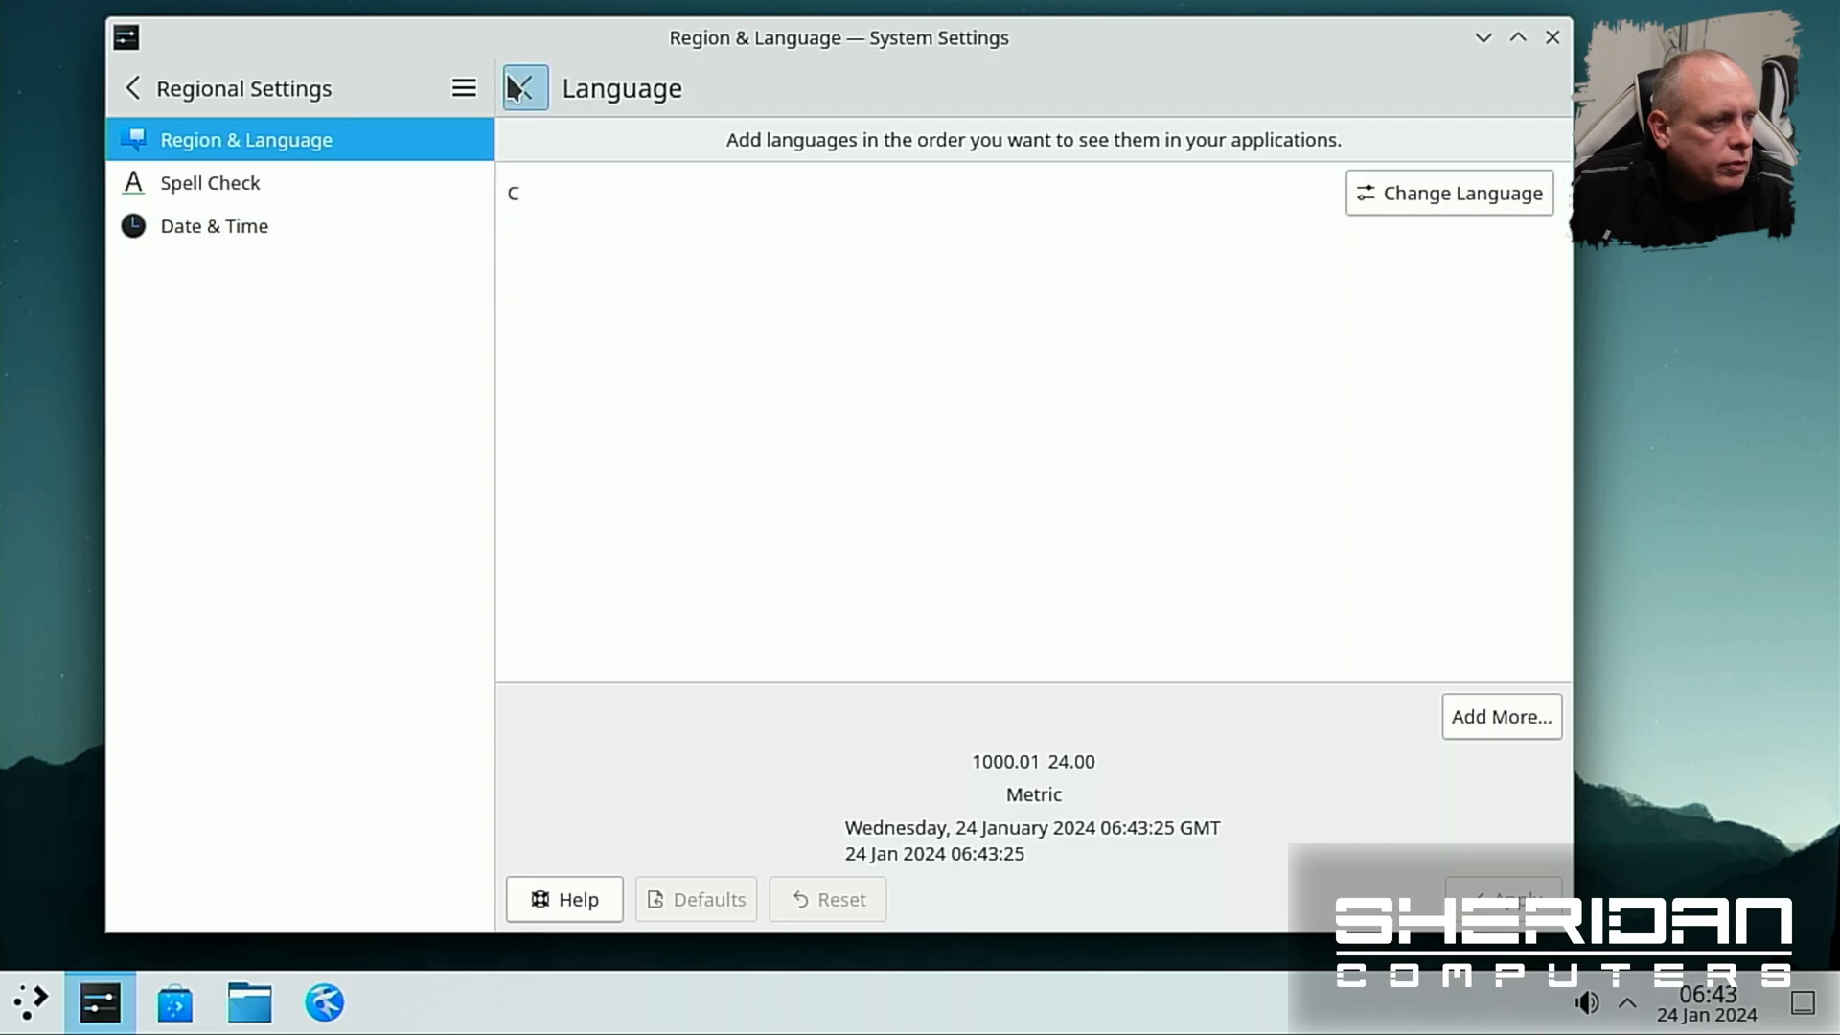
Return to the settings overview and search for keyboard settings.
{"action": "left_click", "coordinate": [132, 88]}
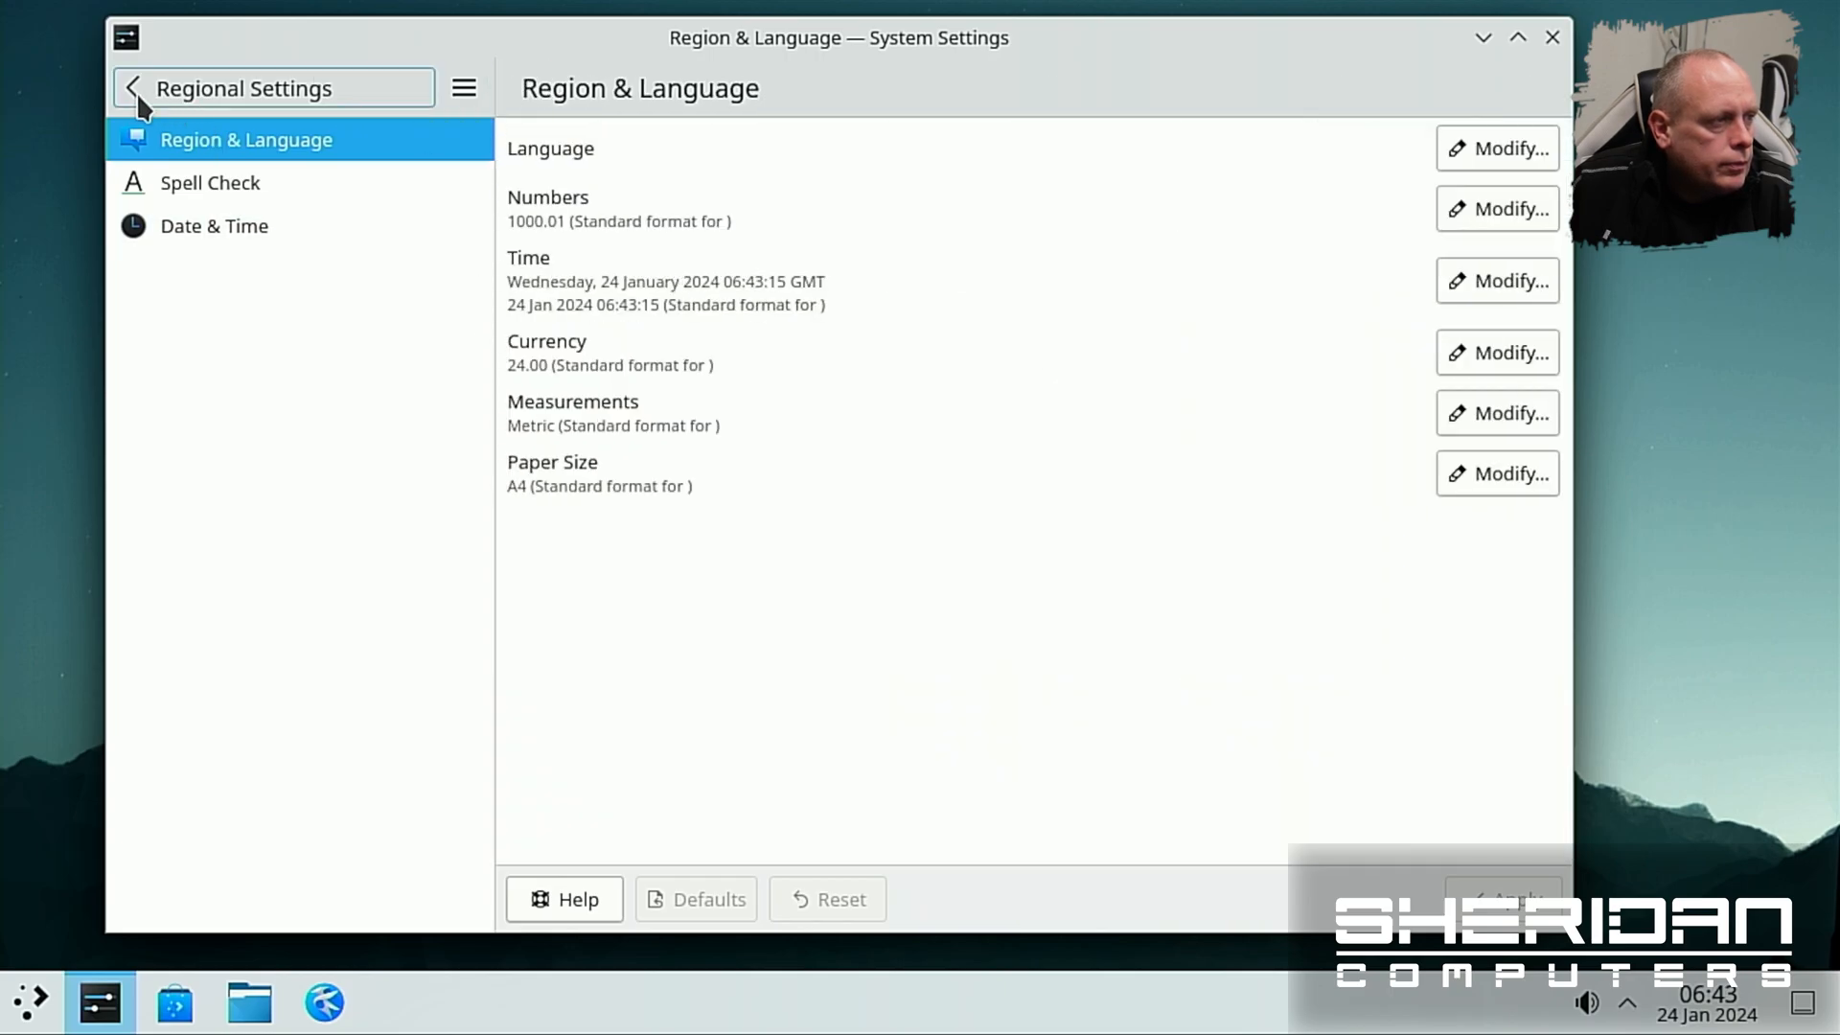
{"action": "left_click", "coordinate": [138, 88]}
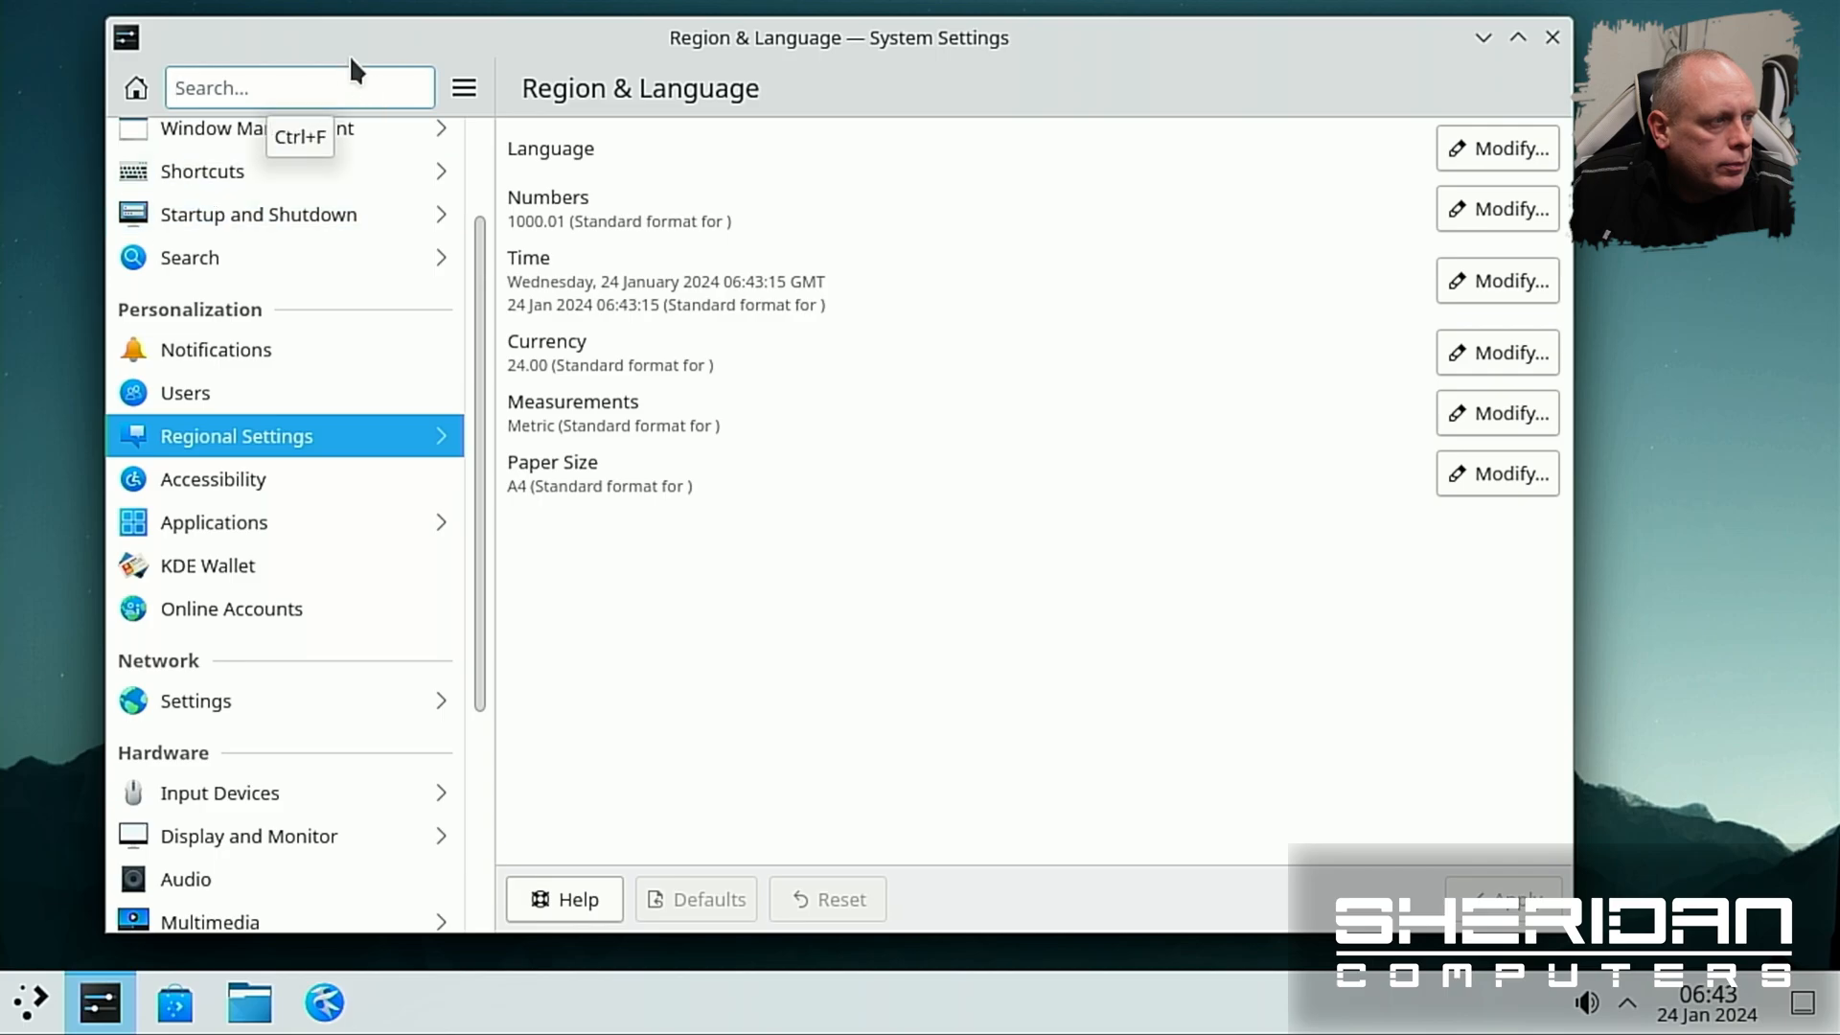
{"action": "type", "text": "keb"}
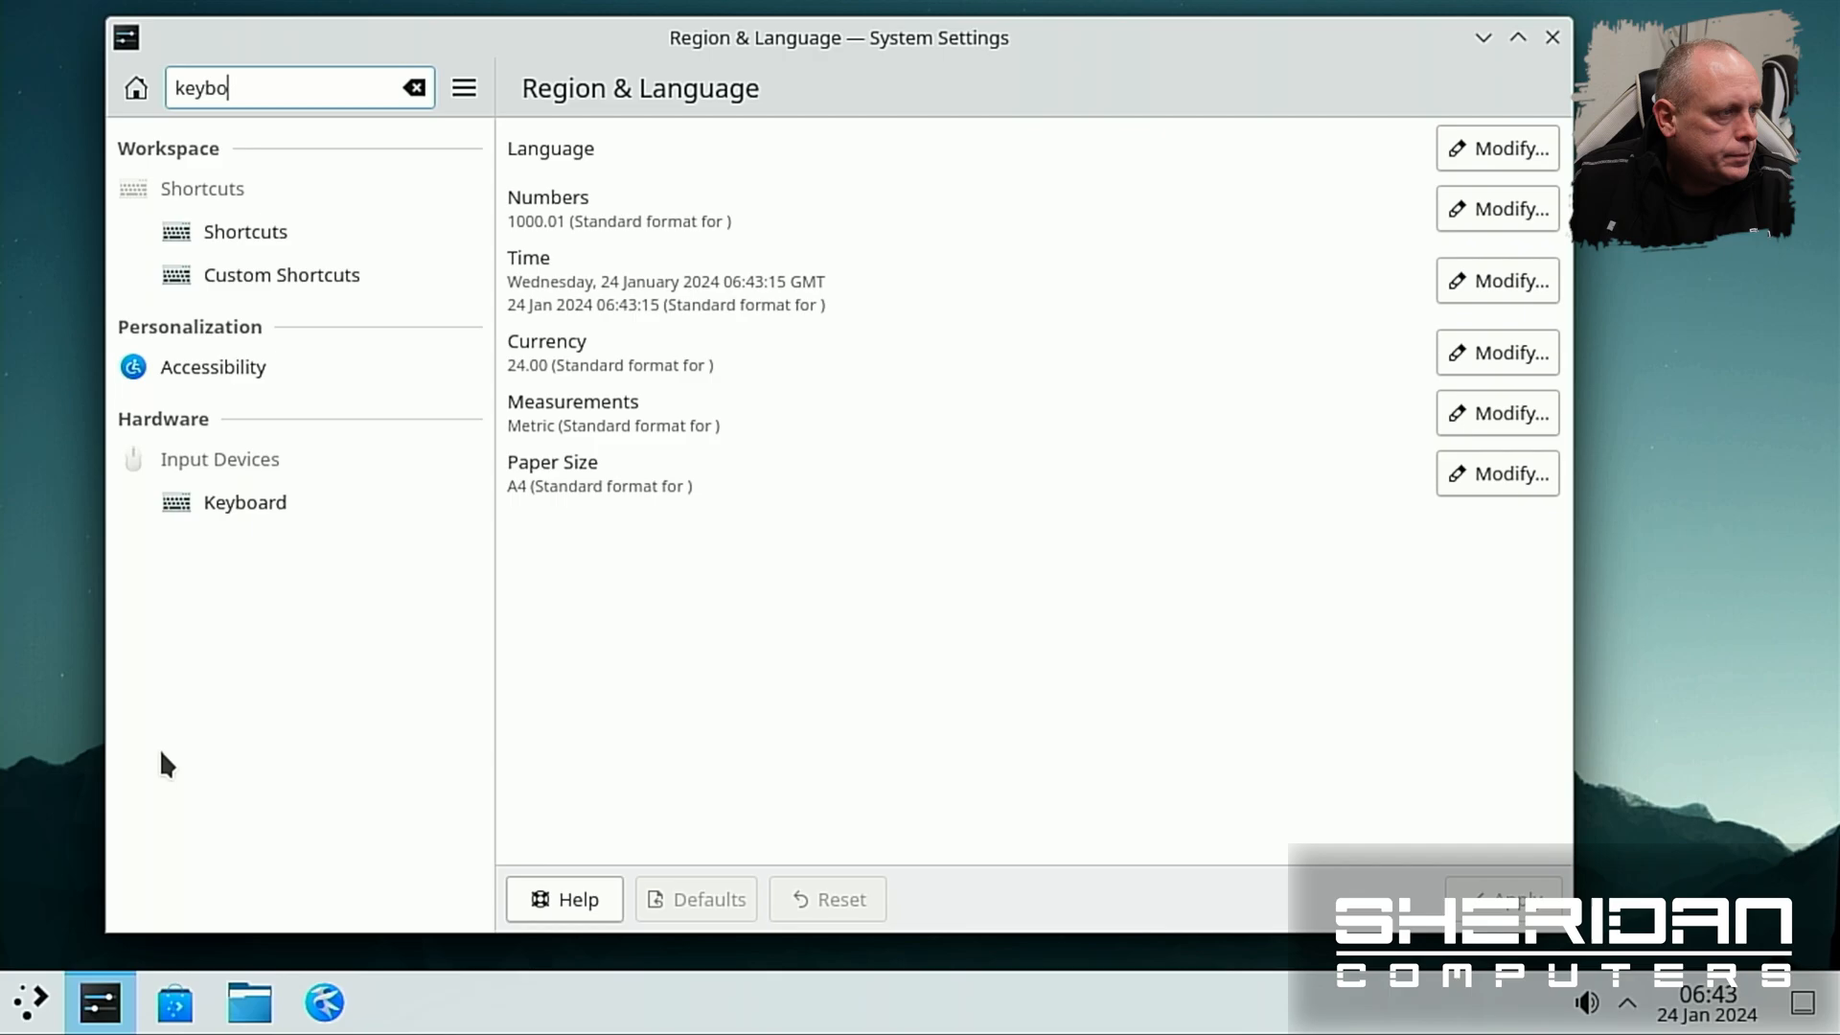
Enable layout configuration on the Keyboard Layouts page and start adding a layout.
{"action": "left_click", "coordinate": [245, 503]}
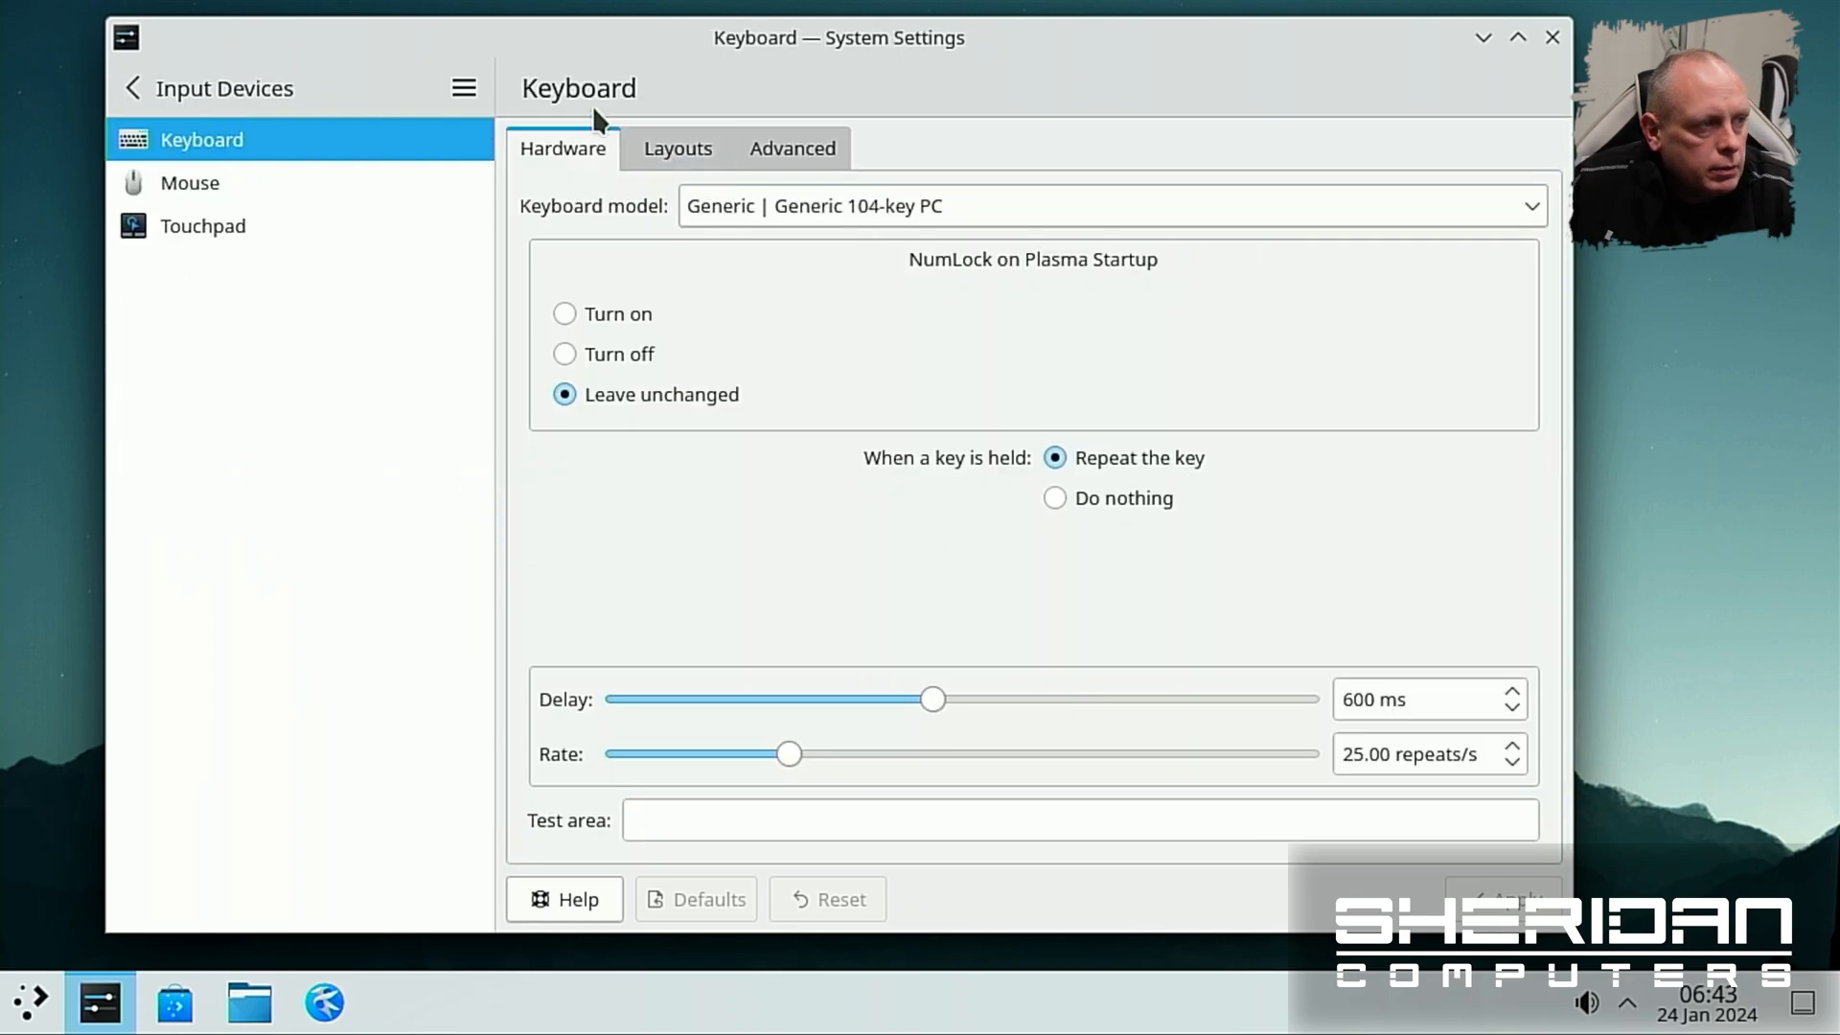
{"action": "left_click", "coordinate": [679, 149]}
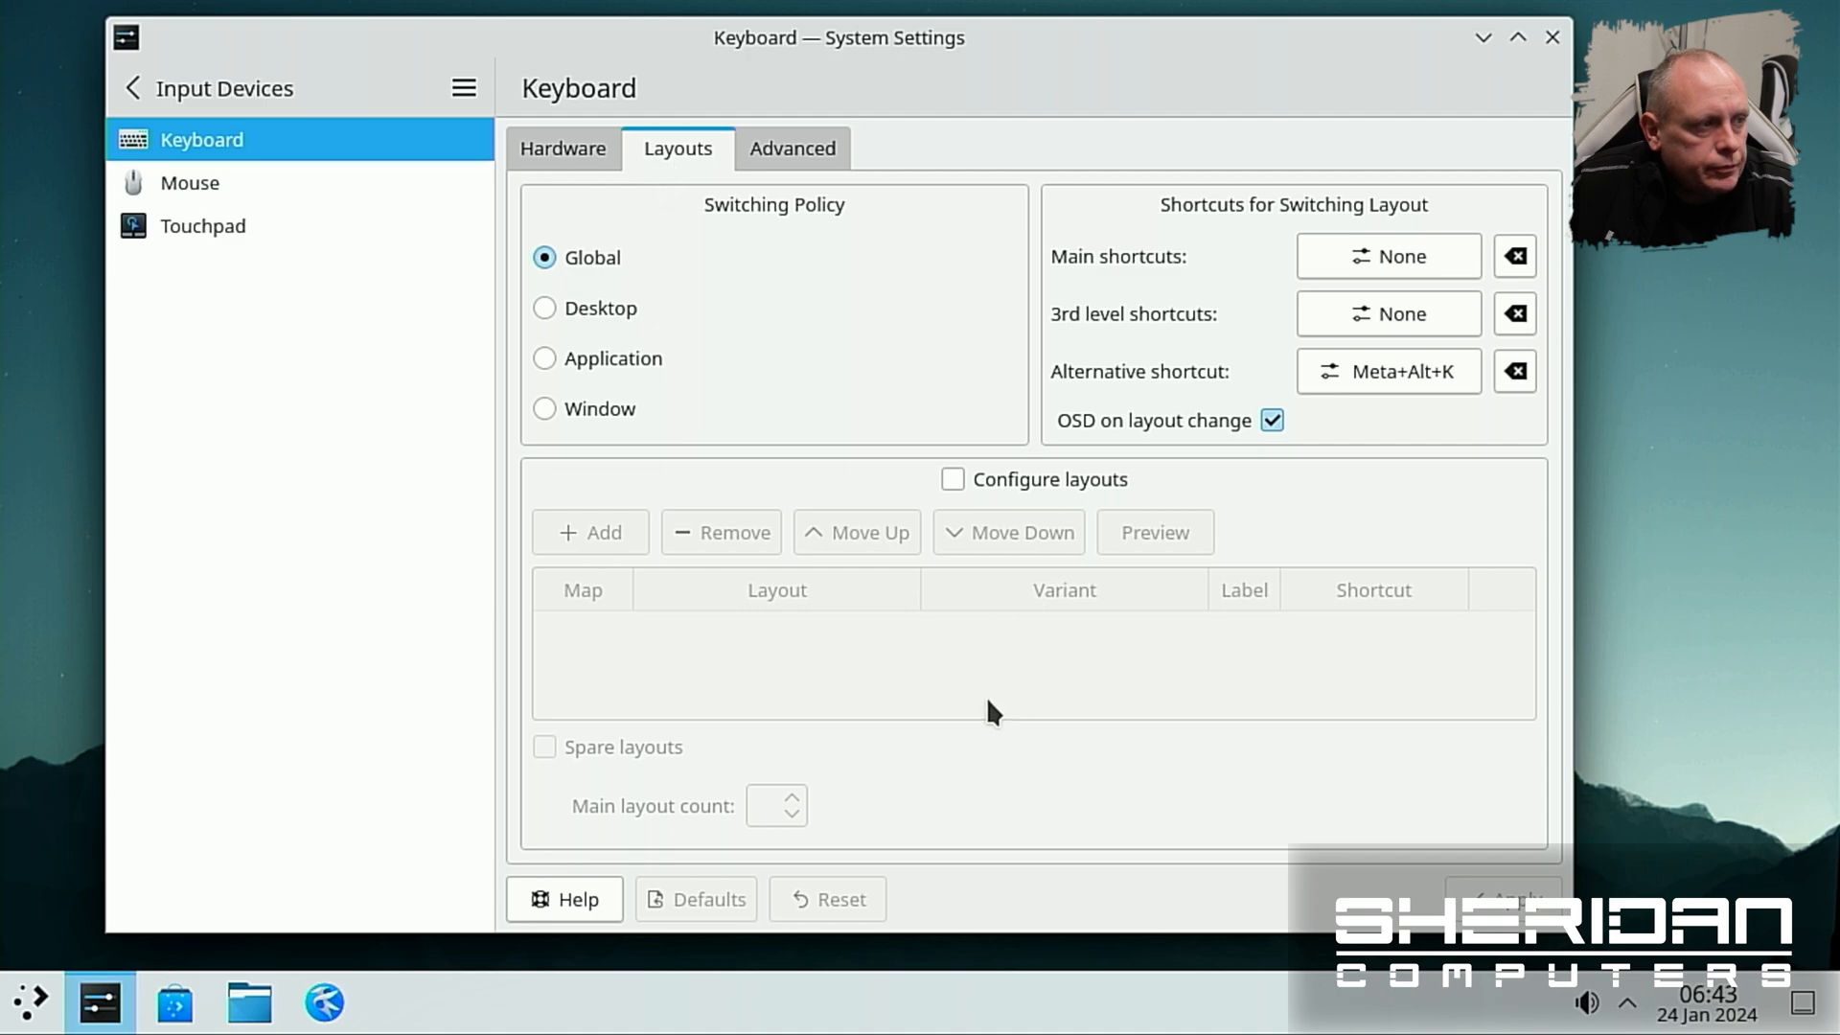
{"action": "mouse_move", "coordinate": [1250, 504]}
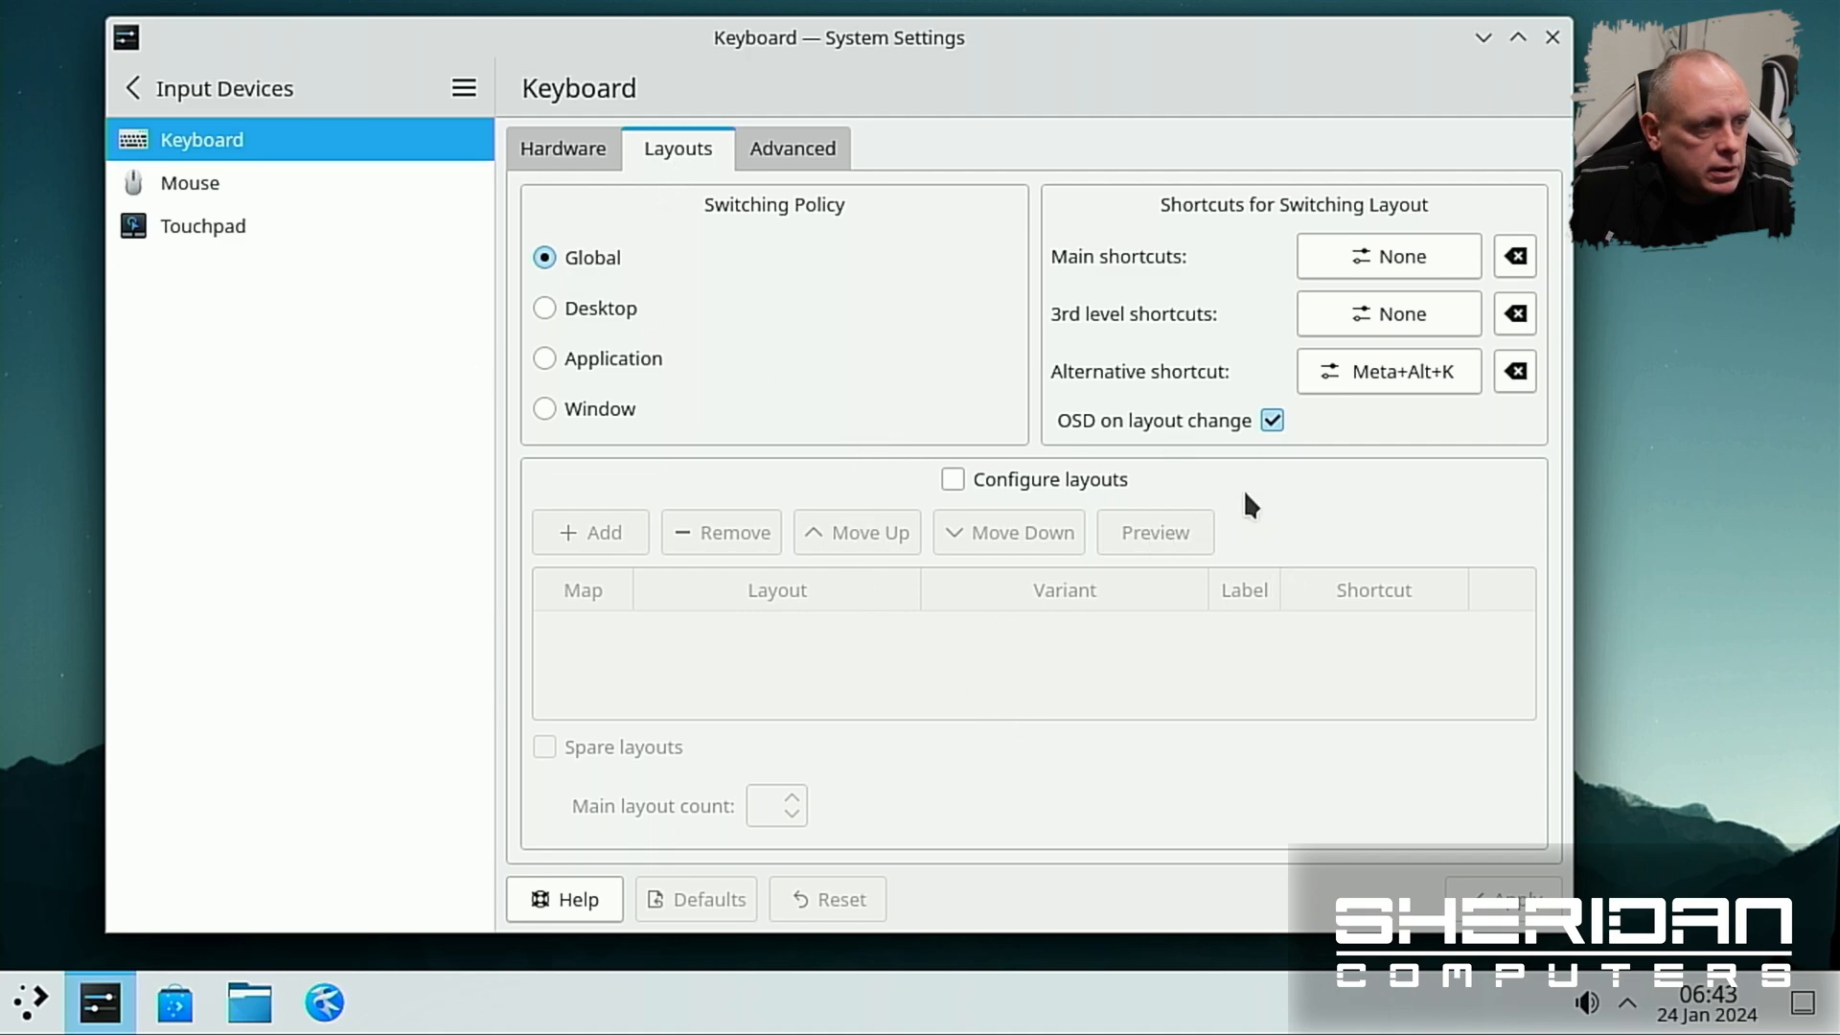
{"action": "mouse_move", "coordinate": [667, 434]}
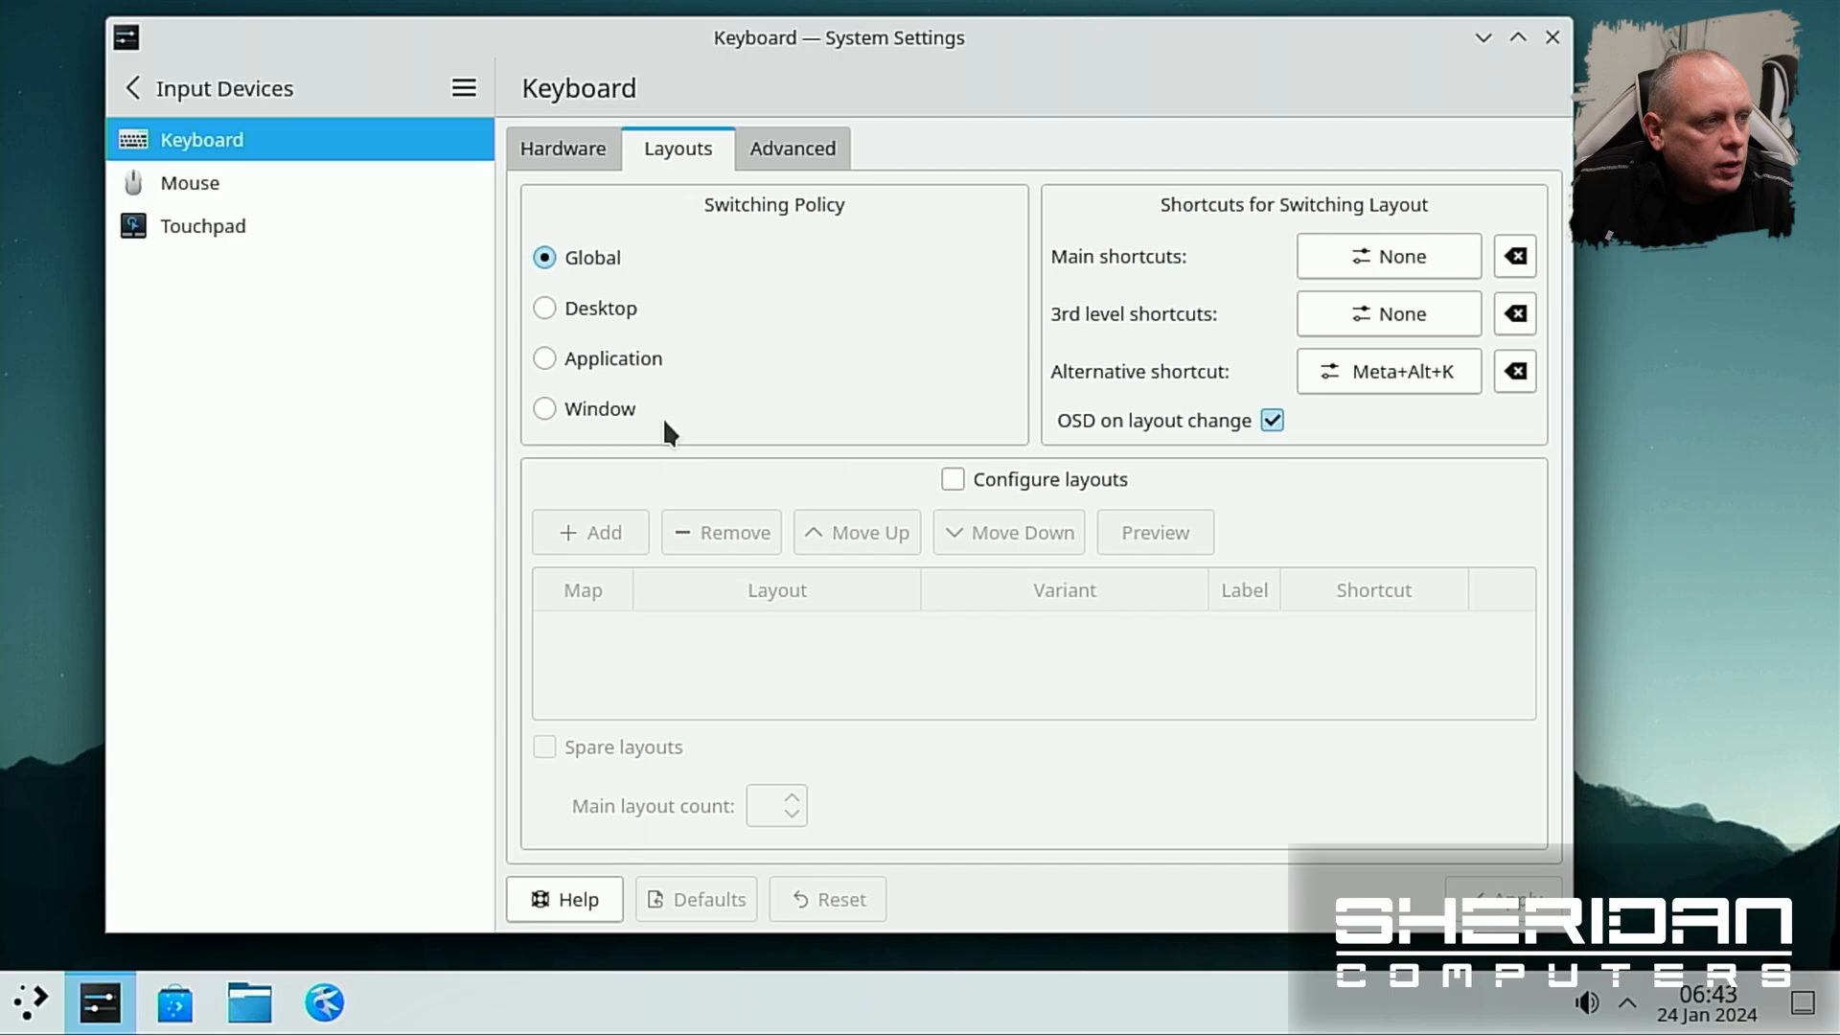
{"action": "left_click", "coordinate": [951, 480]}
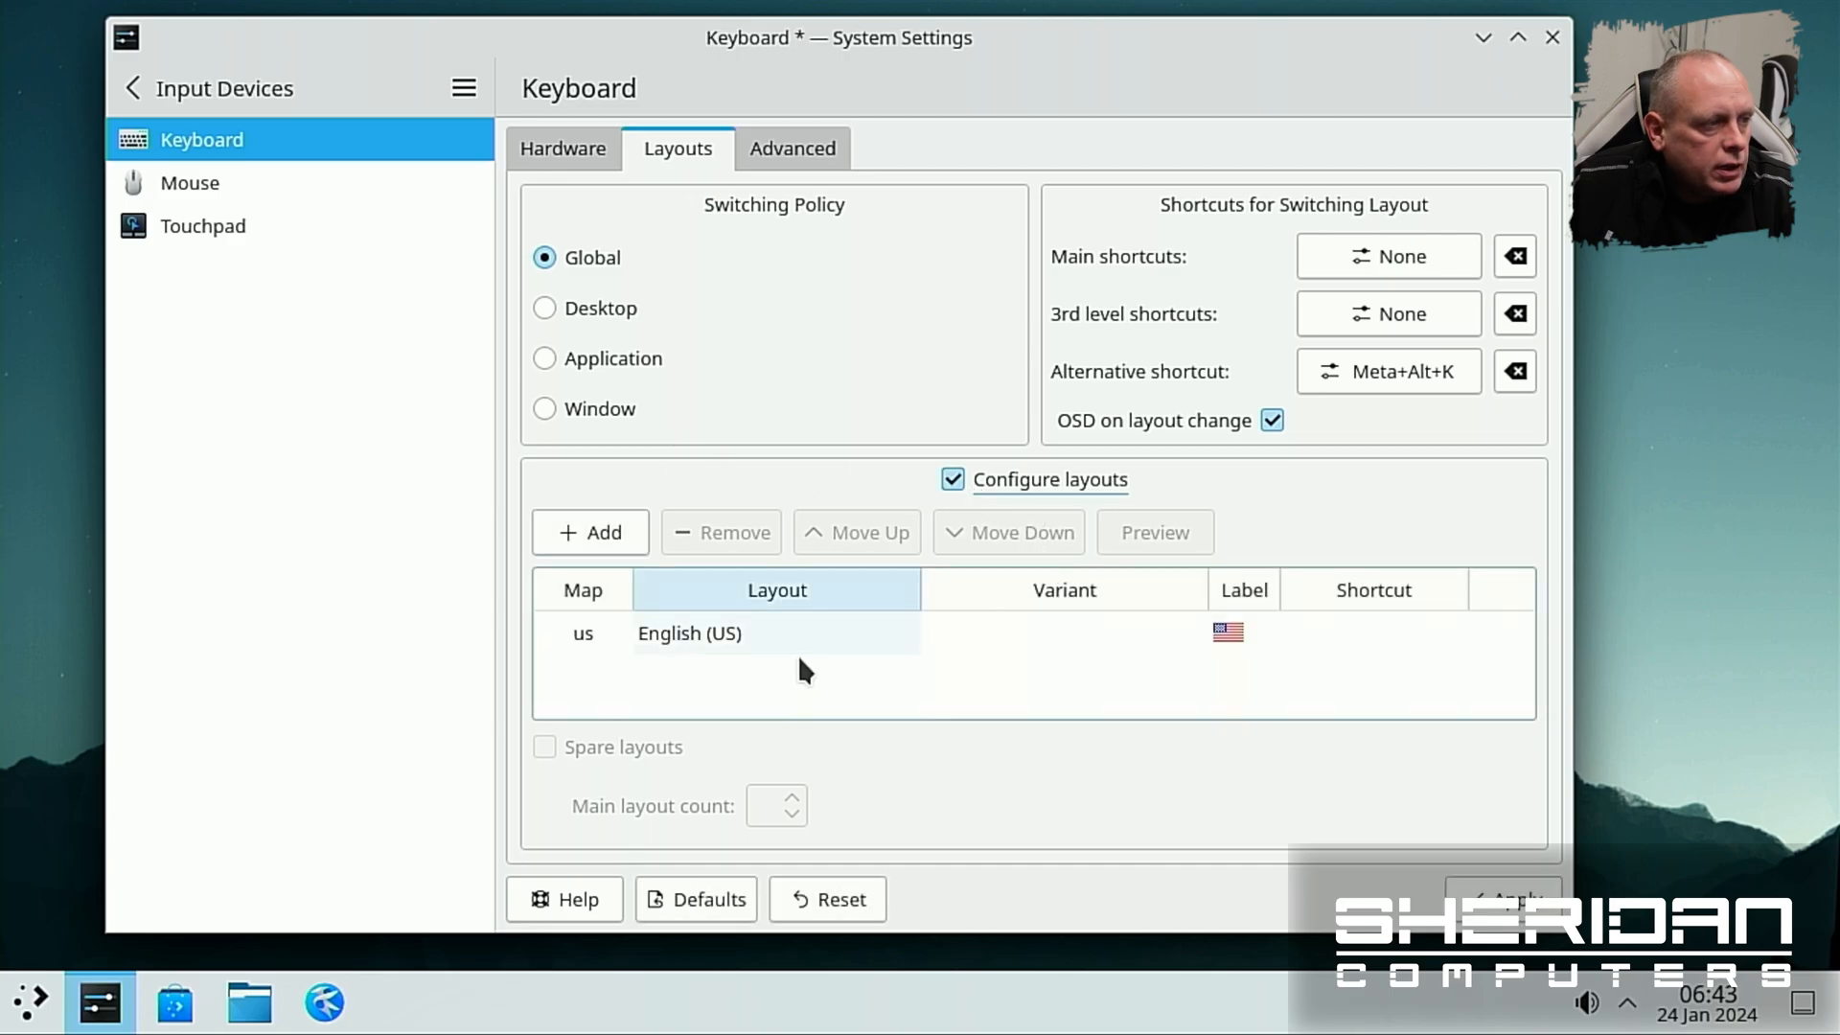
{"action": "left_click", "coordinate": [590, 533]}
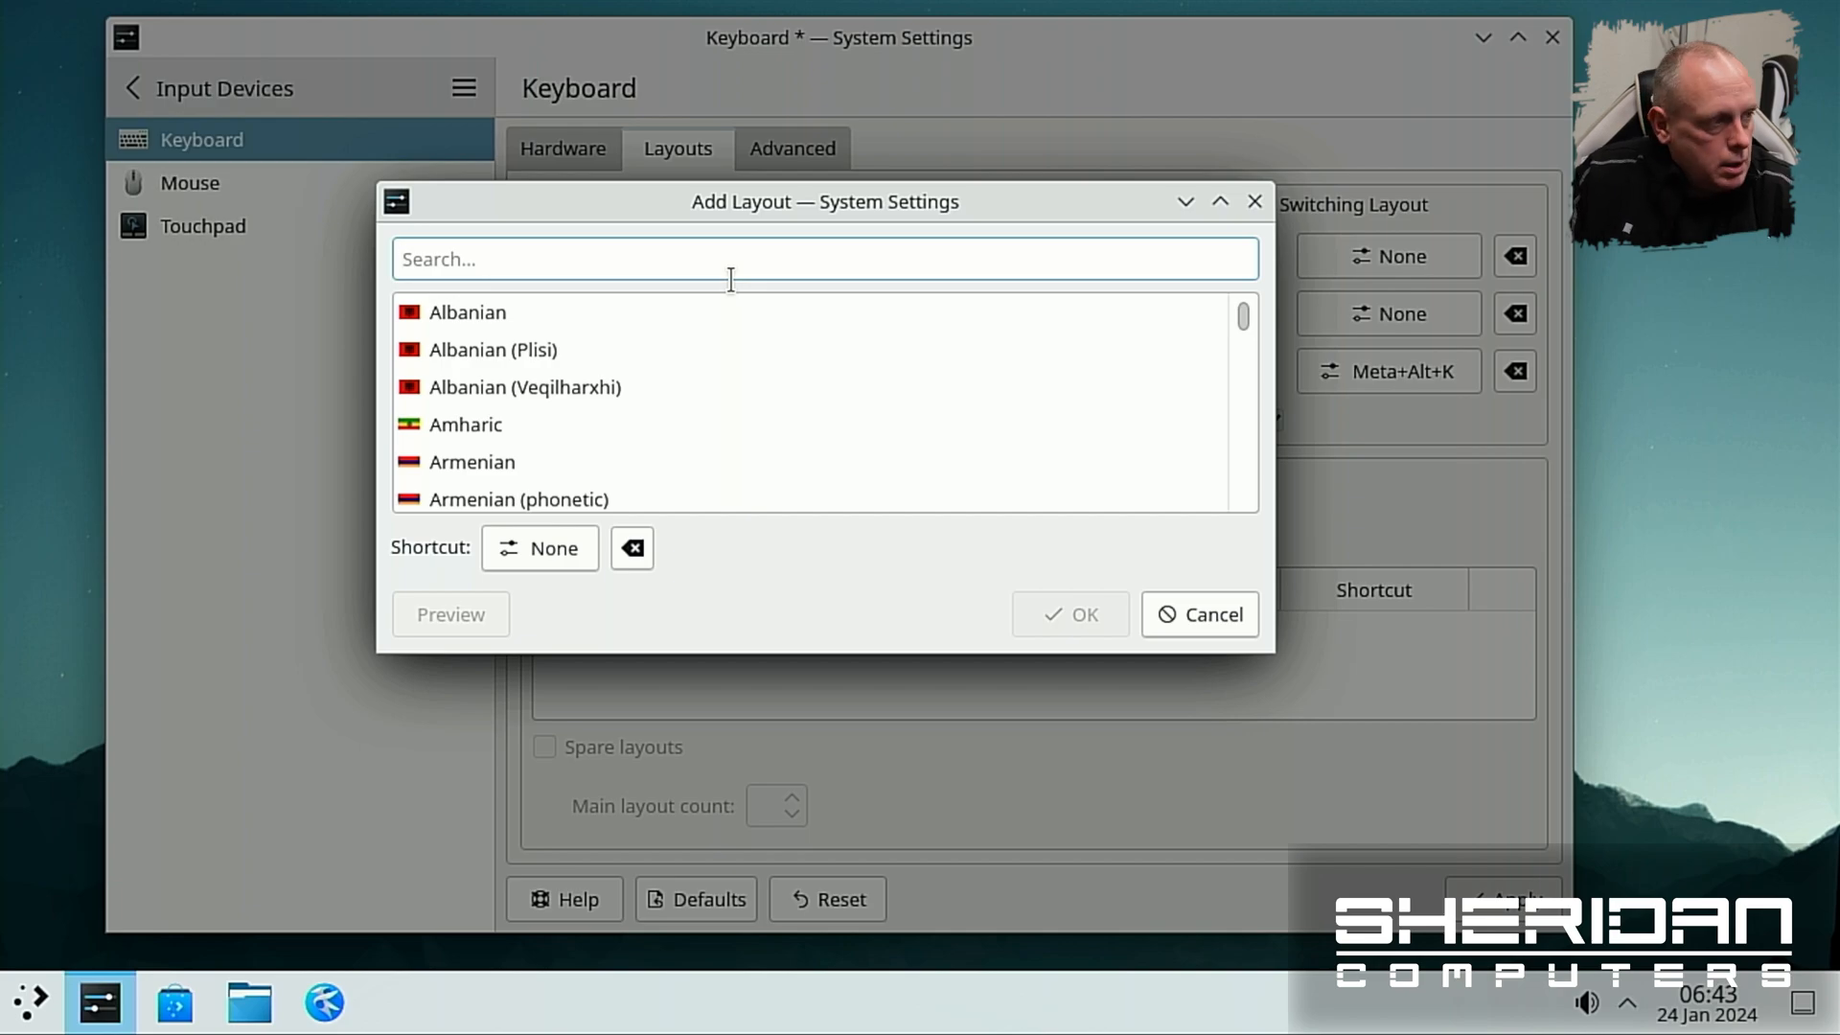
Search 'english' and add the English (UK) keyboard layout.
{"action": "type", "text": "english"}
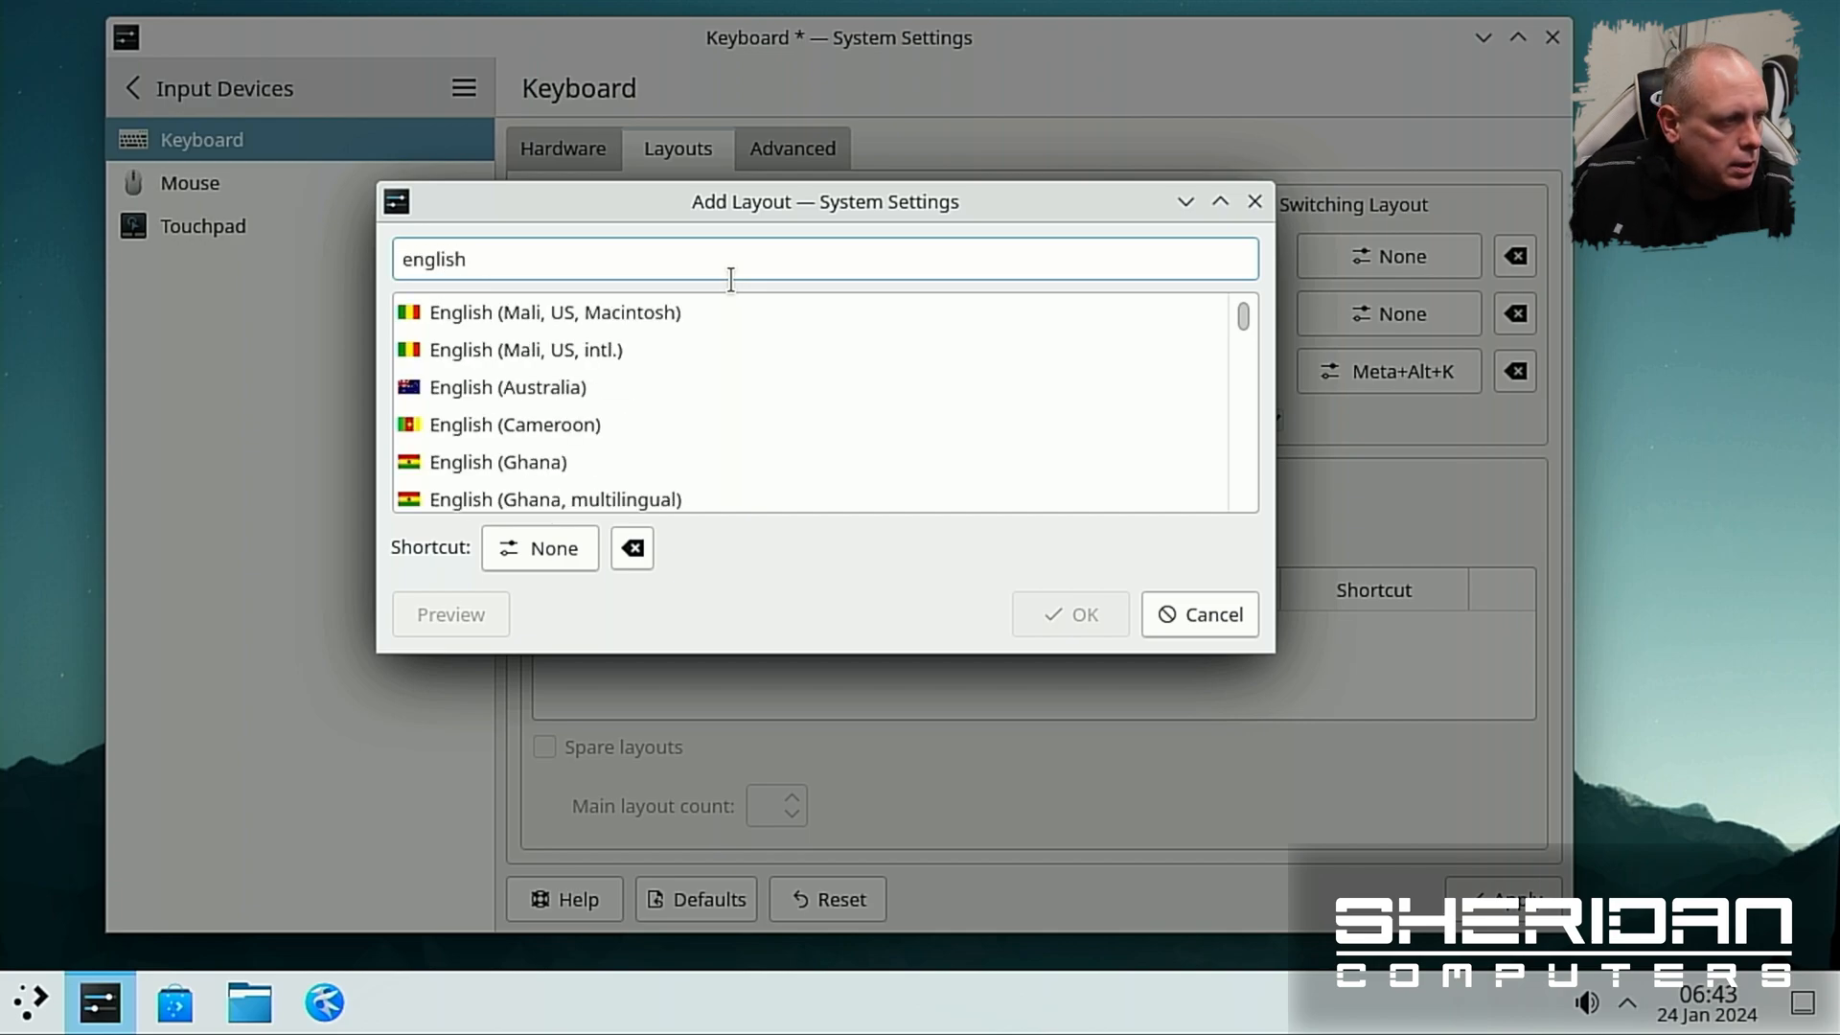
{"action": "scroll", "scroll_direction": "down", "scroll_amount": 3}
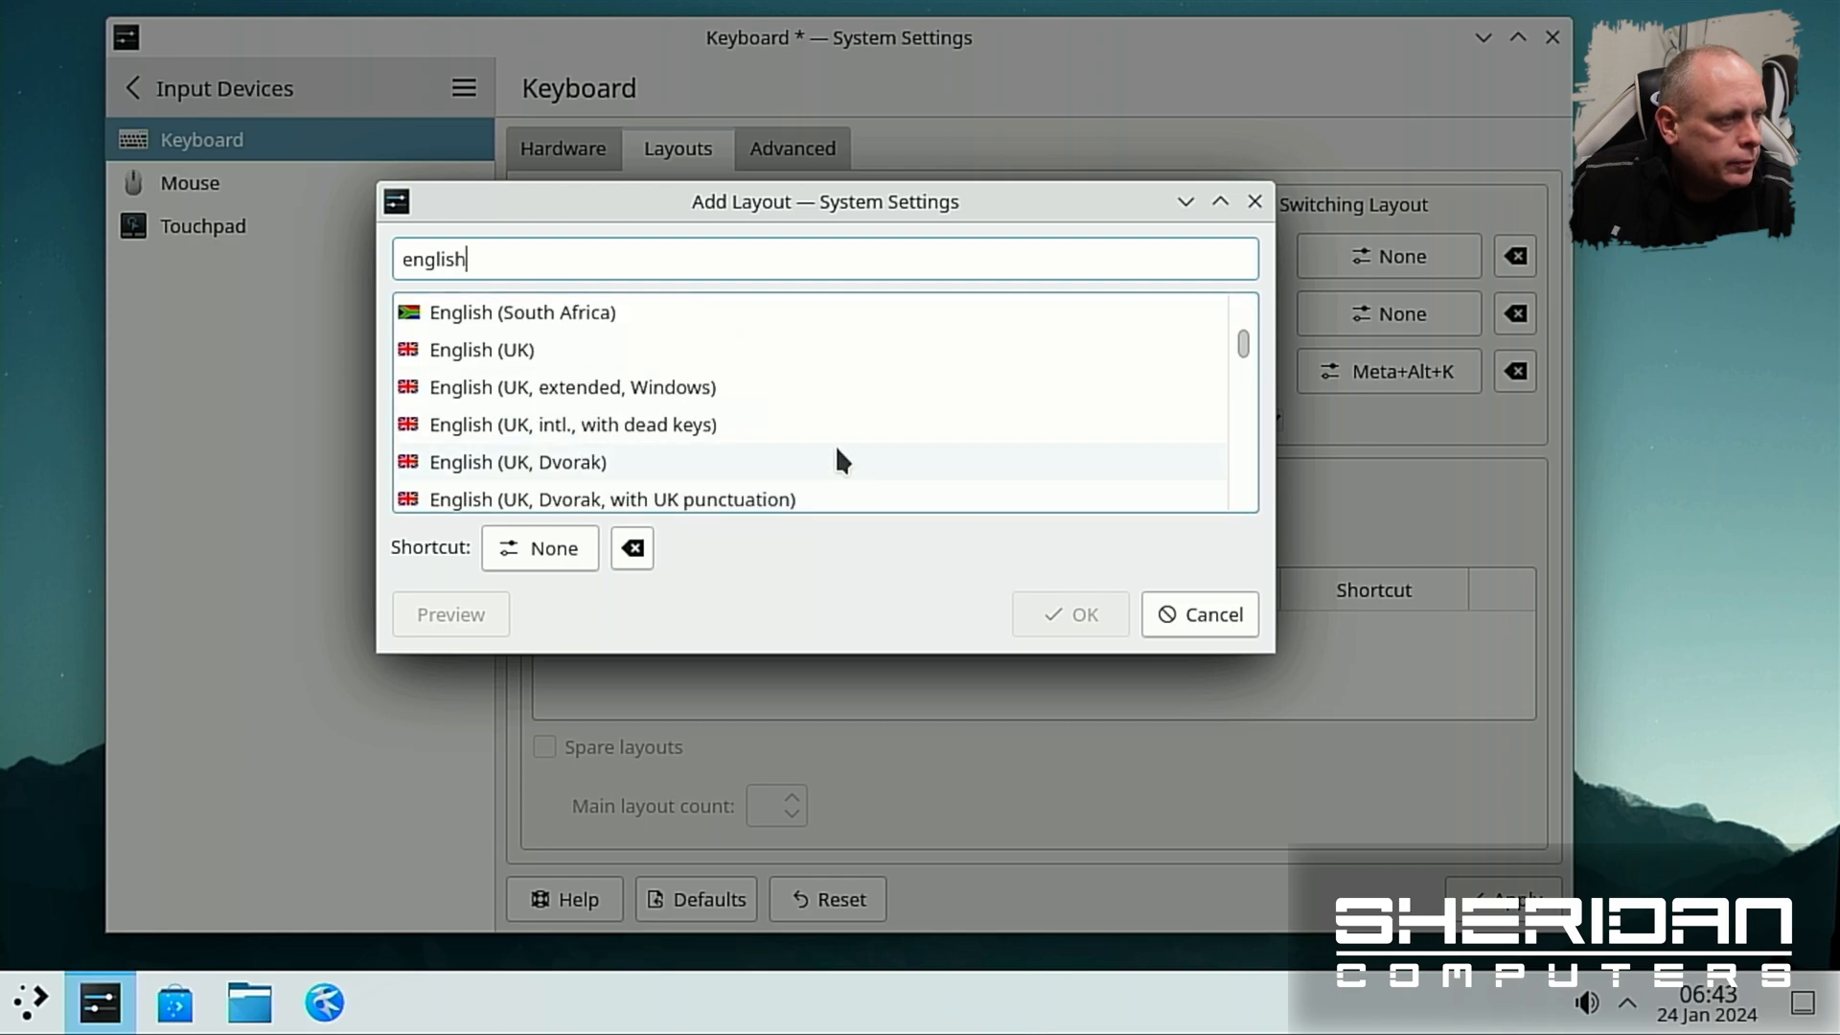
{"action": "left_click", "coordinate": [479, 349]}
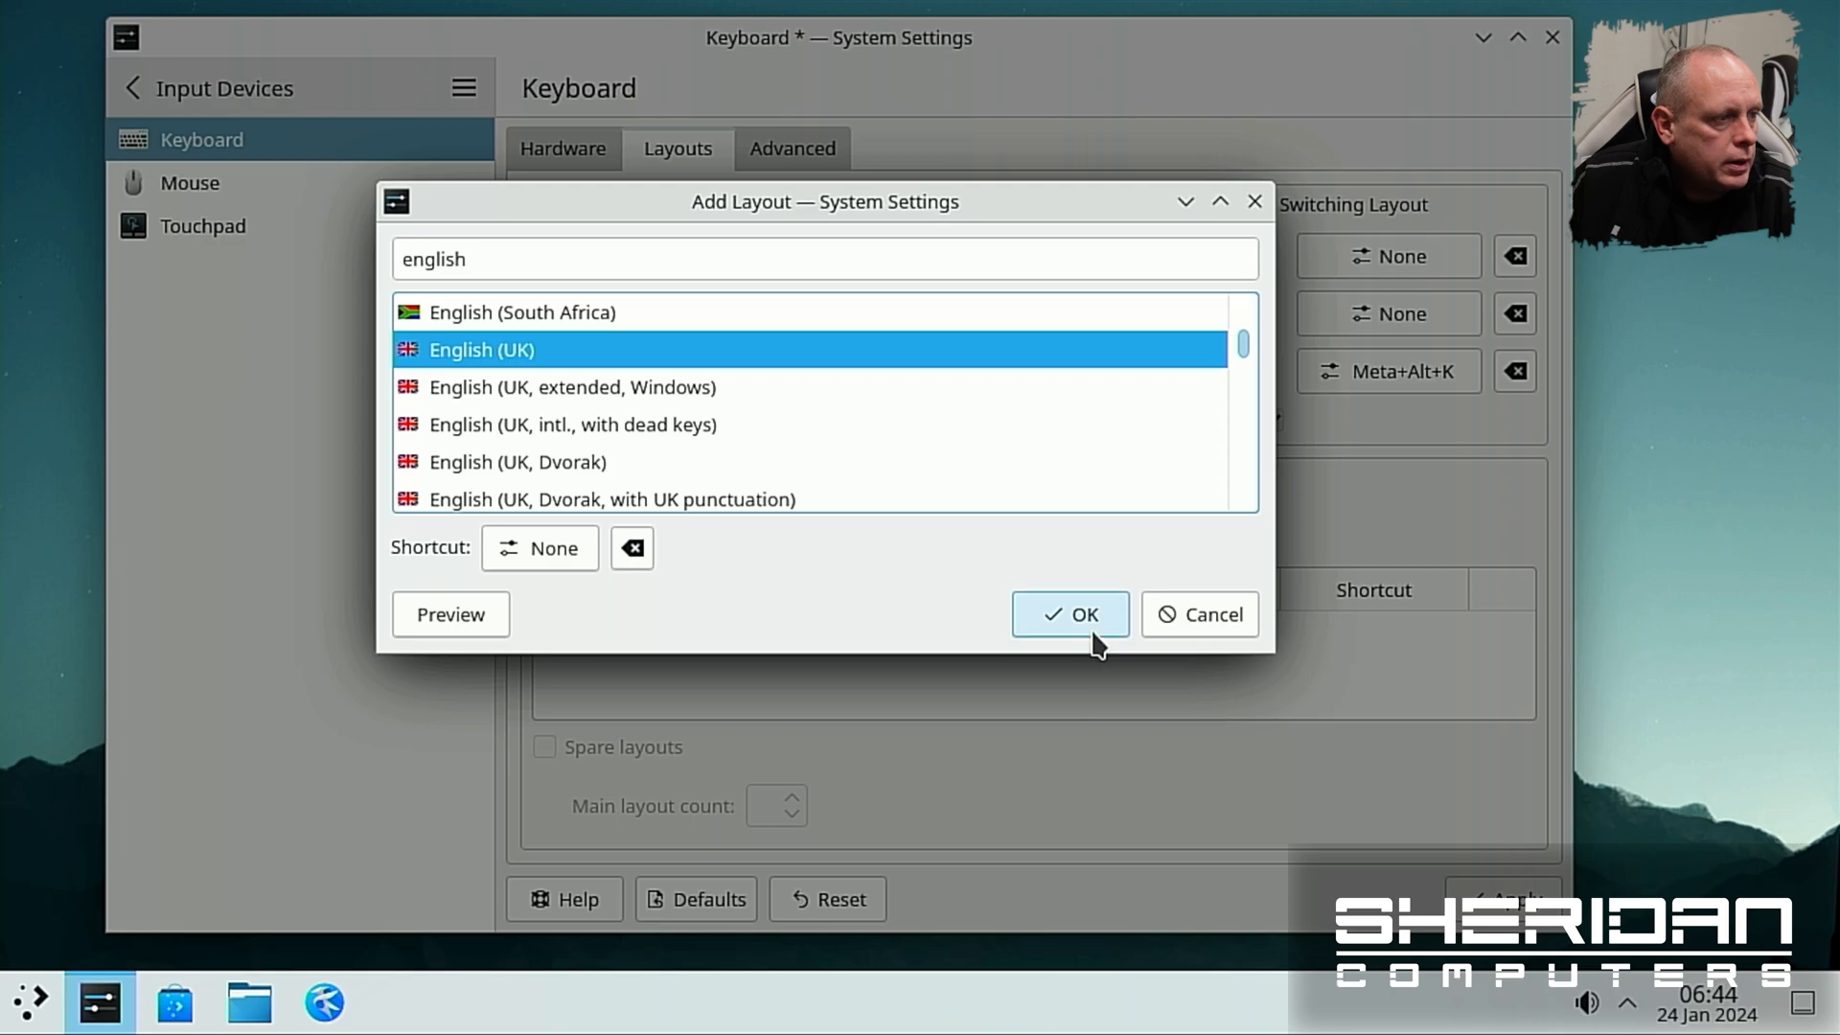
{"action": "left_click", "coordinate": [1070, 613]}
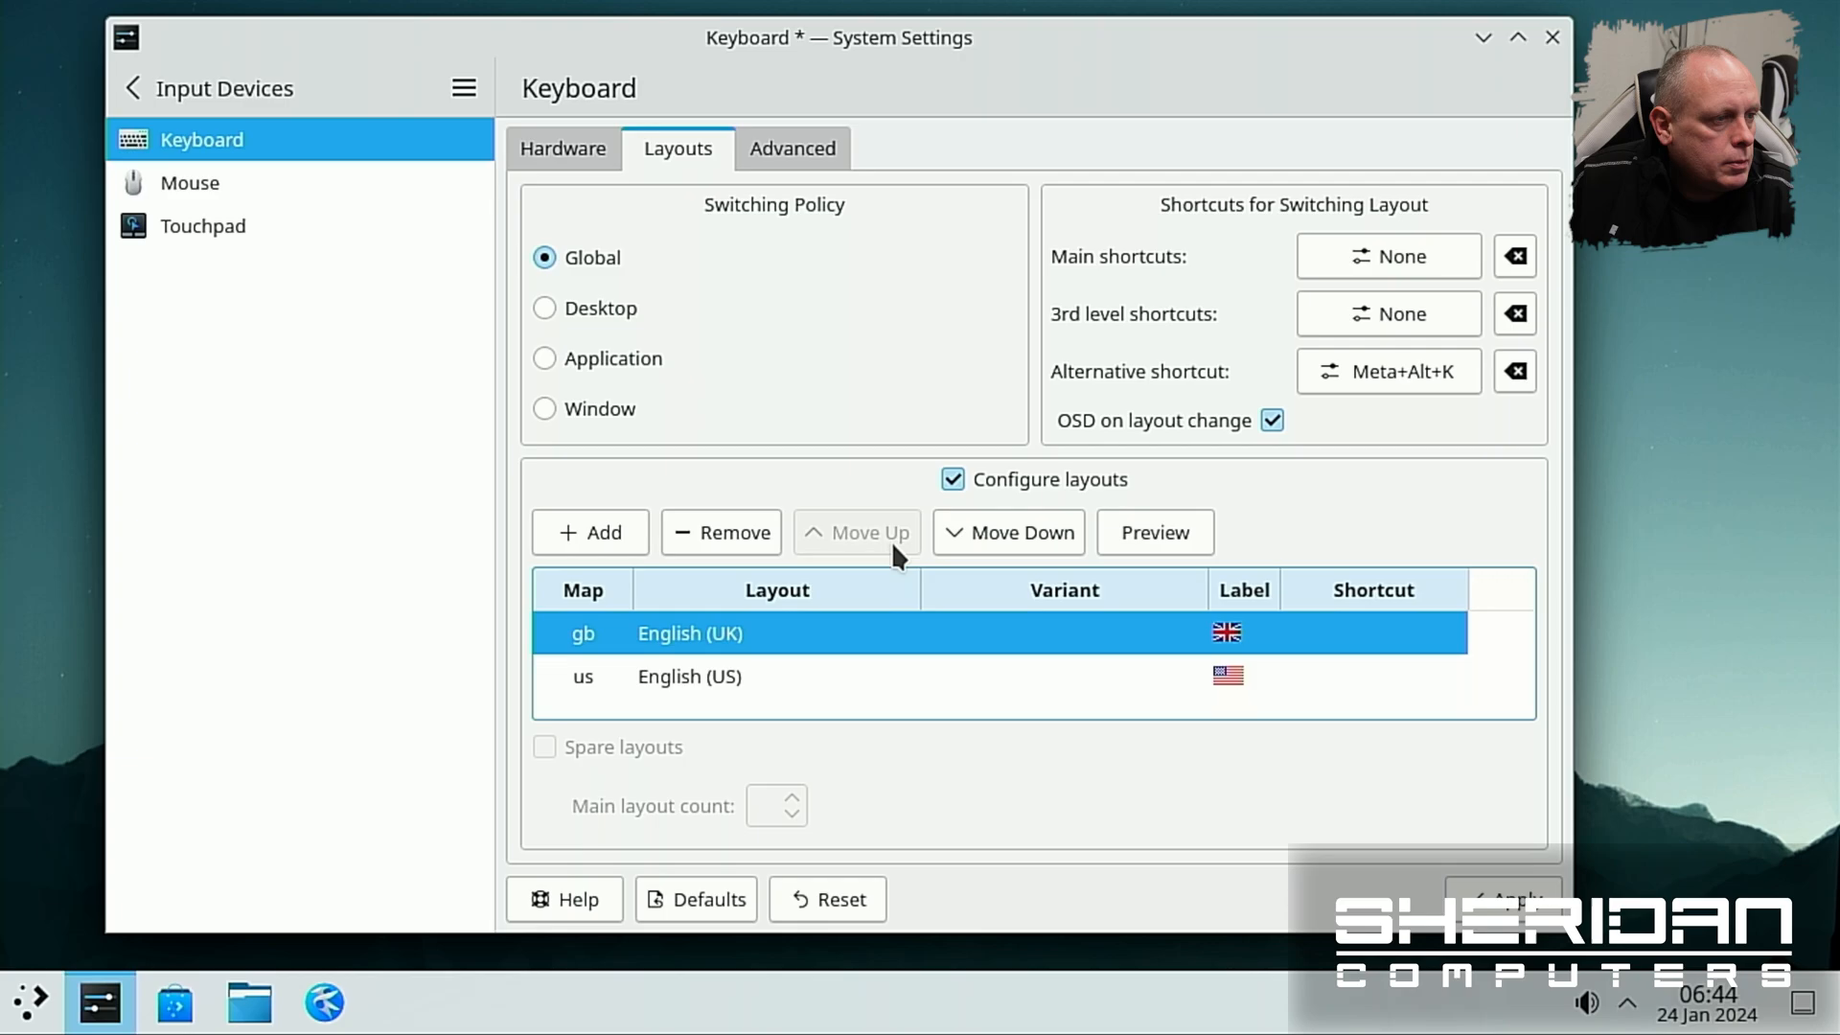
{"action": "mouse_move", "coordinate": [1219, 740]}
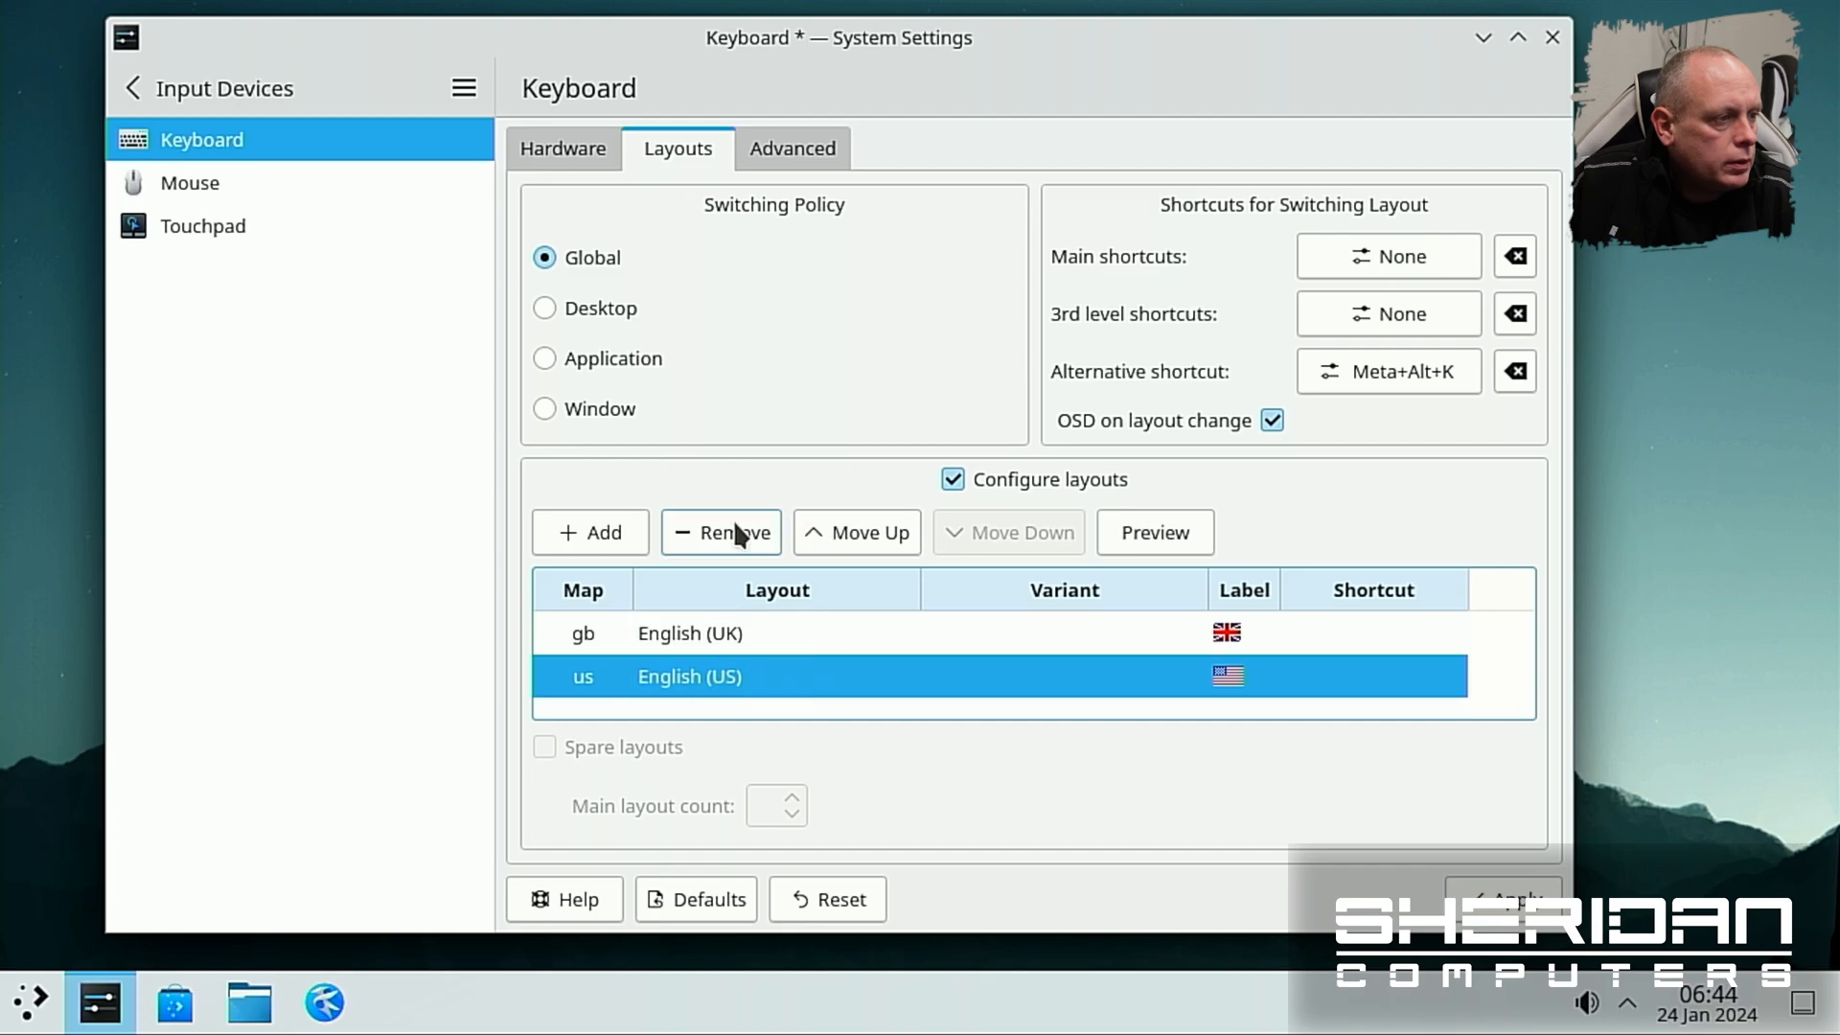
Remove the English (US) layout and apply, leaving UK as the only layout.
{"action": "left_click", "coordinate": [721, 533]}
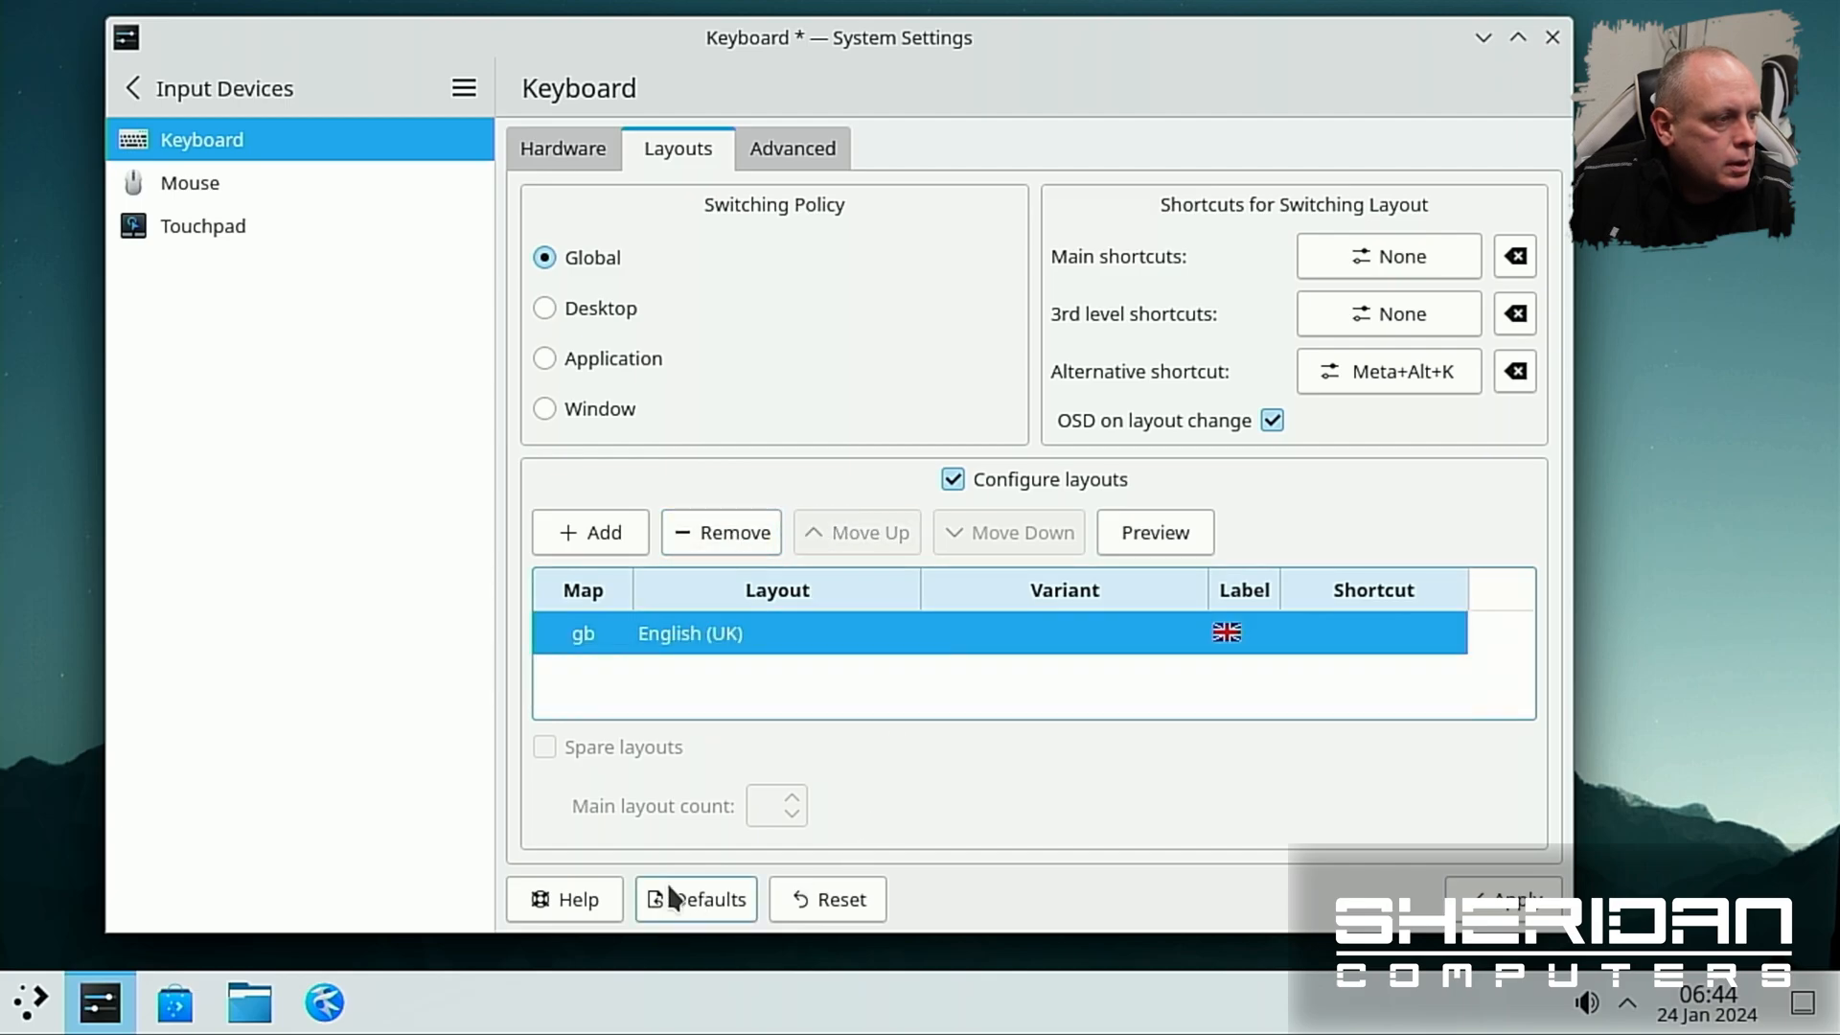
{"action": "mouse_move", "coordinate": [1074, 175]}
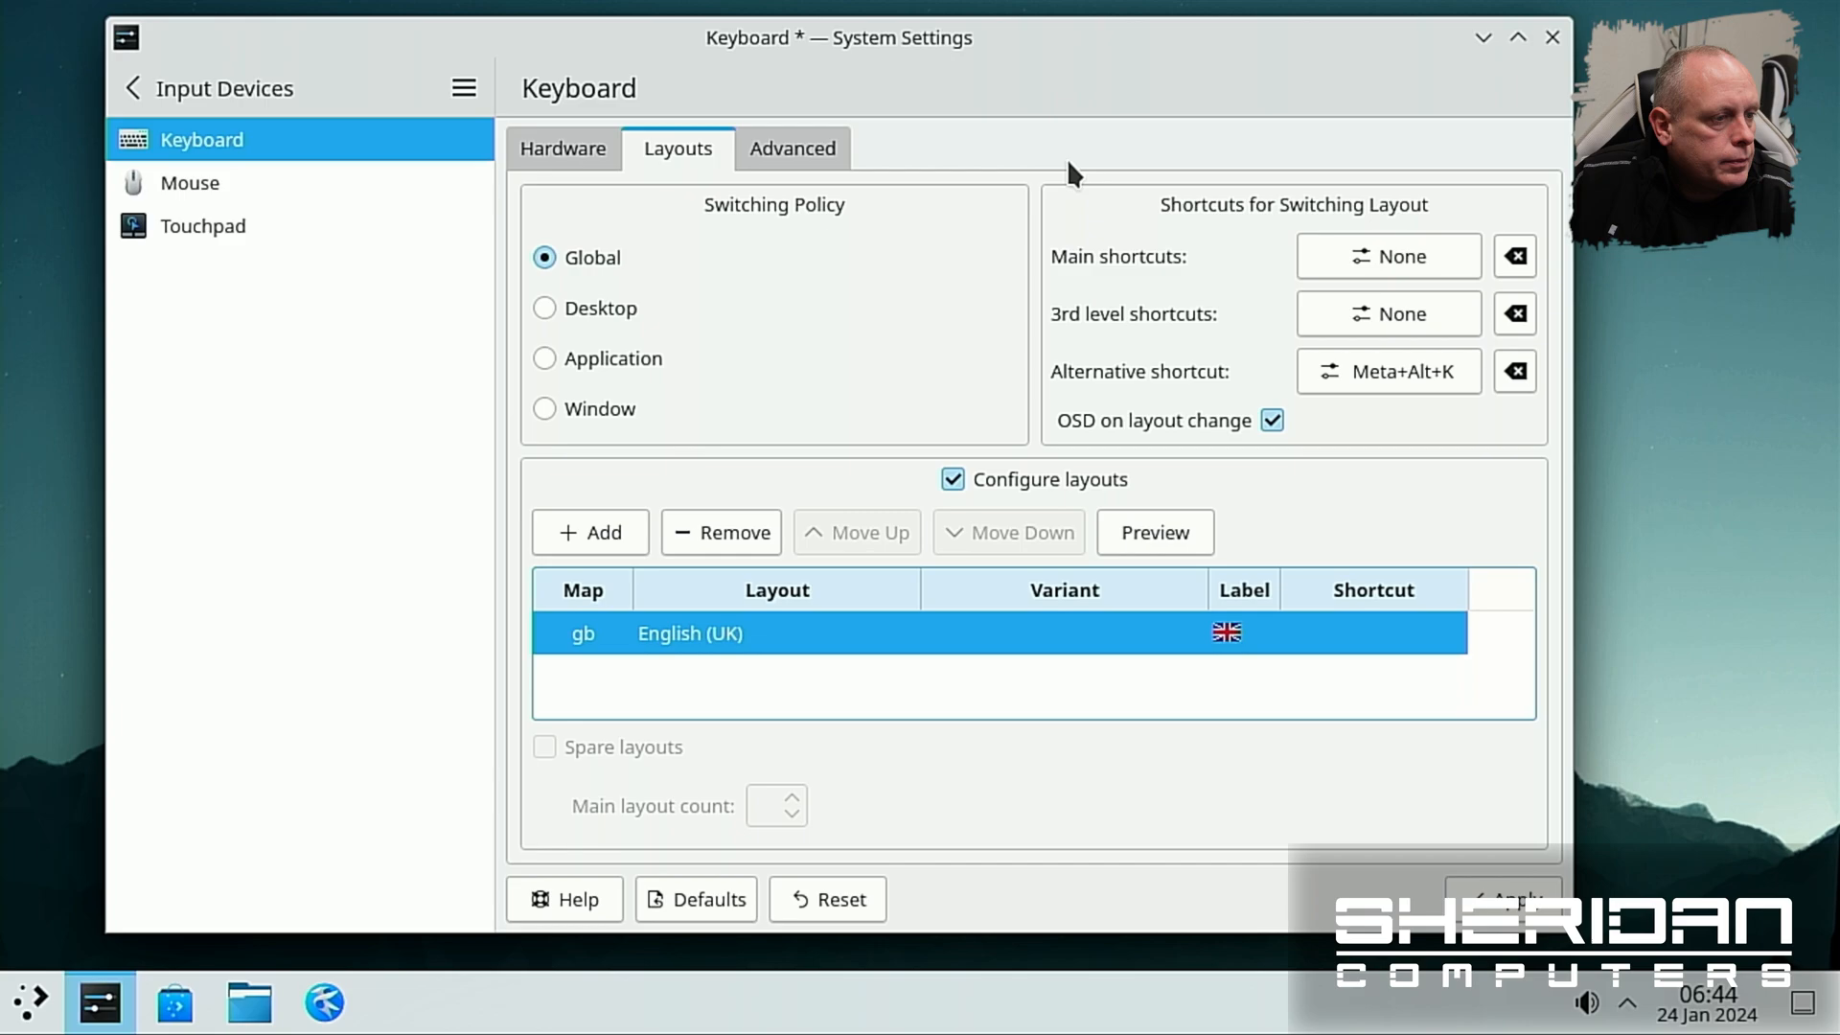
{"action": "mouse_move", "coordinate": [1047, 176]}
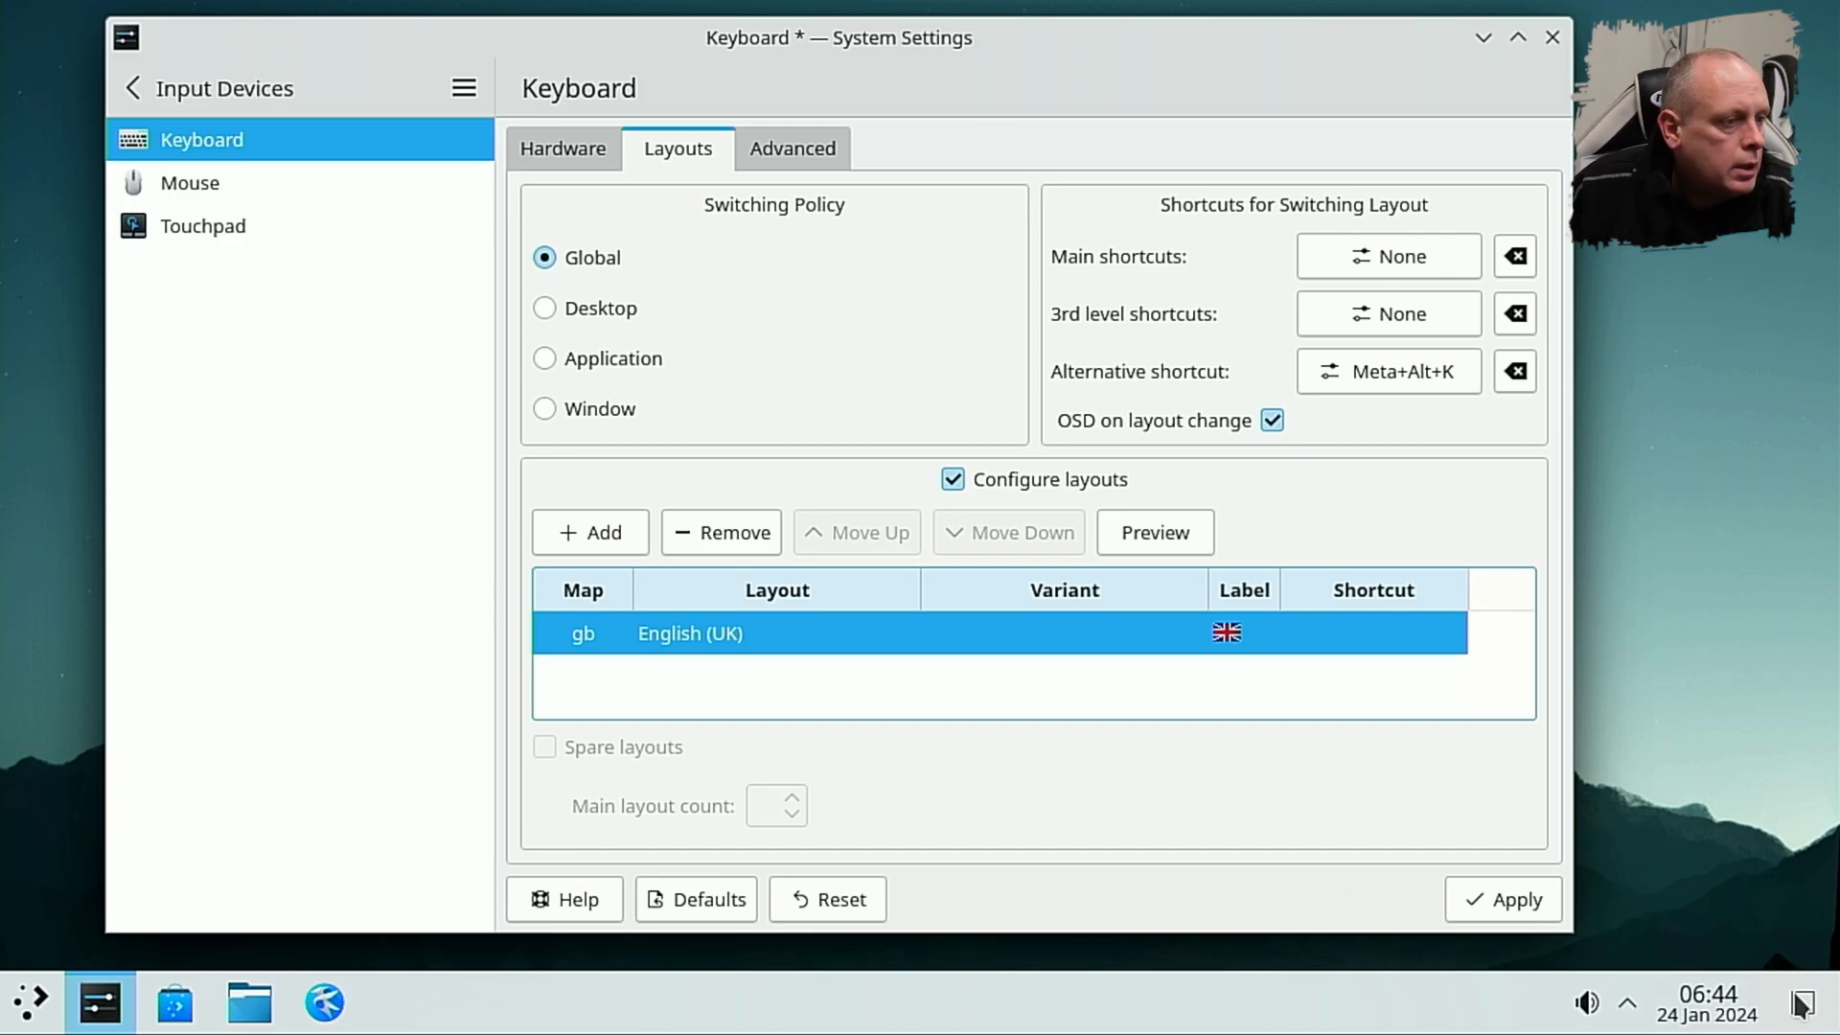
{"action": "left_click", "coordinate": [1503, 901]}
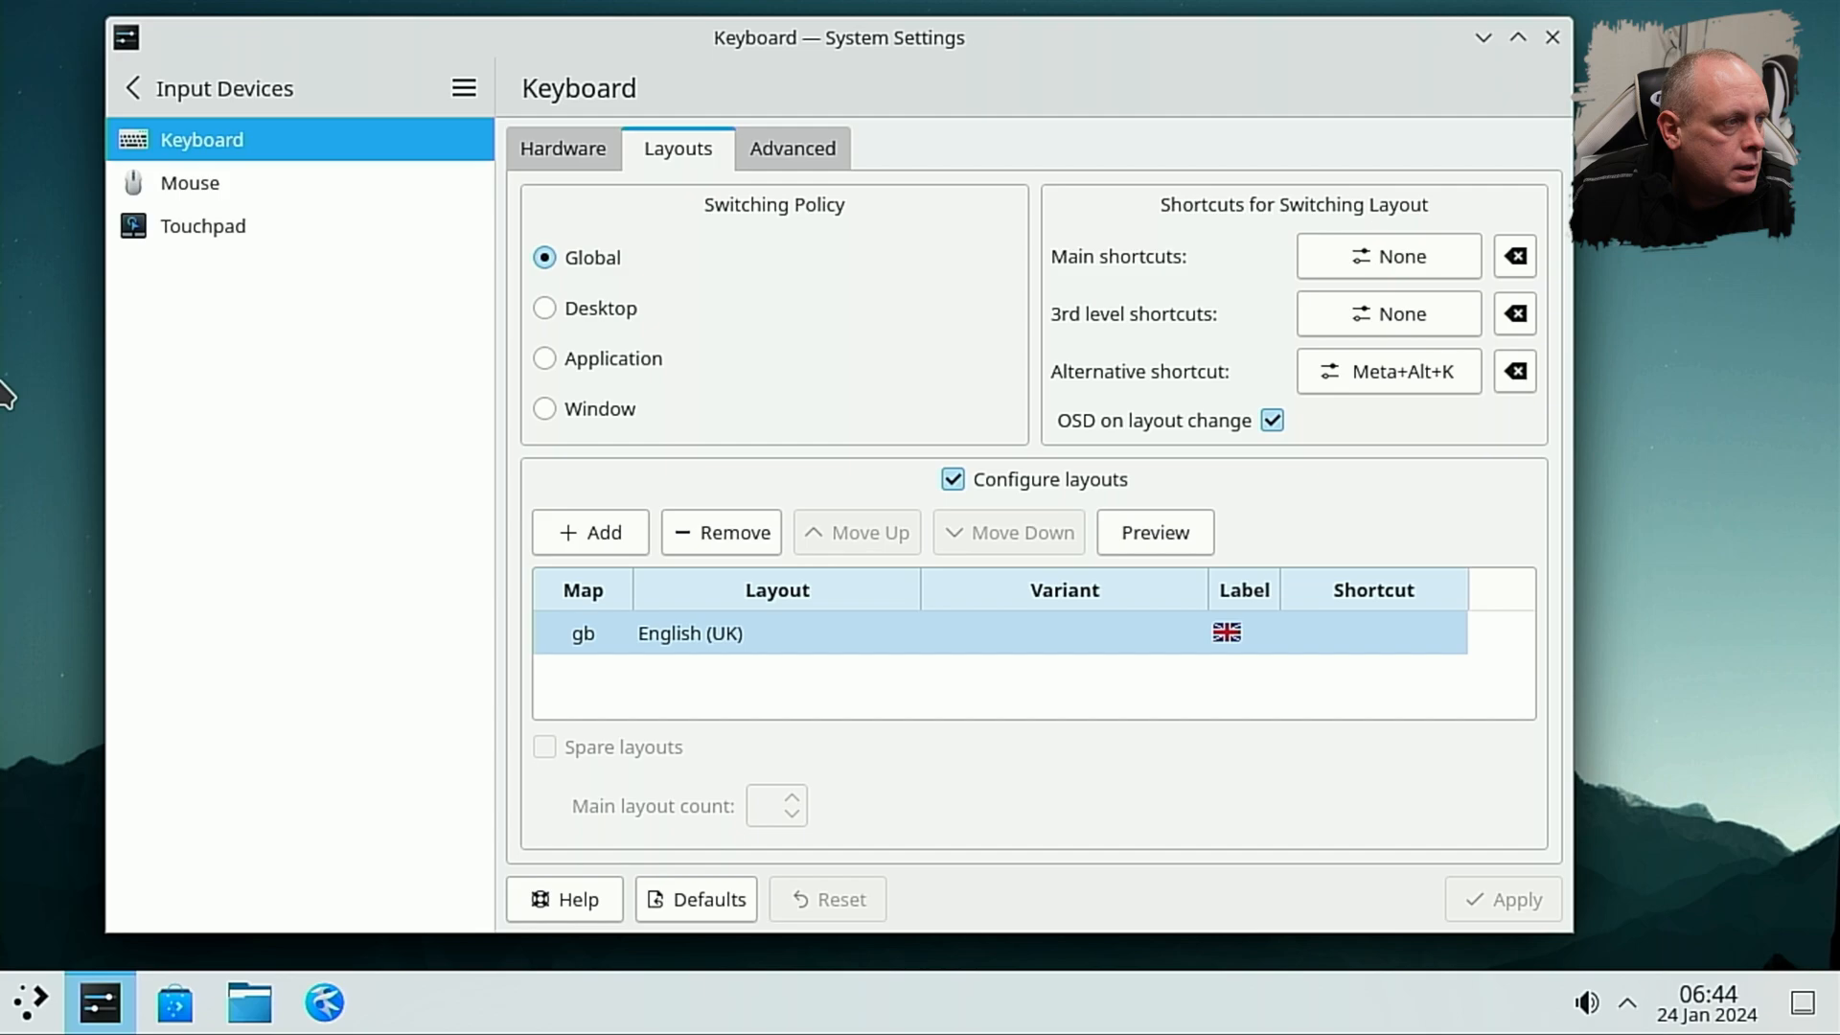
{"action": "mouse_move", "coordinate": [146, 130]}
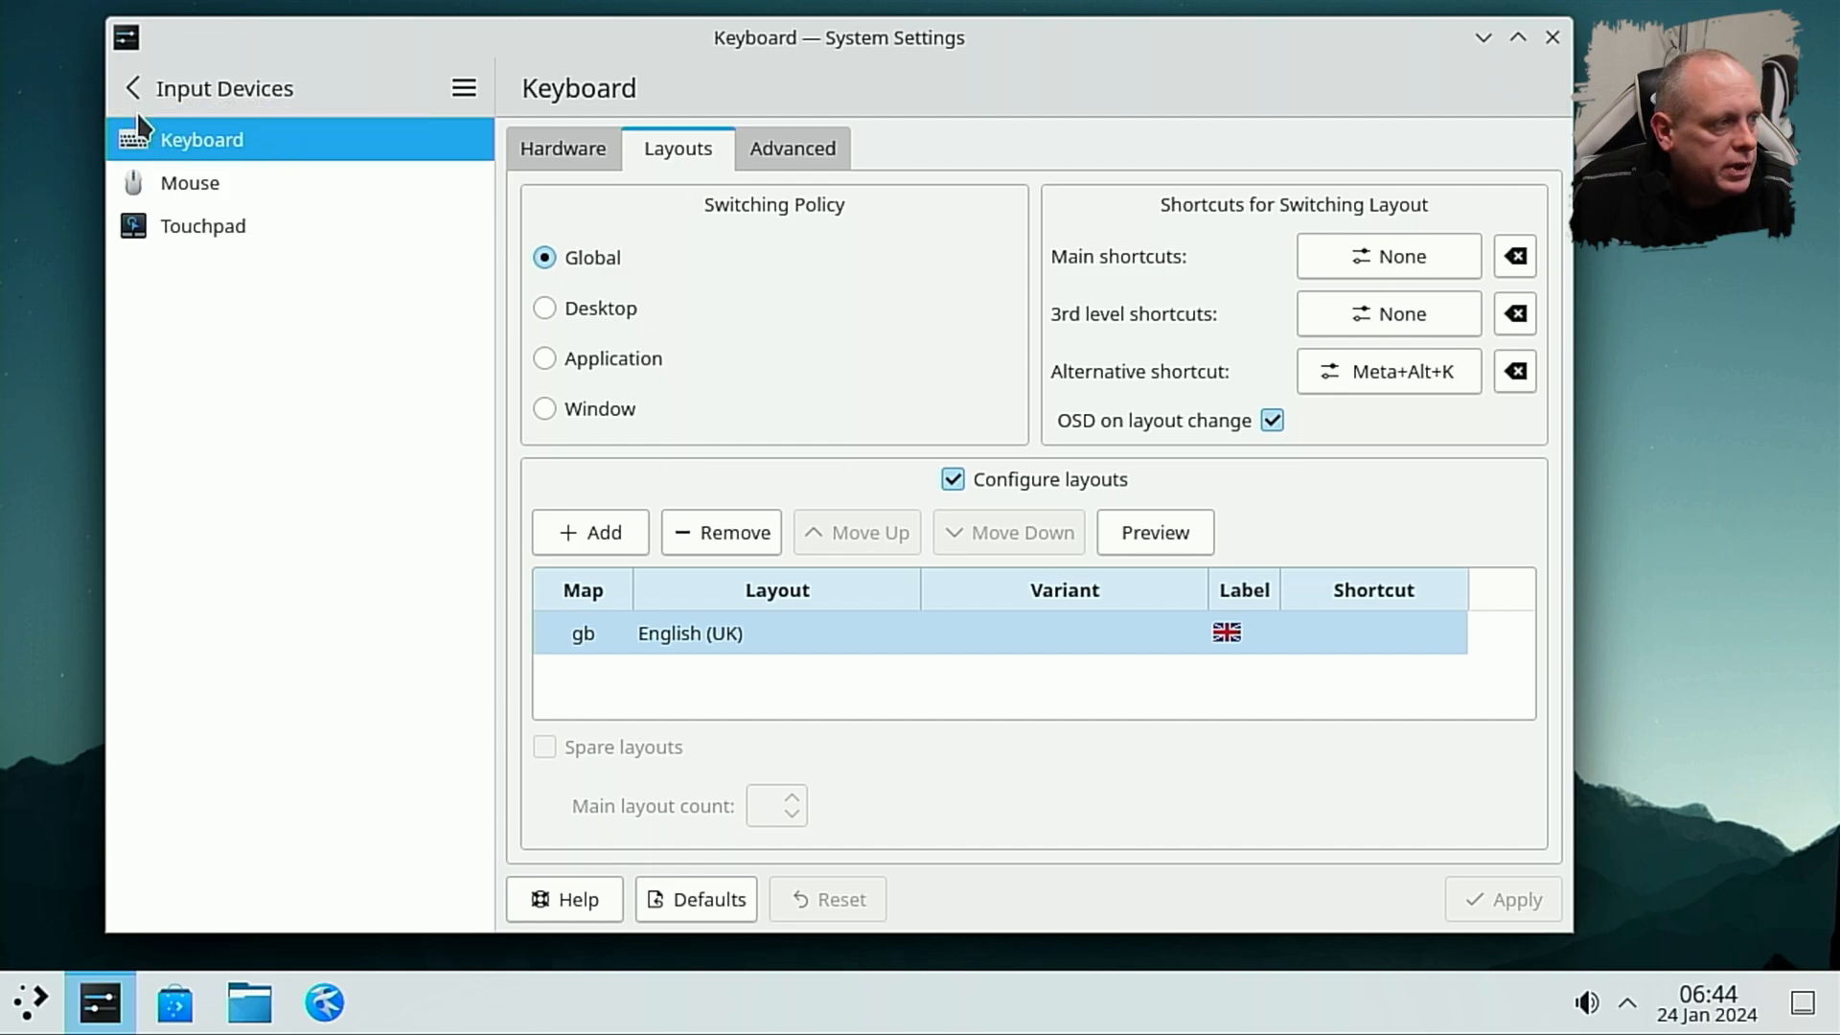
{"action": "type", "text": "keybo"}
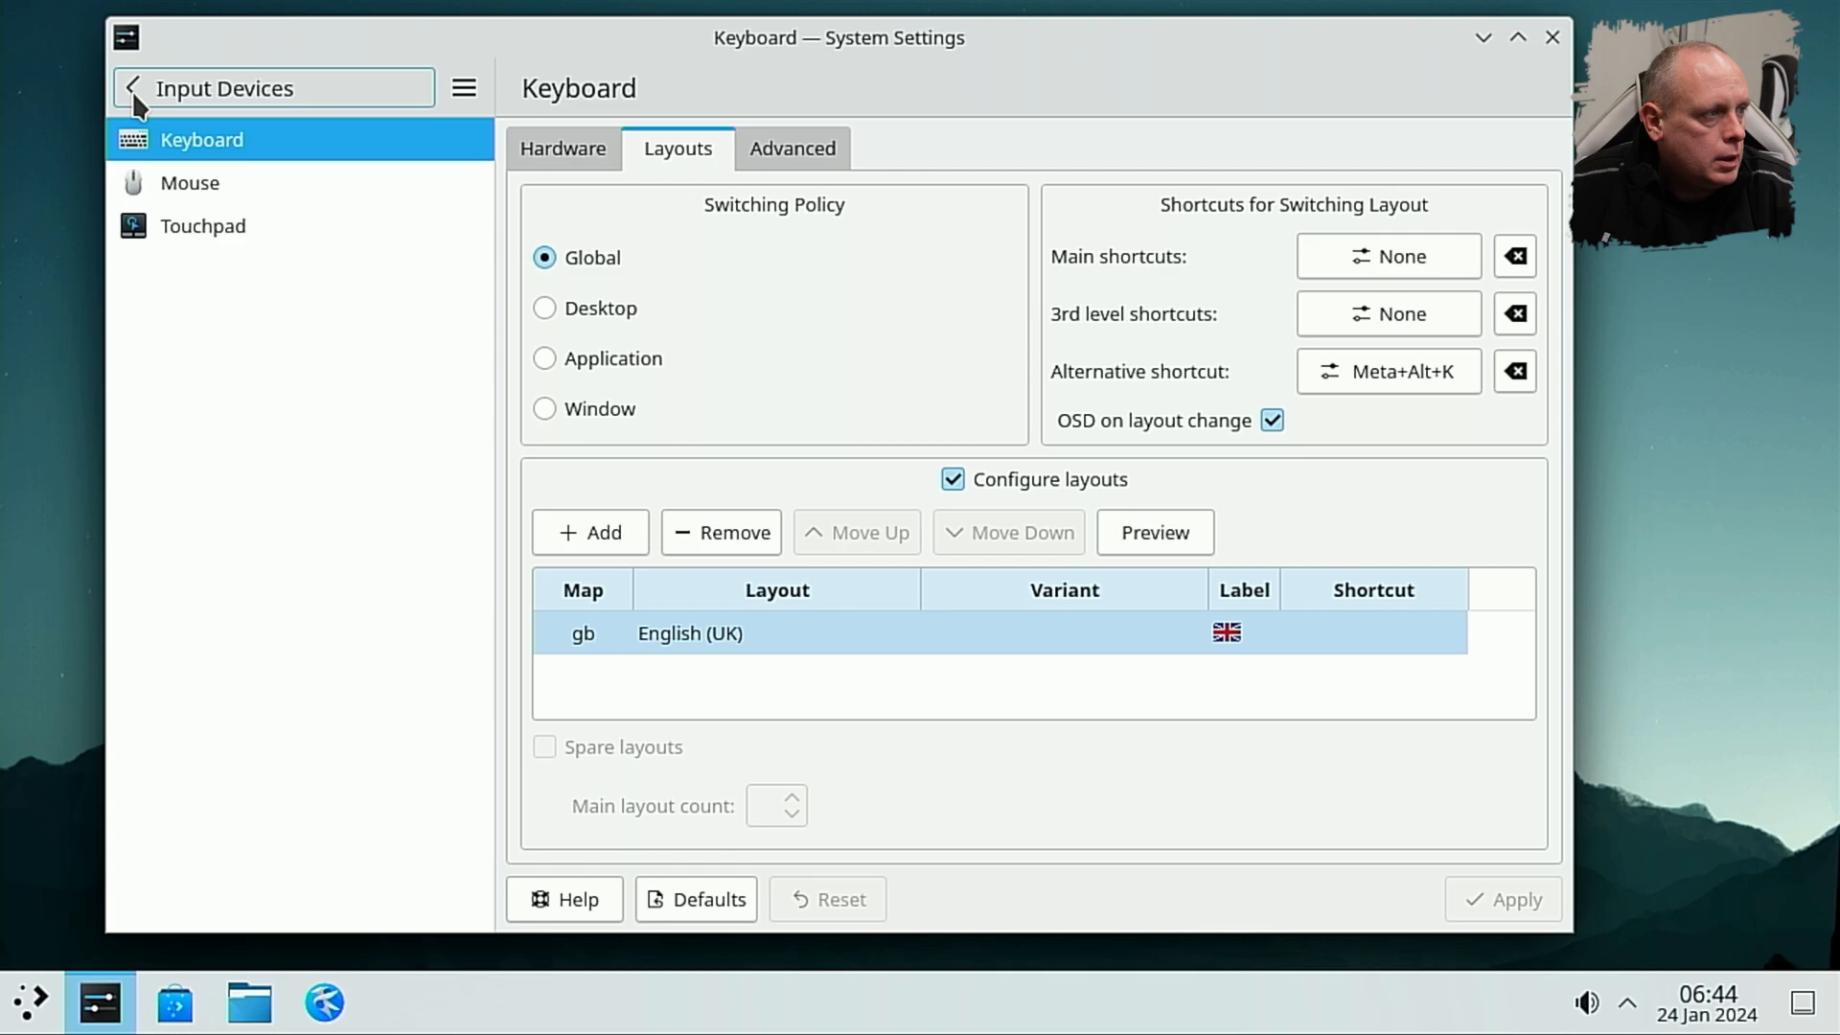
Apply the Breeze Twilight global theme from Appearance, confirming the change.
{"action": "left_click", "coordinate": [138, 88]}
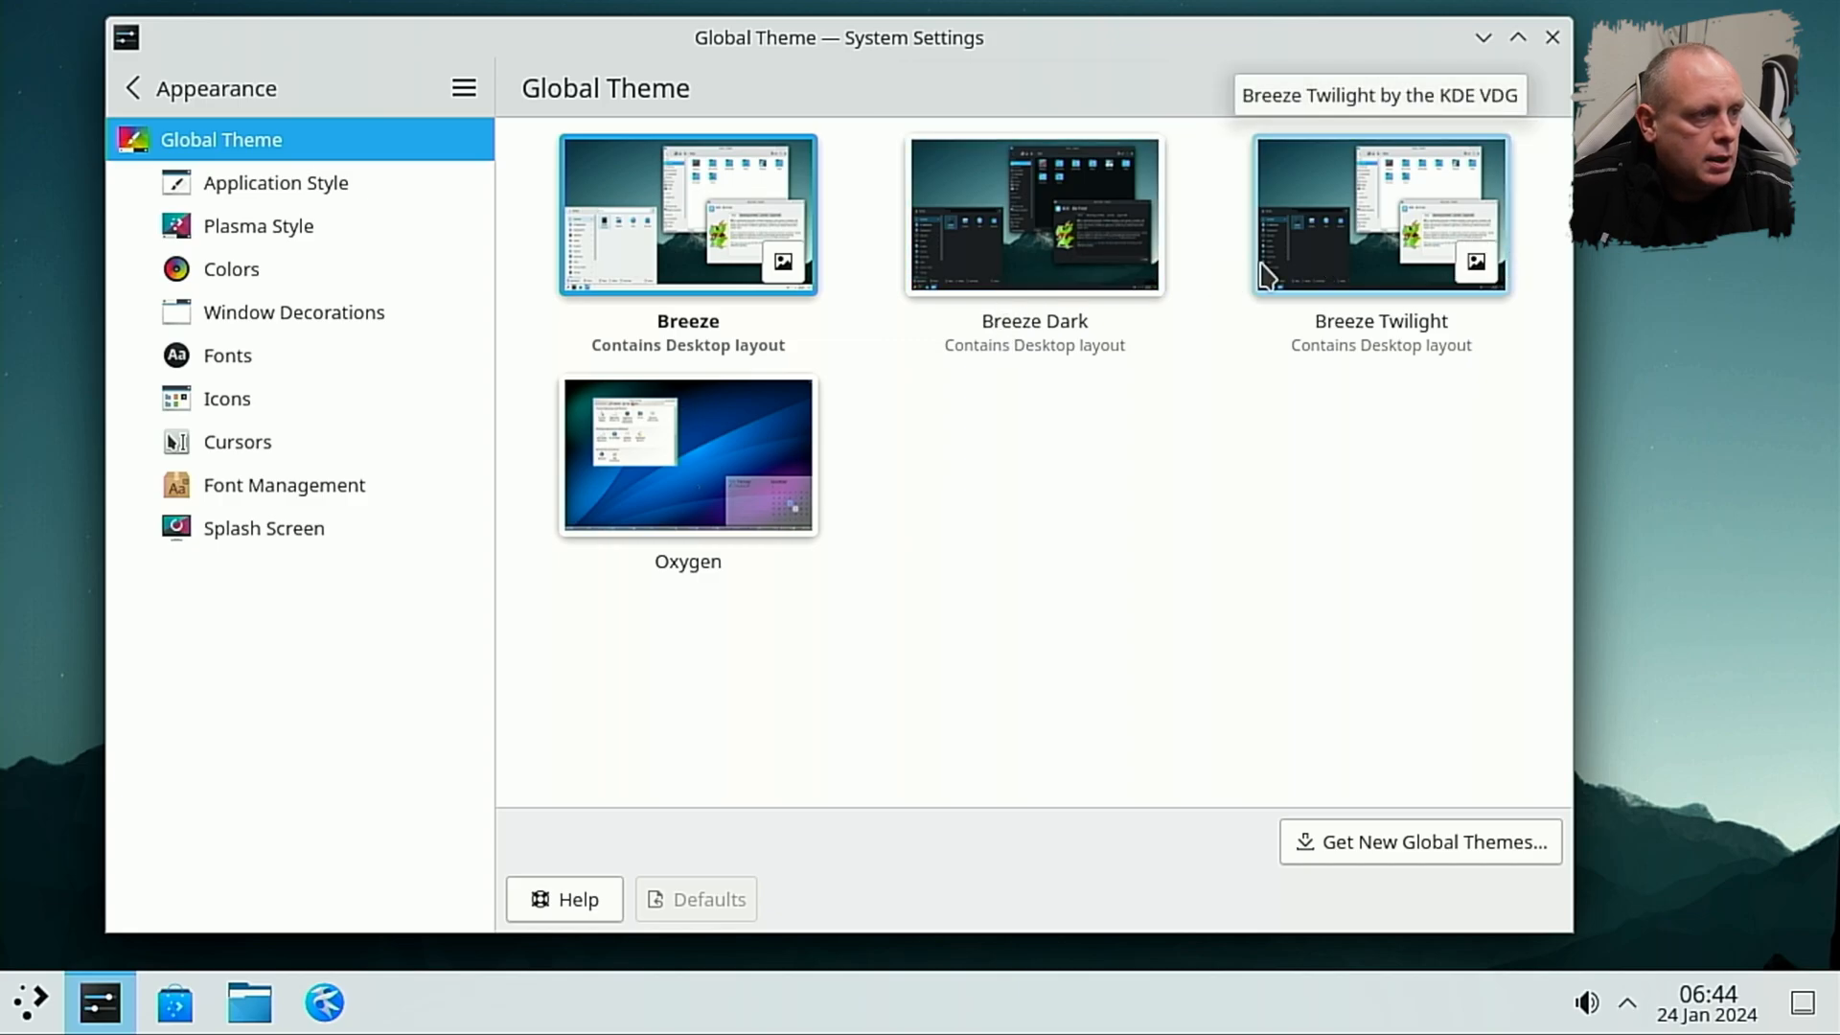
{"action": "left_click", "coordinate": [1380, 215]}
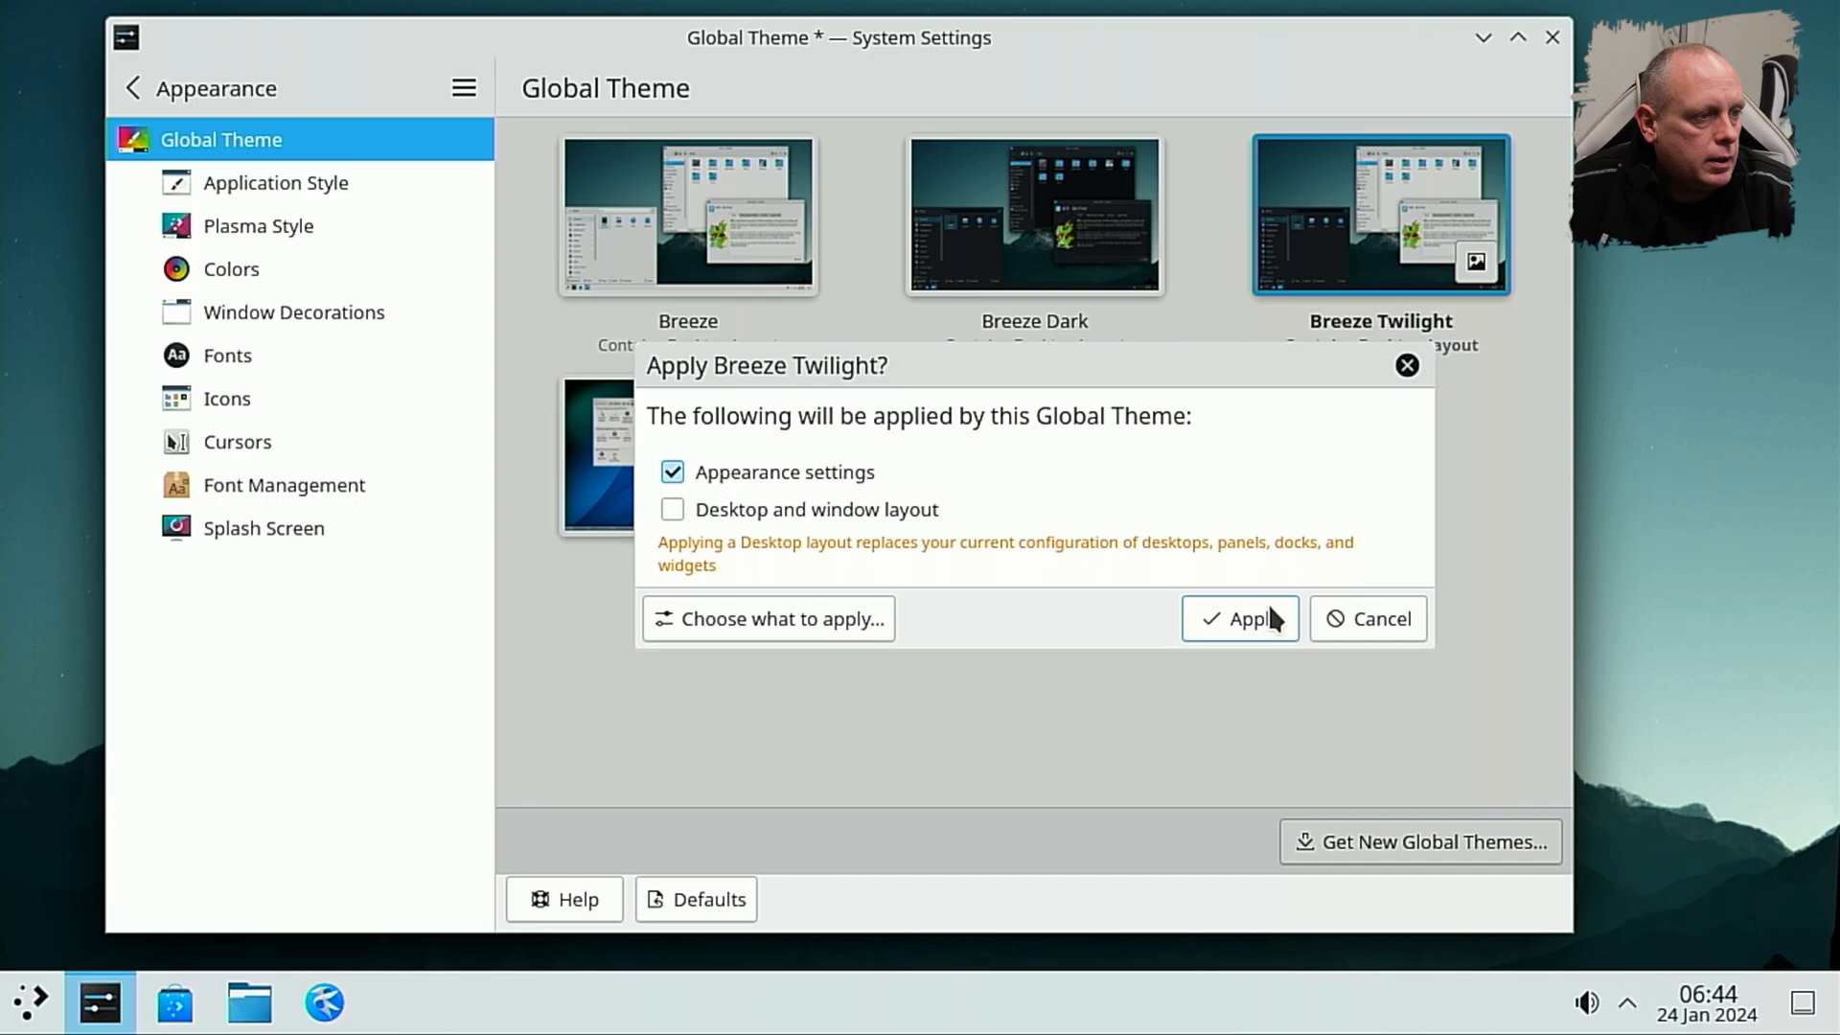
{"action": "left_click", "coordinate": [1240, 619]}
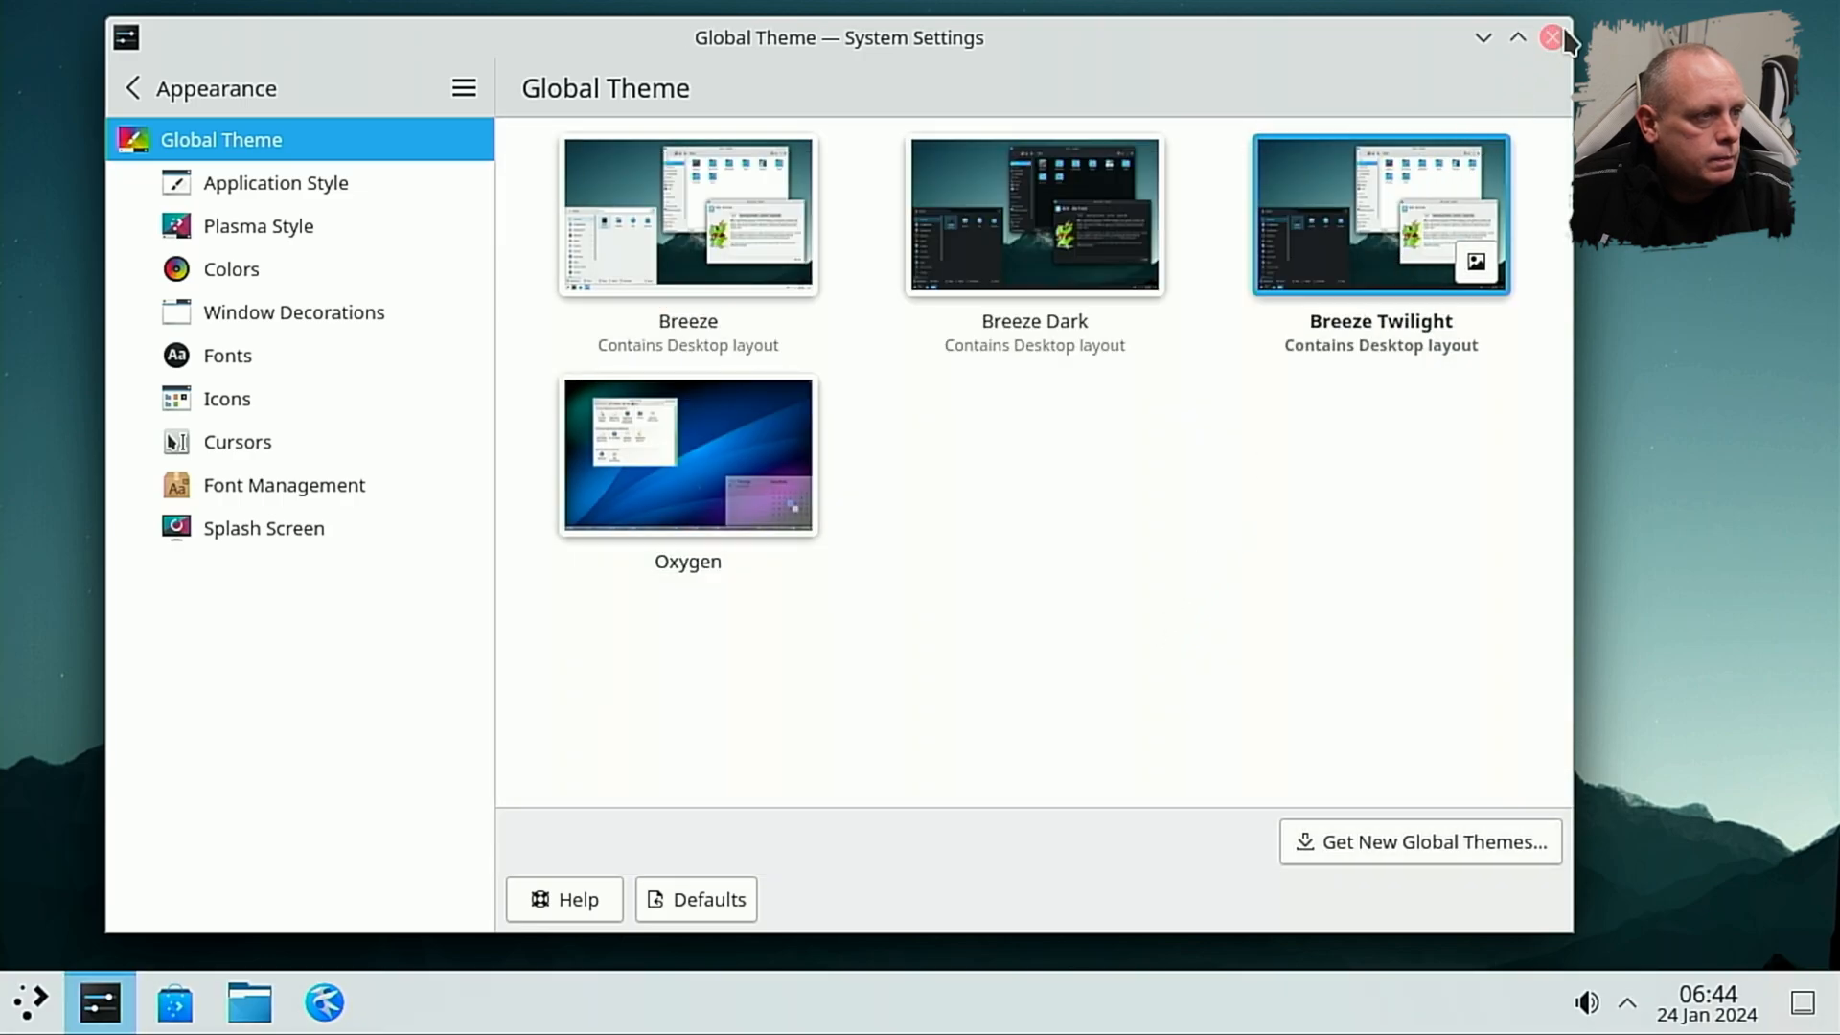
{"action": "mouse_move", "coordinate": [1572, 57]}
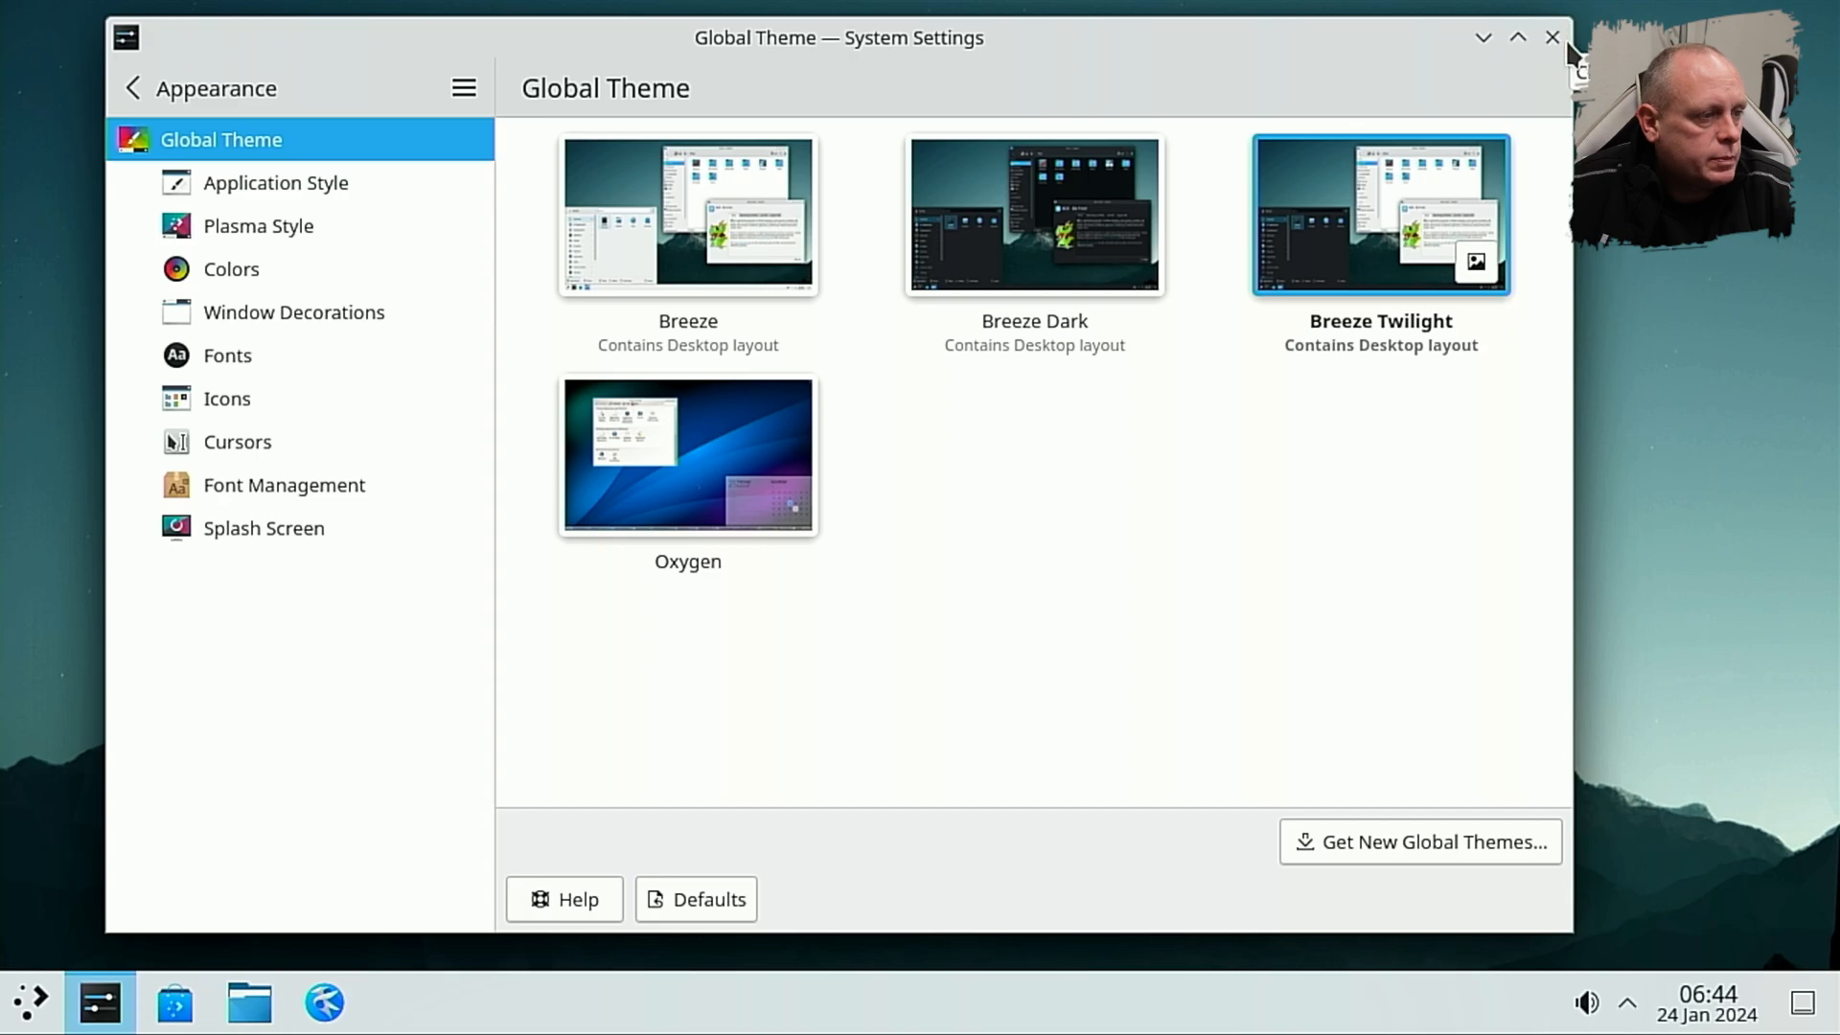
Close System Settings and start Konsole from the Application Launcher.
{"action": "left_click", "coordinate": [1549, 36]}
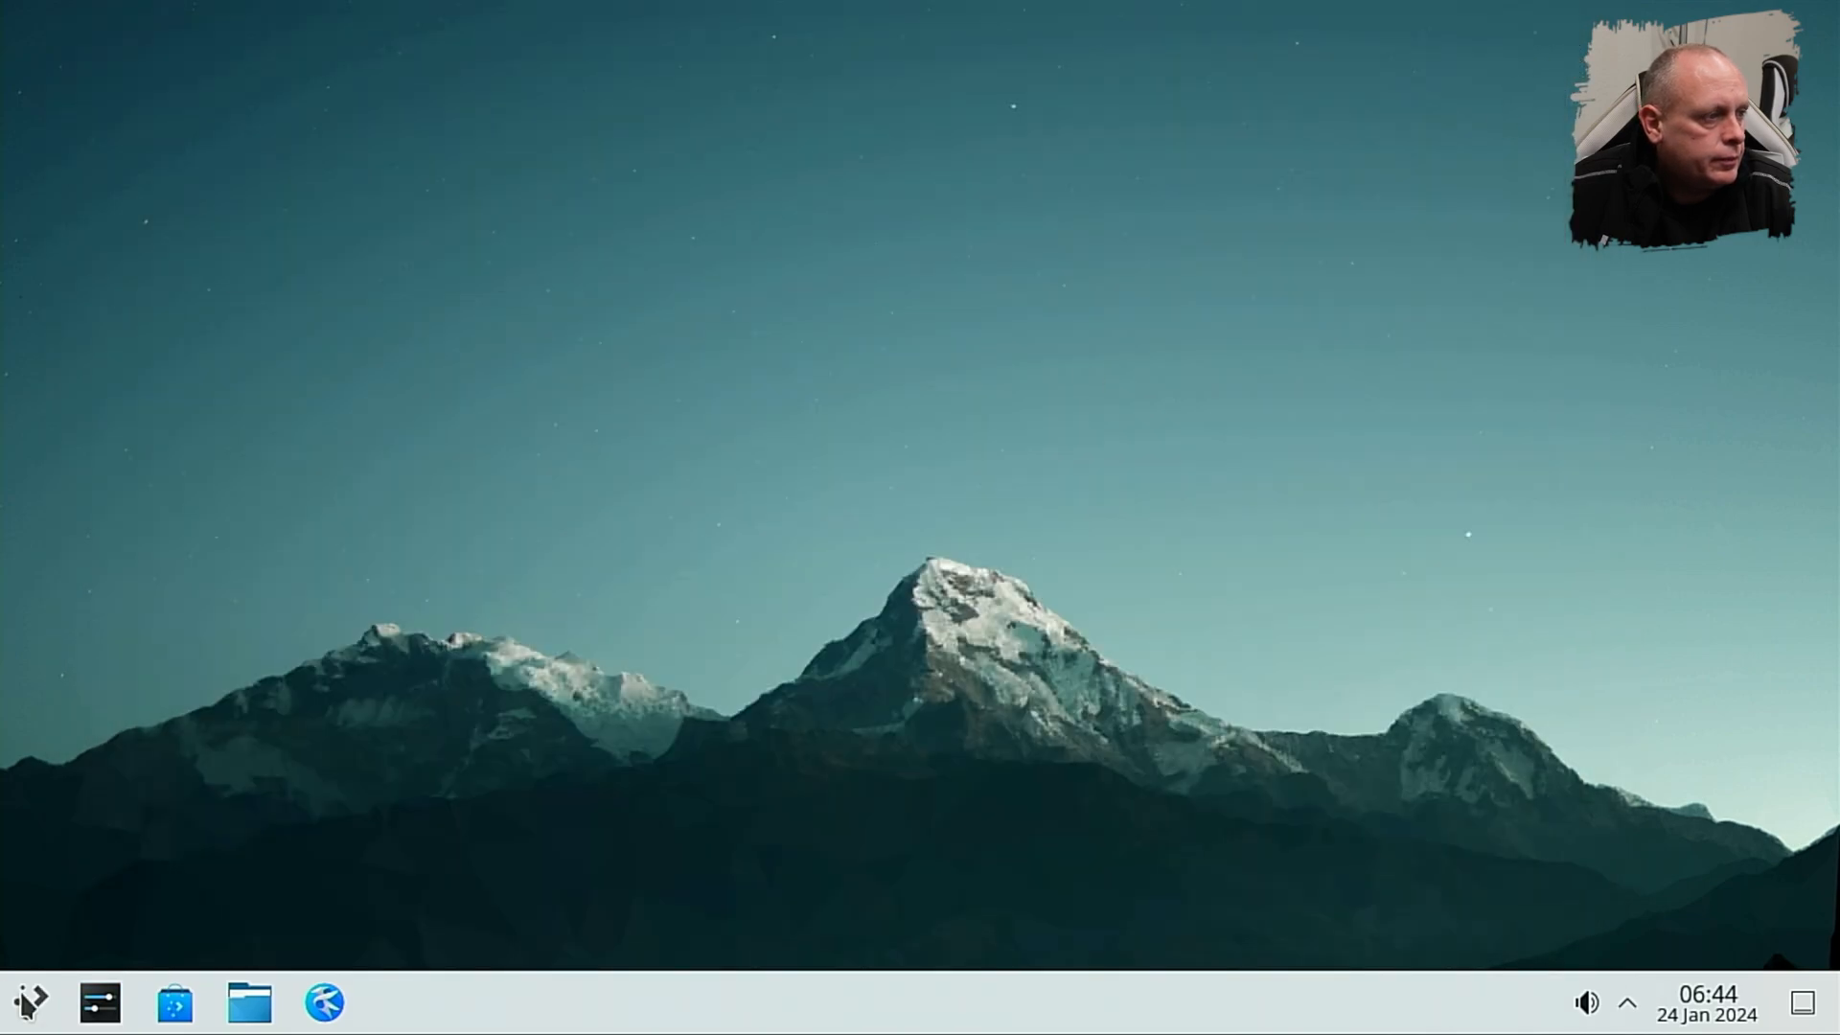
{"action": "mouse_move", "coordinate": [28, 1003]}
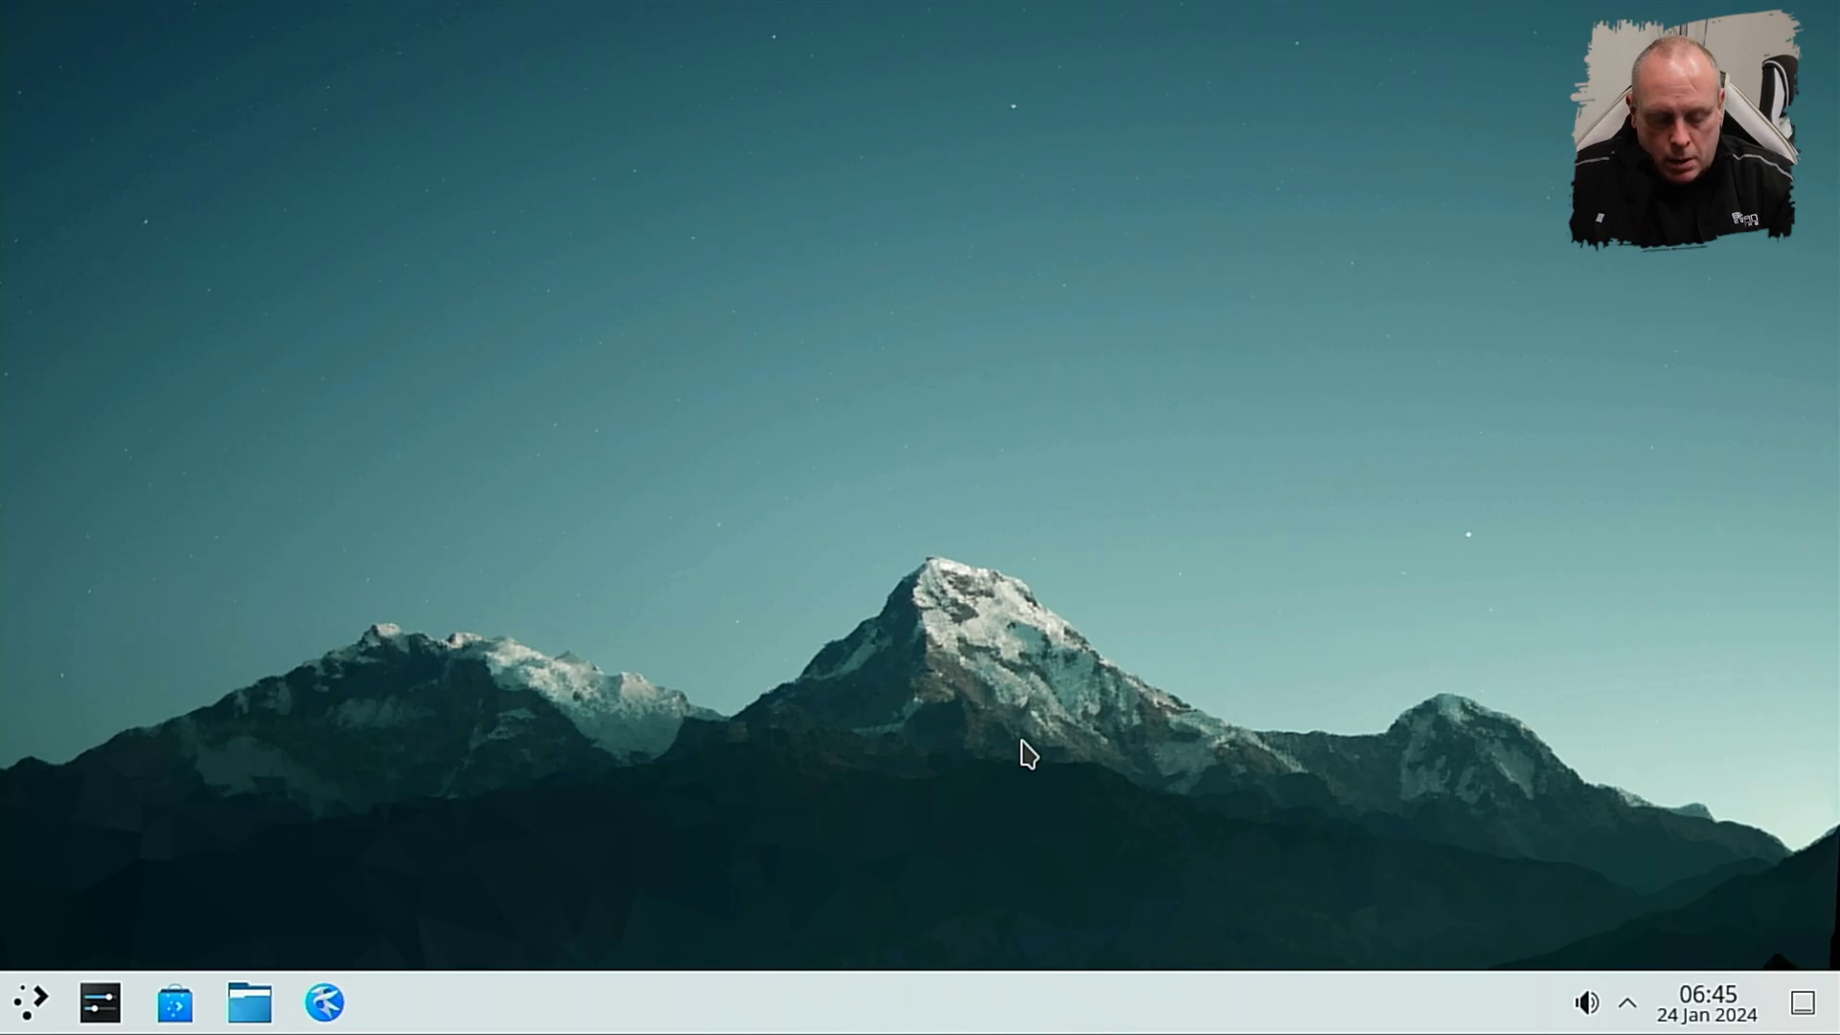
{"action": "mouse_move", "coordinate": [27, 1003]}
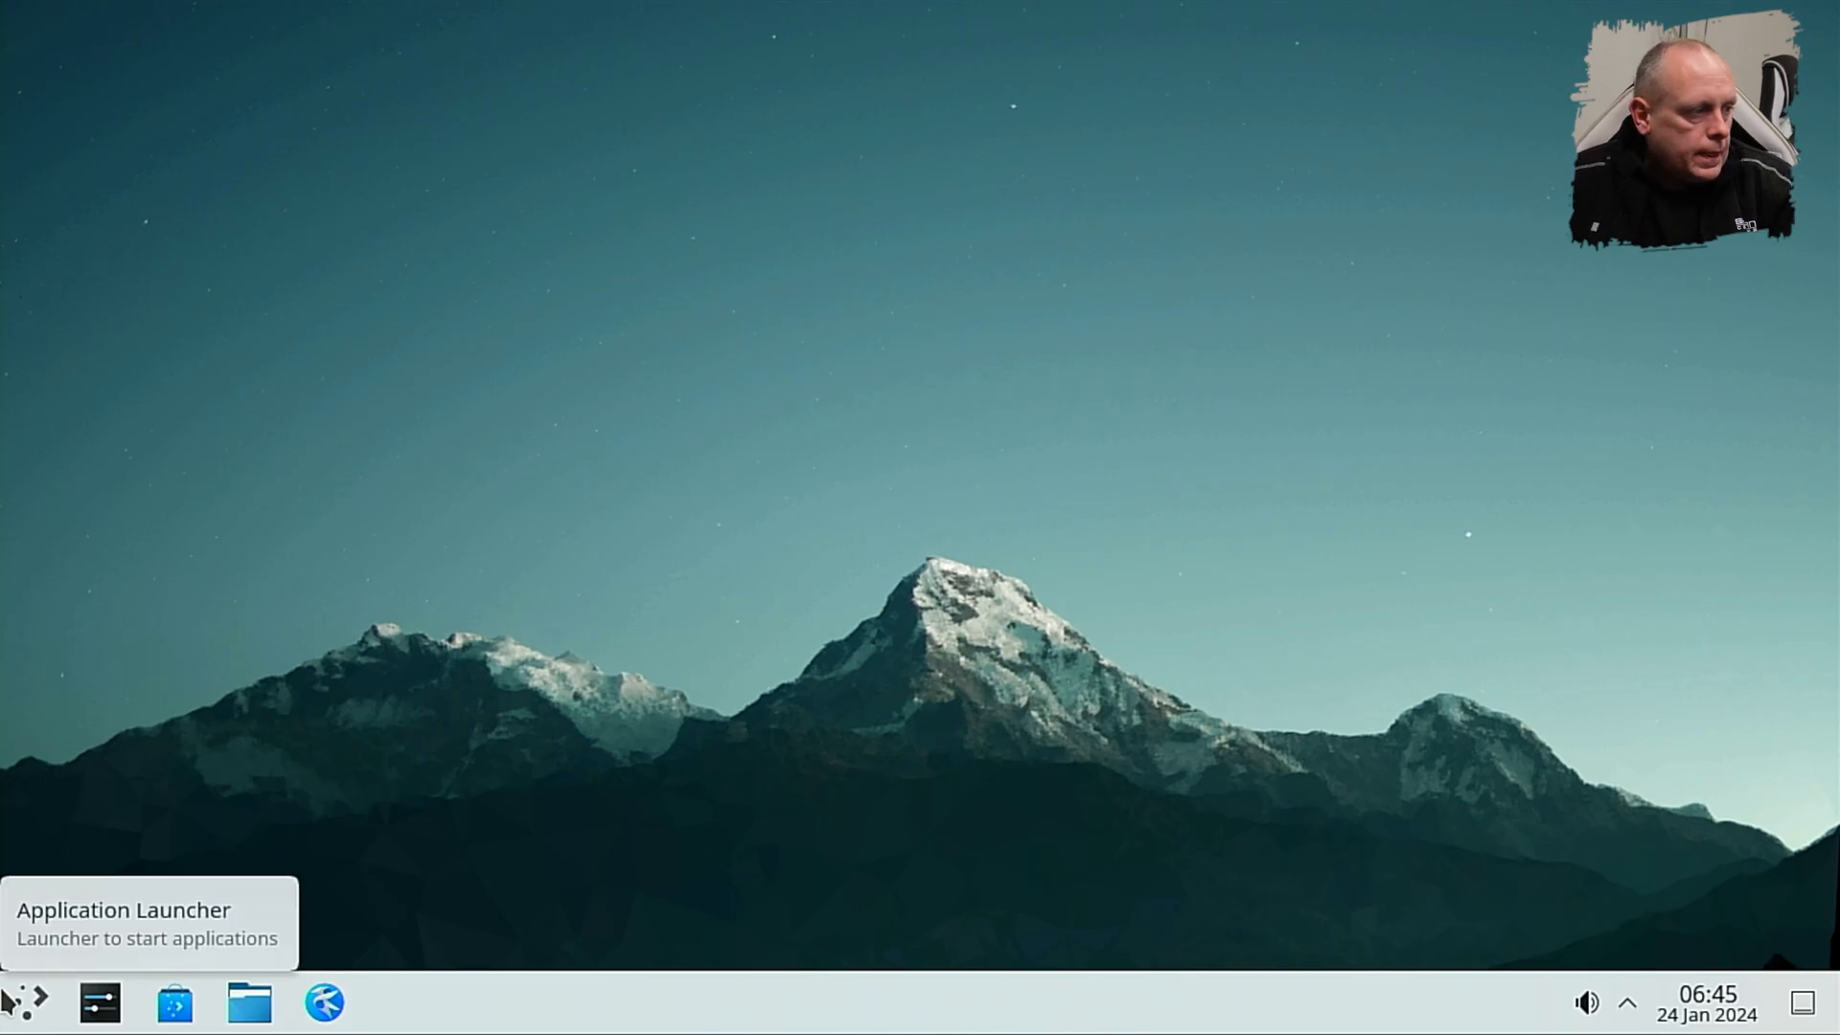
{"action": "left_click", "coordinate": [25, 1004]}
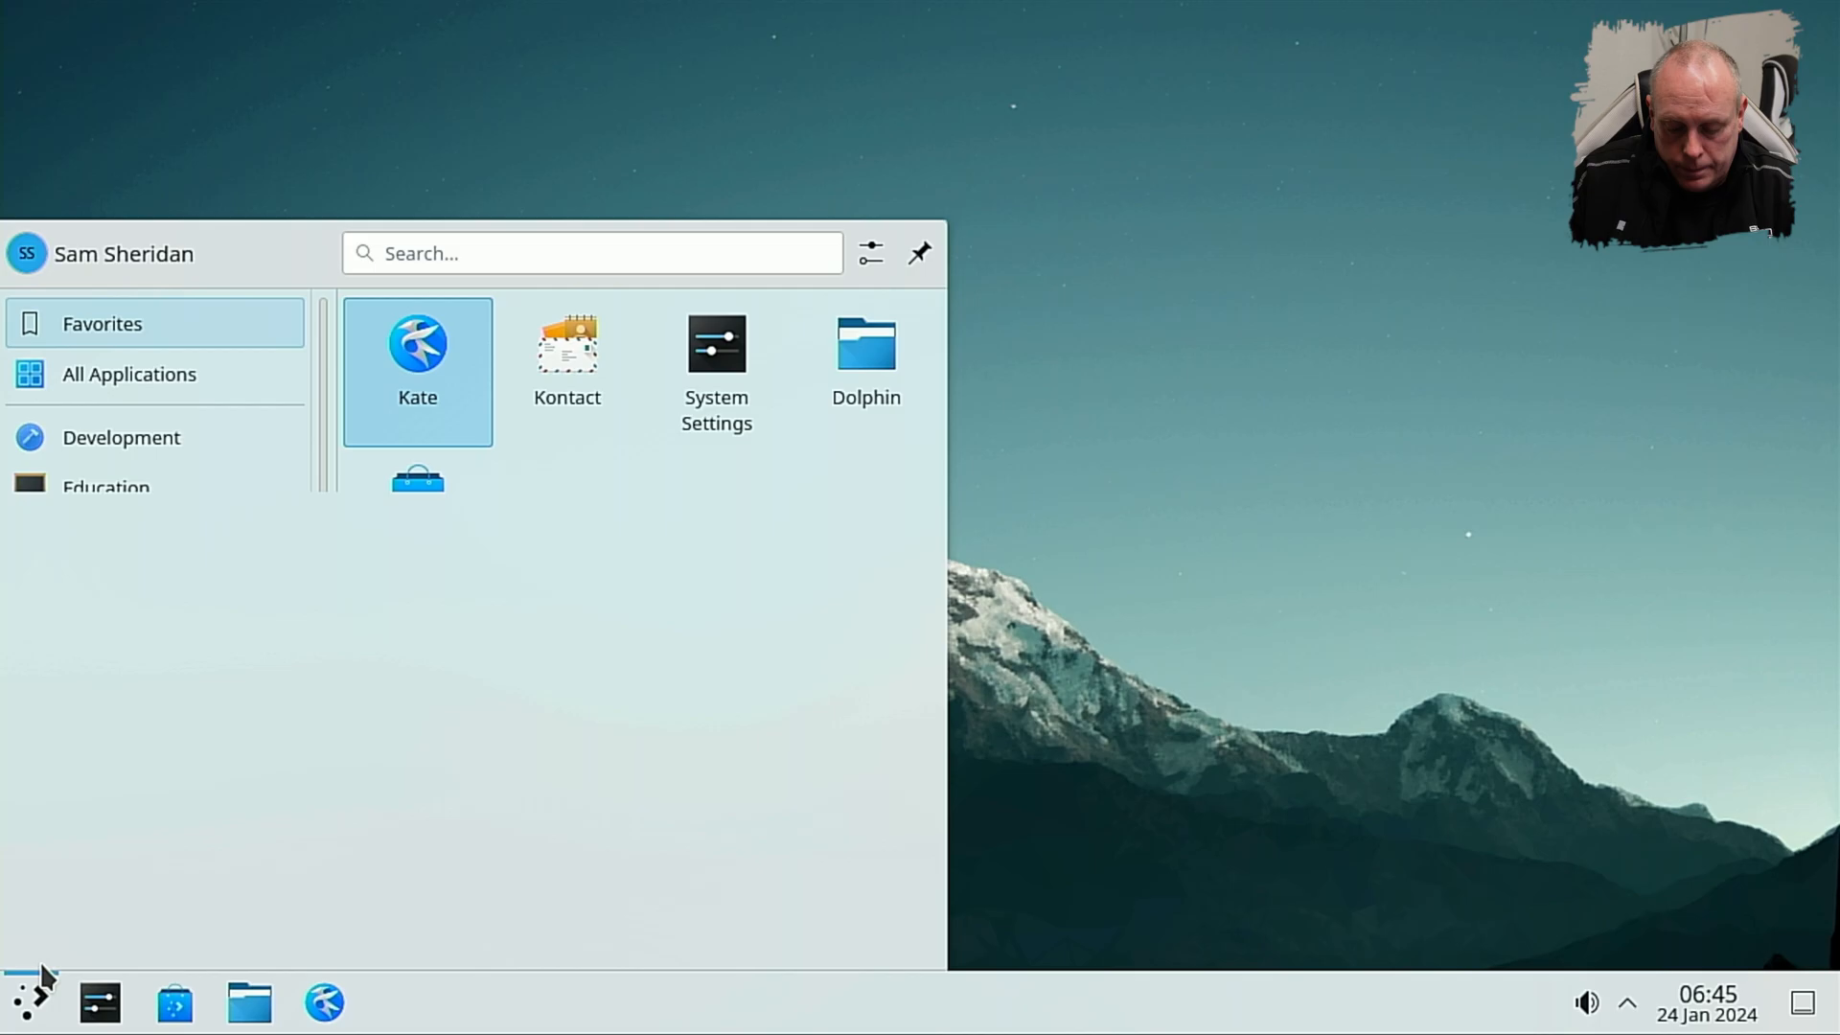
{"action": "left_click", "coordinate": [27, 1003]}
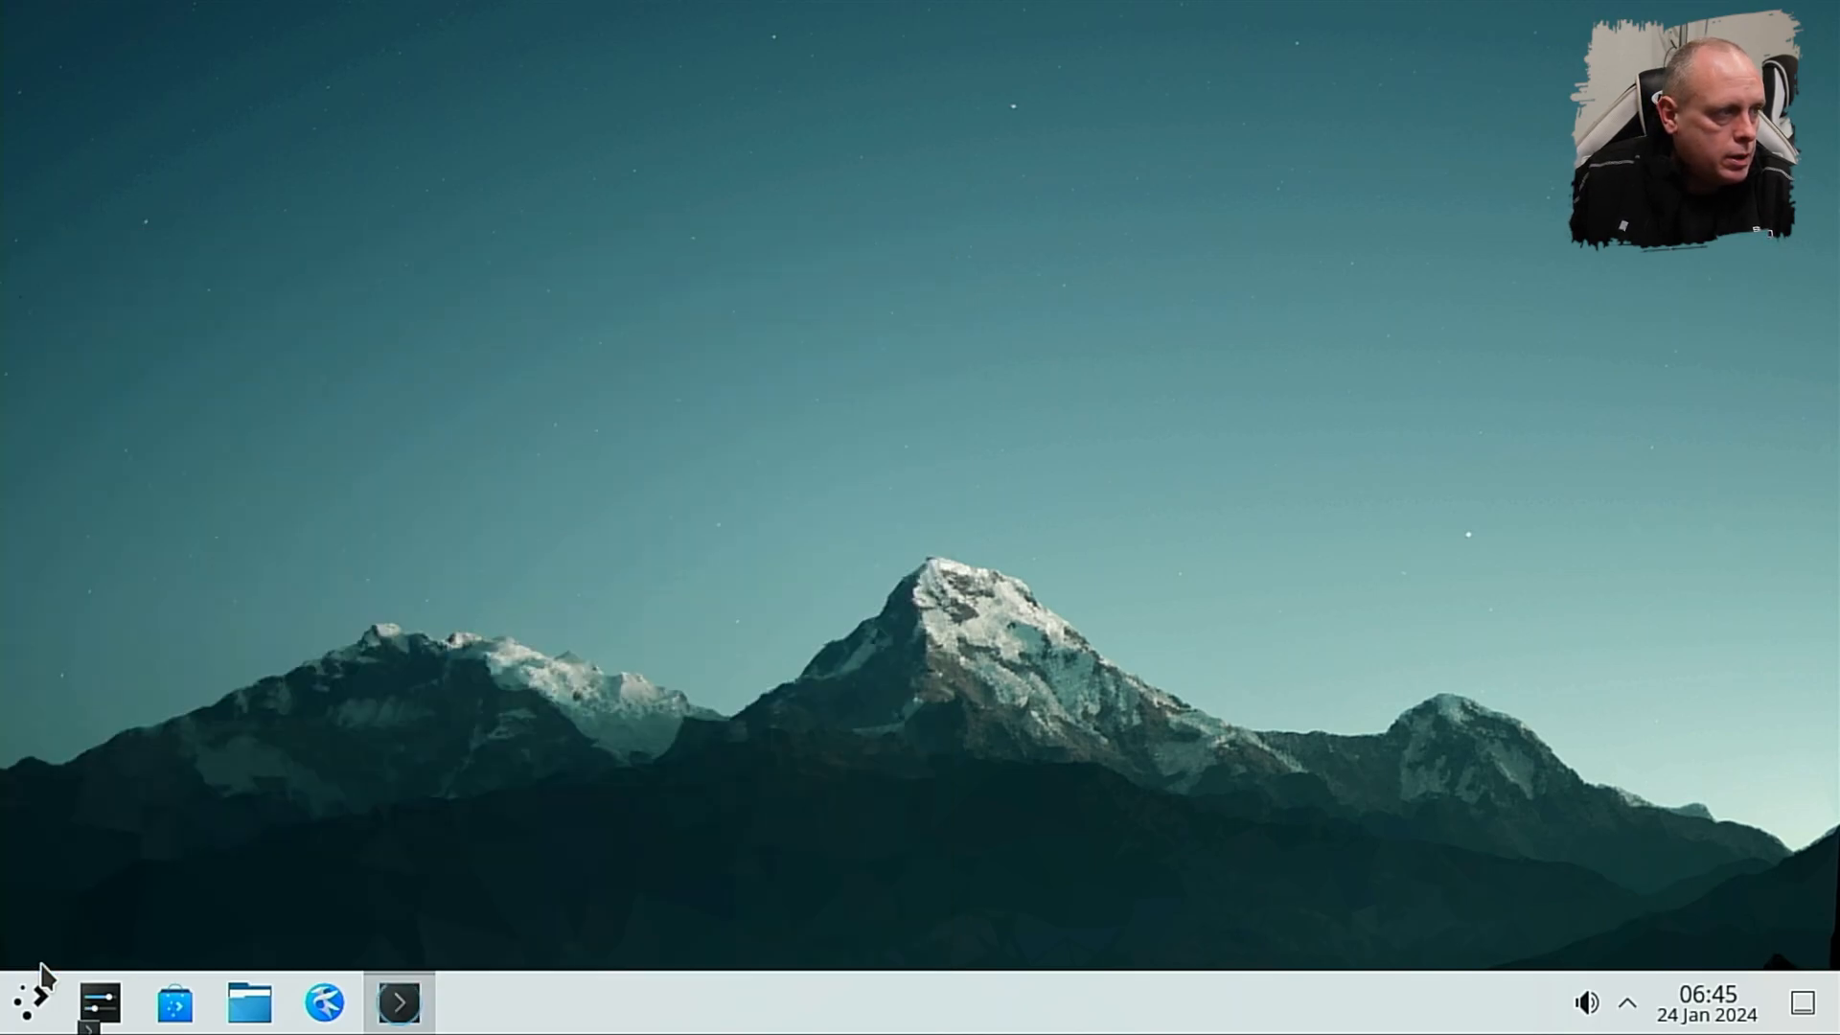
Focus the Konsole window to run id and confirm operator and video group membership.
{"action": "left_click", "coordinate": [399, 1004]}
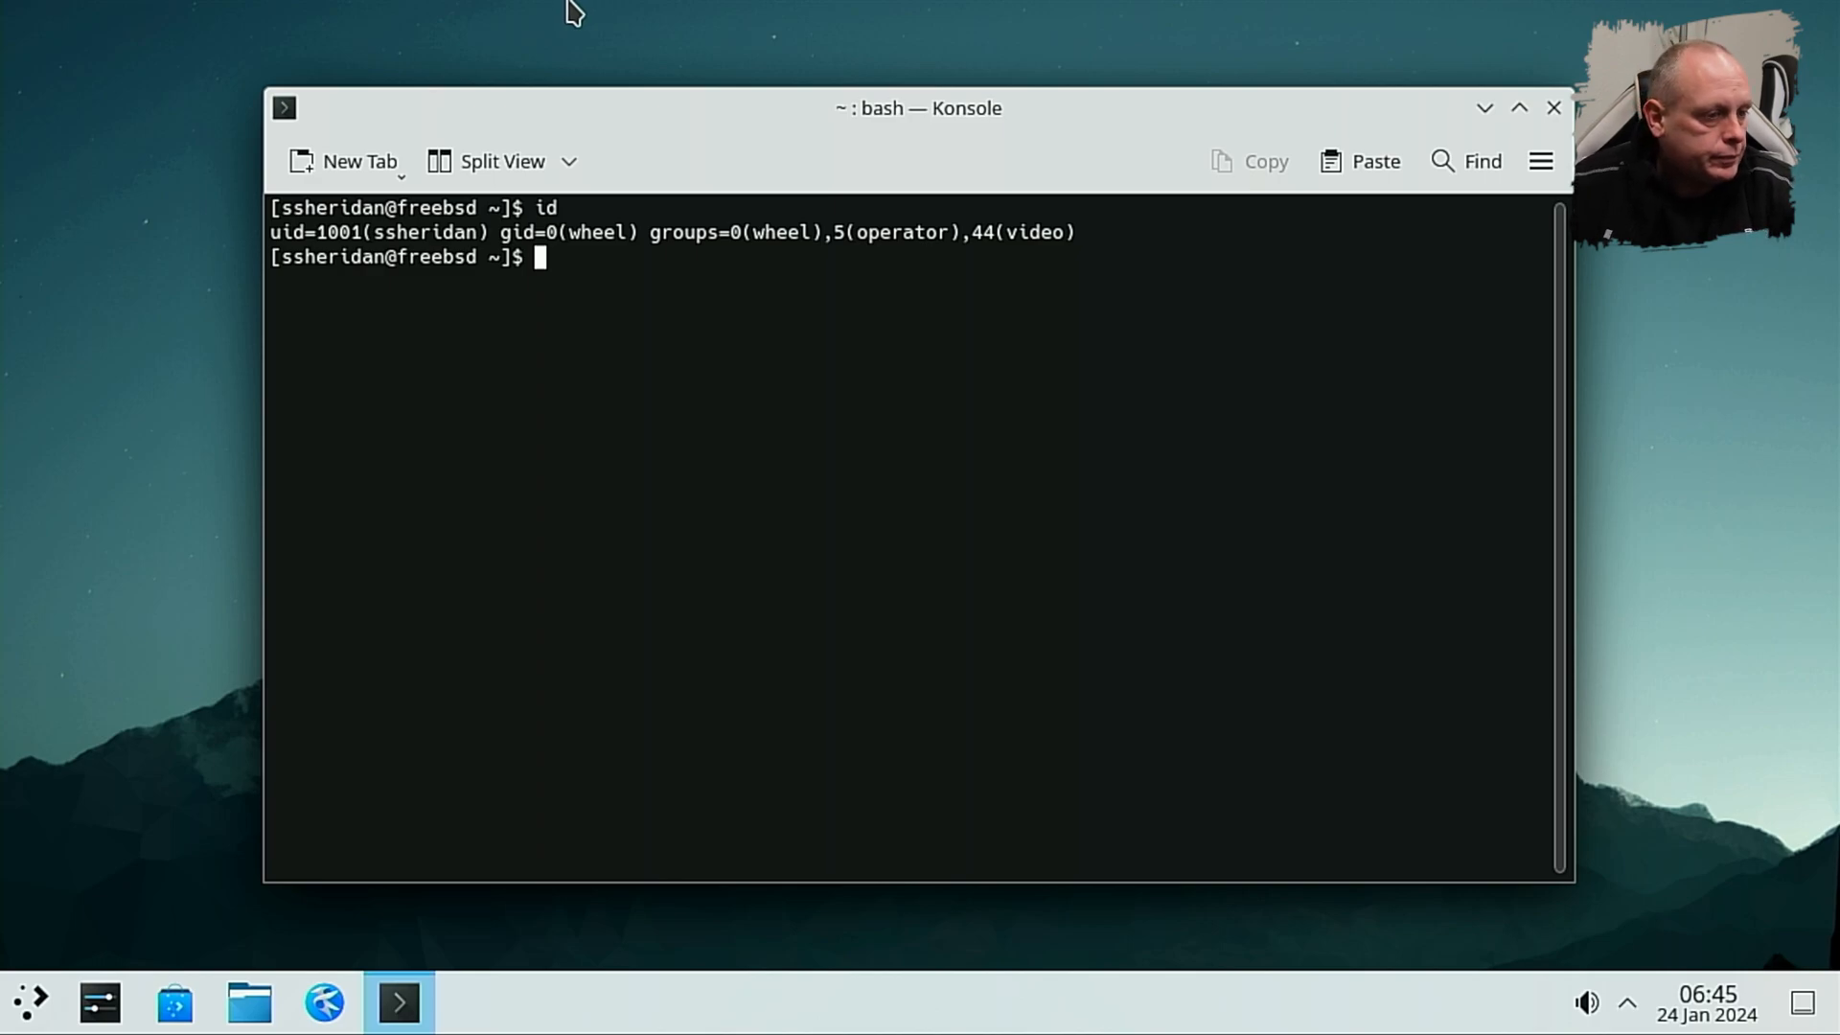
{"action": "mouse_move", "coordinate": [1549, 909]}
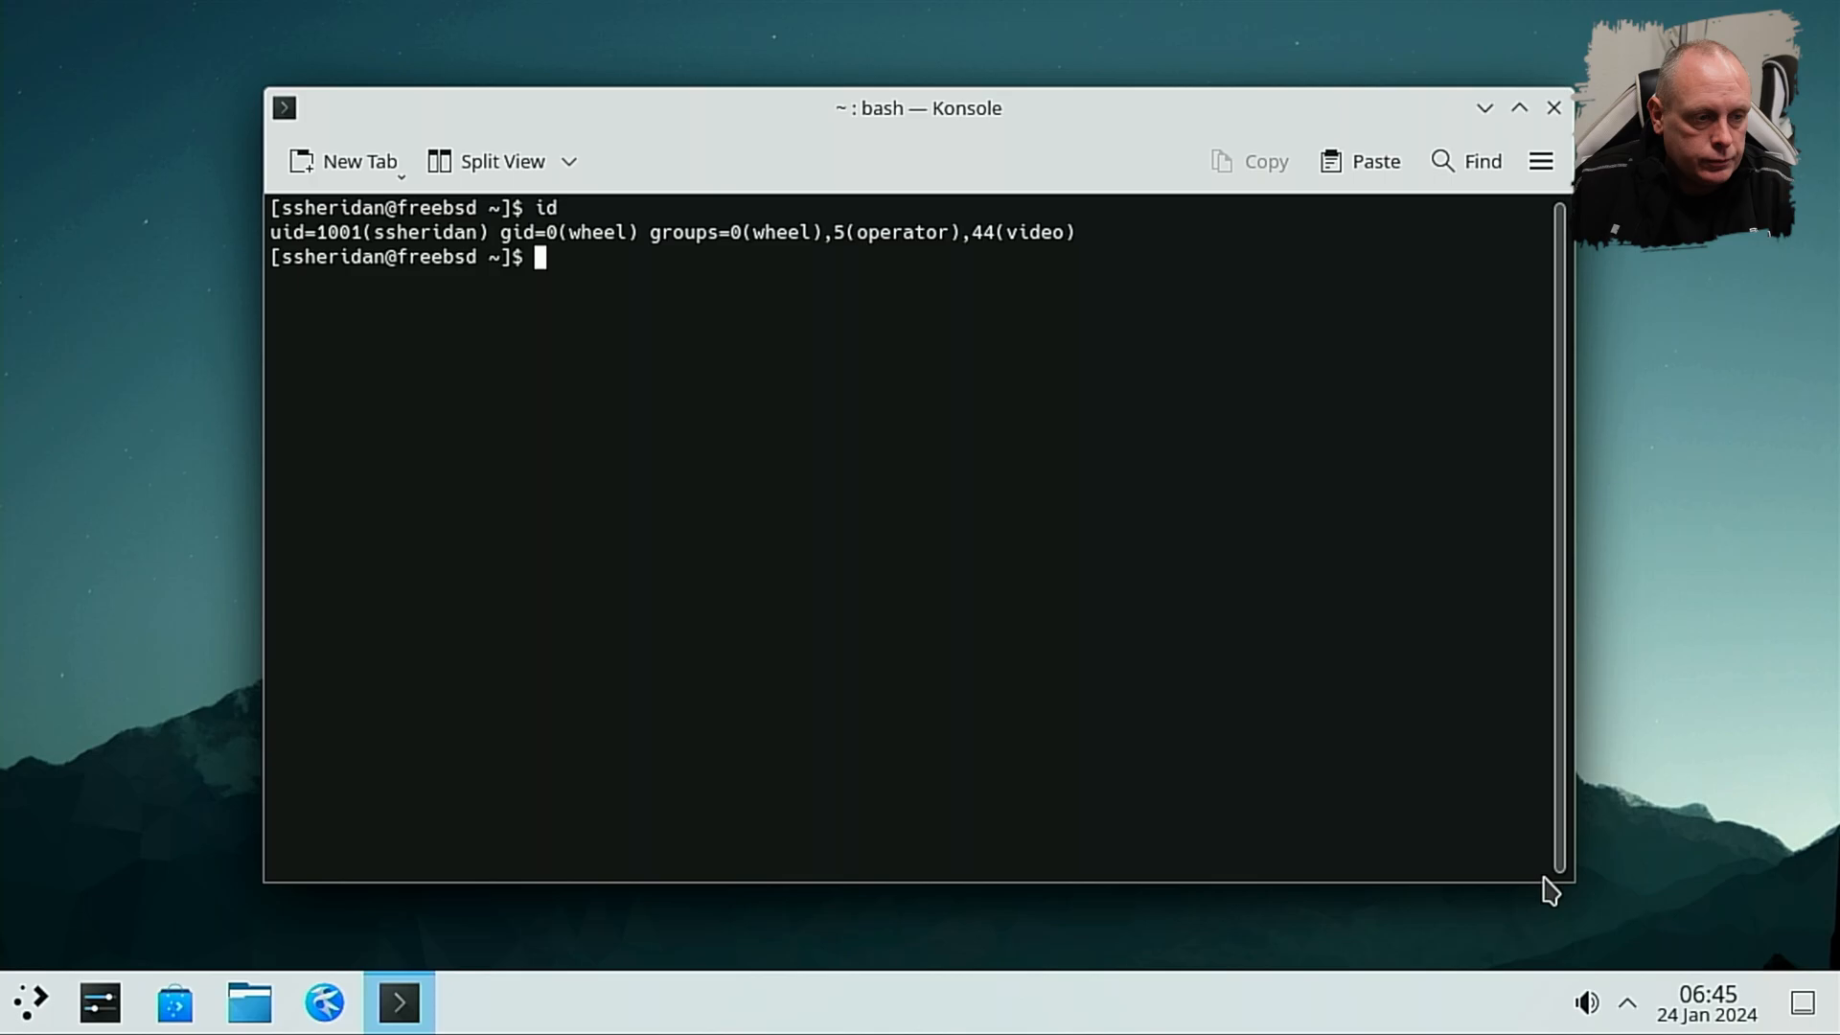